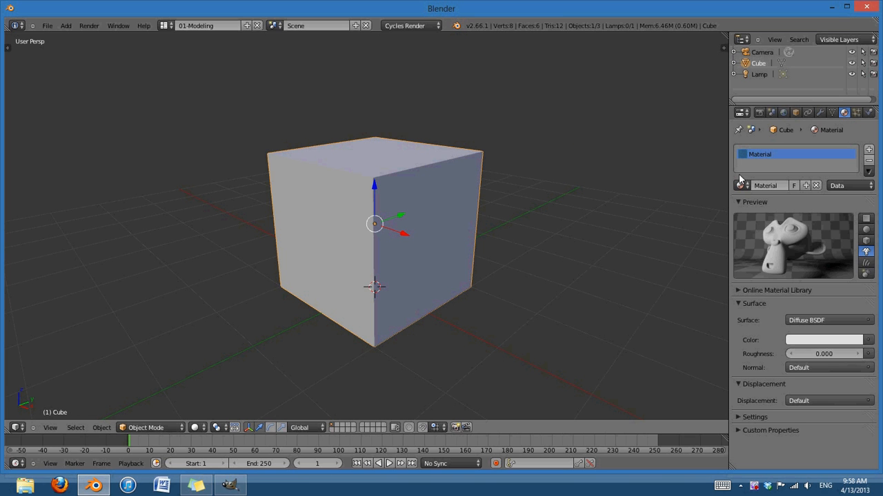
mouse_move(668, 106)
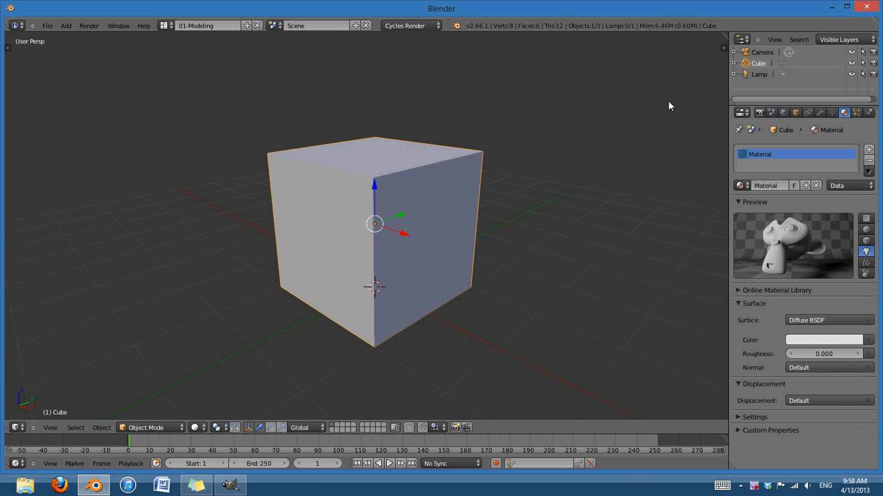
mouse_move(569, 104)
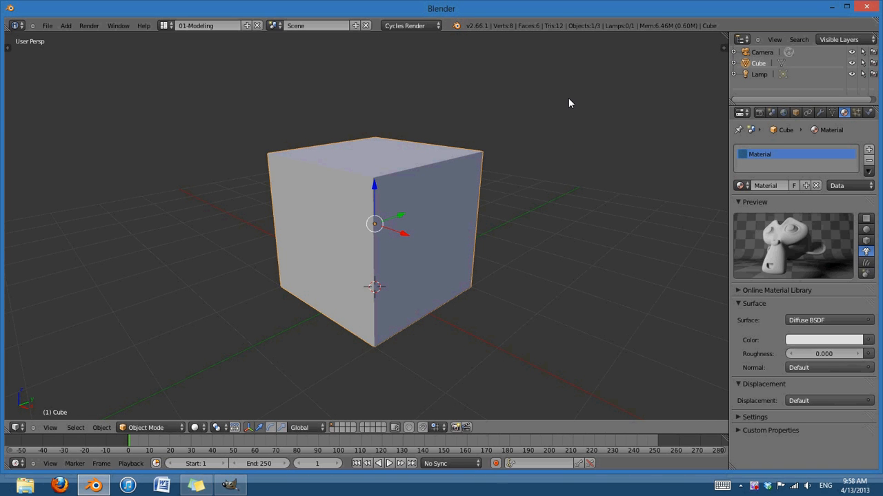
Switch the render engine from Cycles to Blender Render and delete the cube and lamp.
click(411, 26)
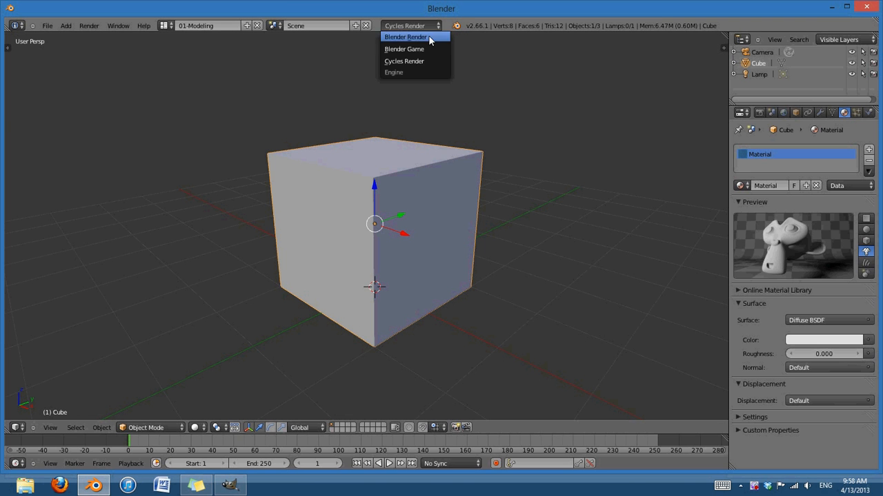
click(404, 37)
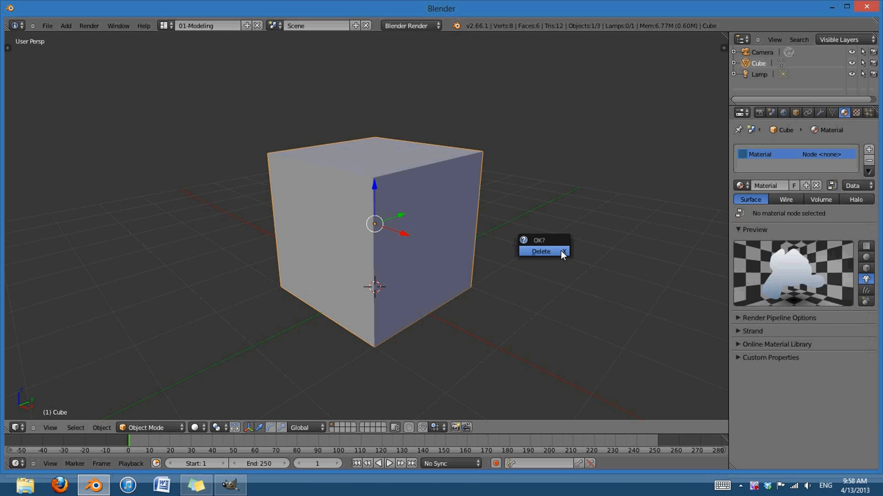
click(541, 251)
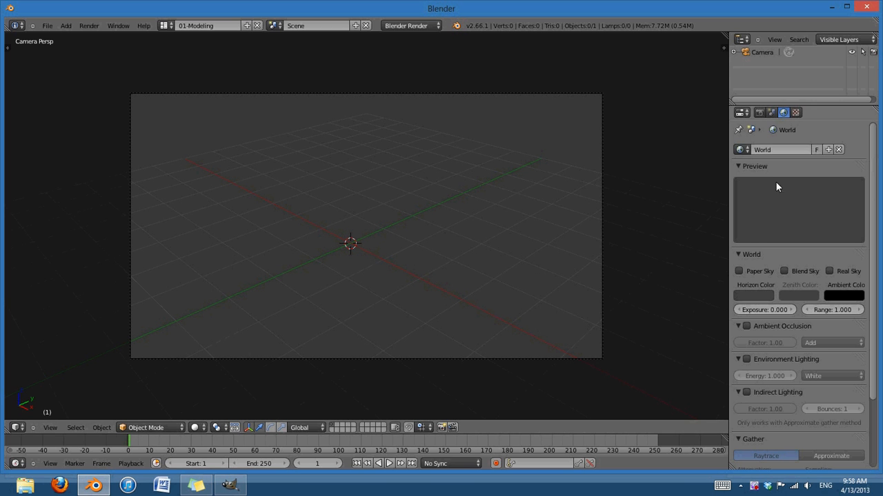
Collapse the World, Indirect Lighting and Gather panels and enable world Stars.
click(754, 295)
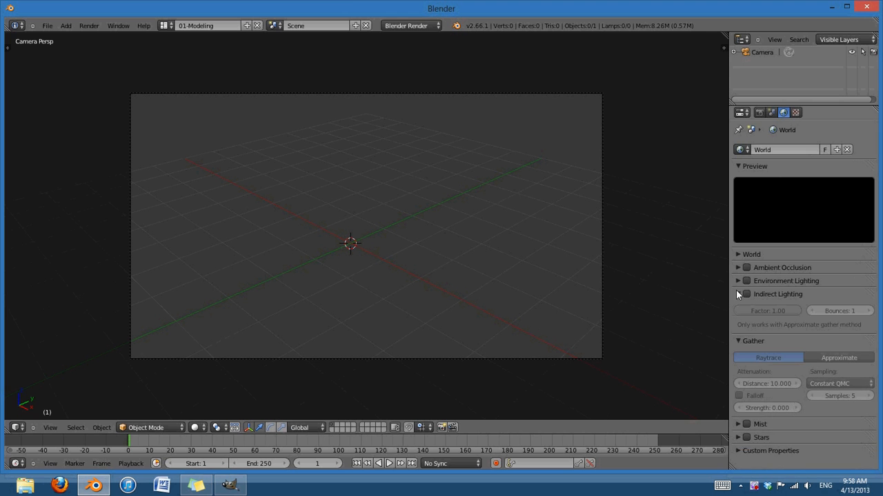
click(738, 293)
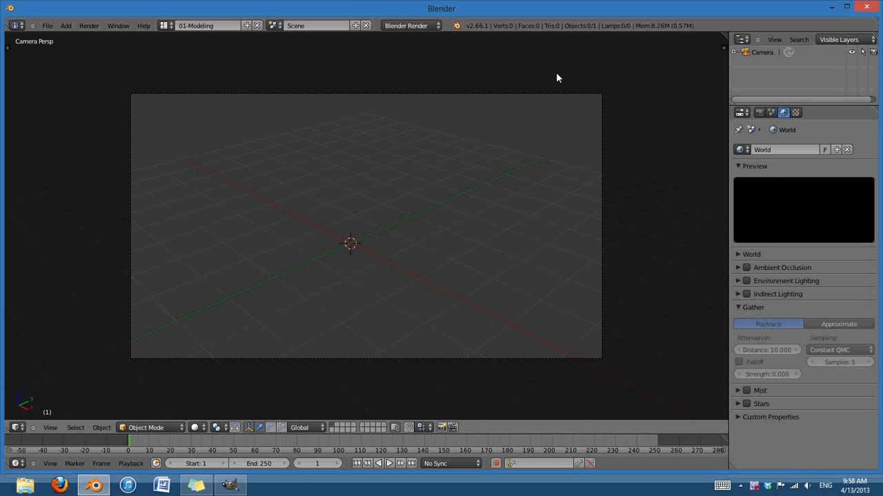
click(752, 307)
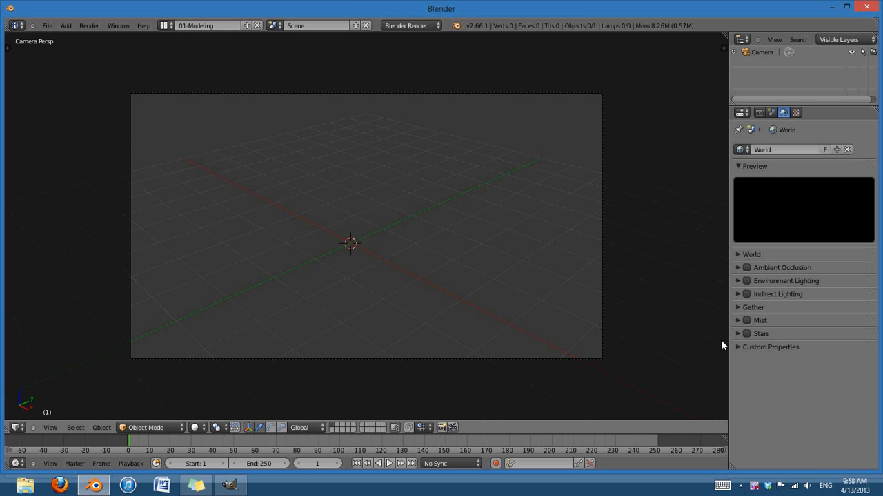
click(746, 333)
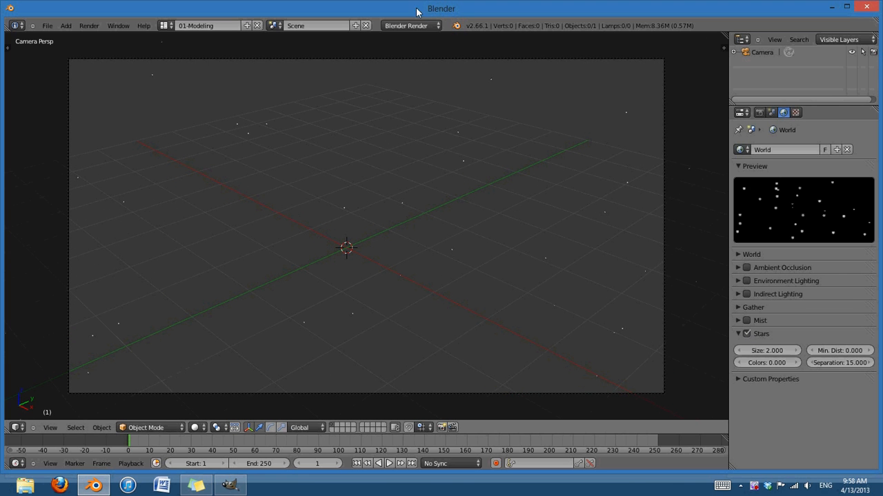
mouse_move(577, 281)
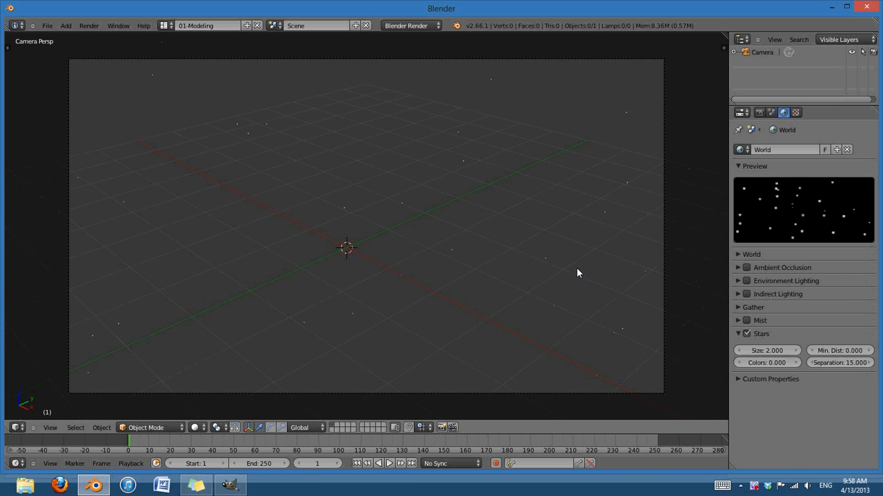
mouse_move(641, 201)
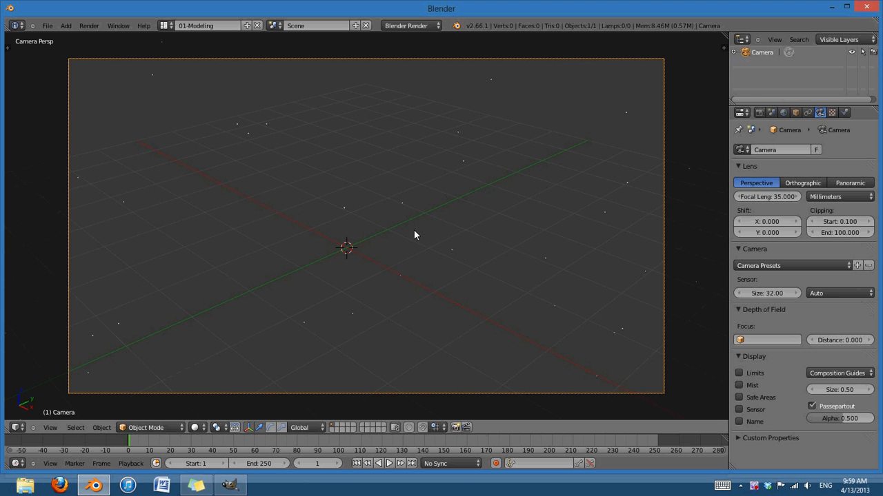
mouse_move(774, 170)
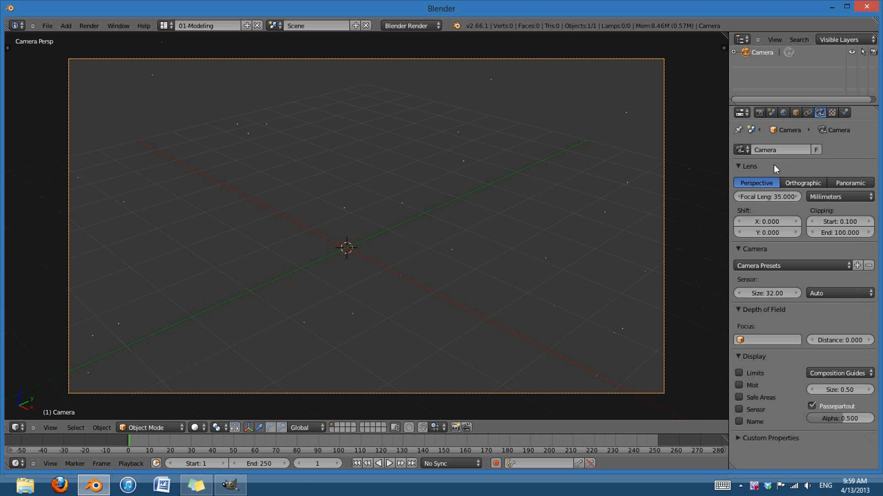
Apply the HDTV 720p render preset at 100% and render a test still.
click(782, 112)
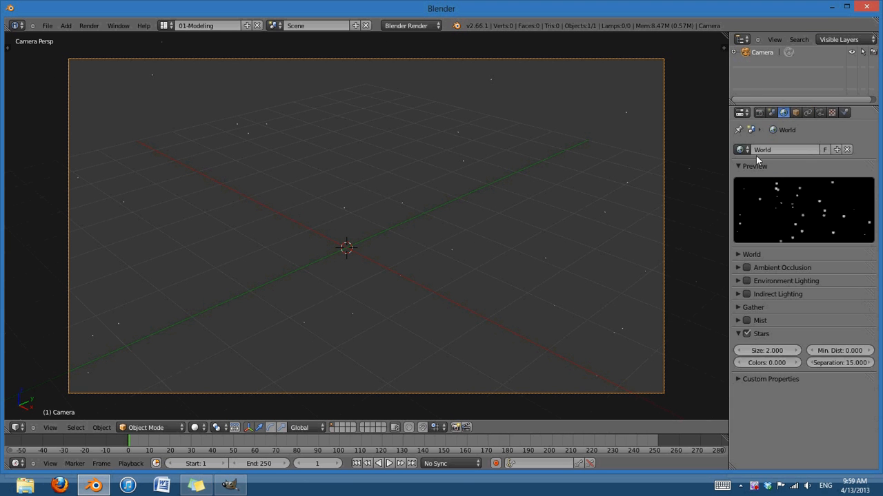
click(758, 112)
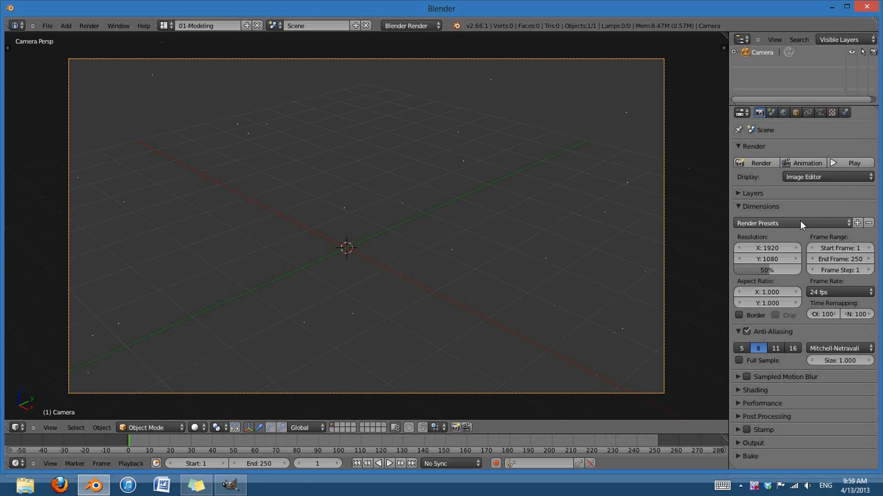
click(793, 223)
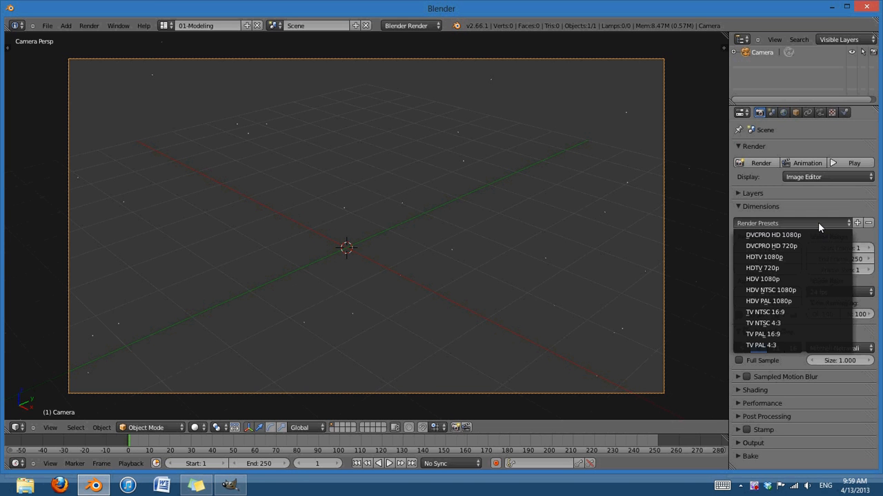
click(762, 256)
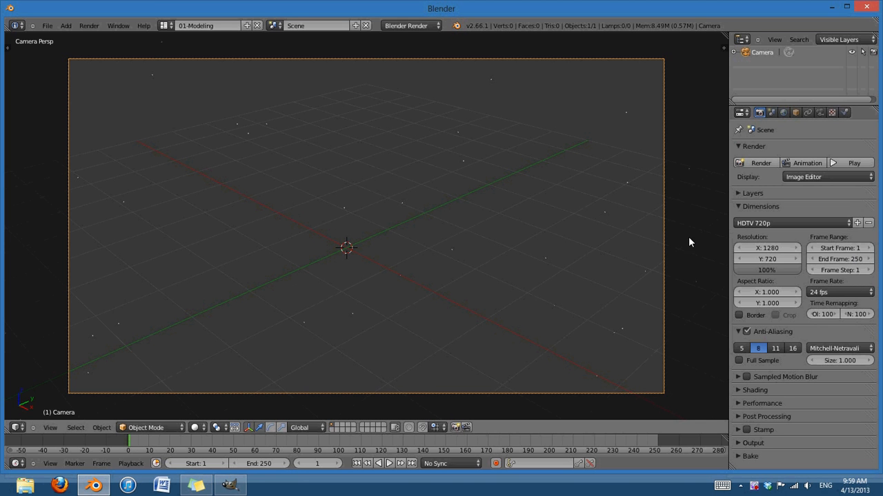
mouse_move(493, 206)
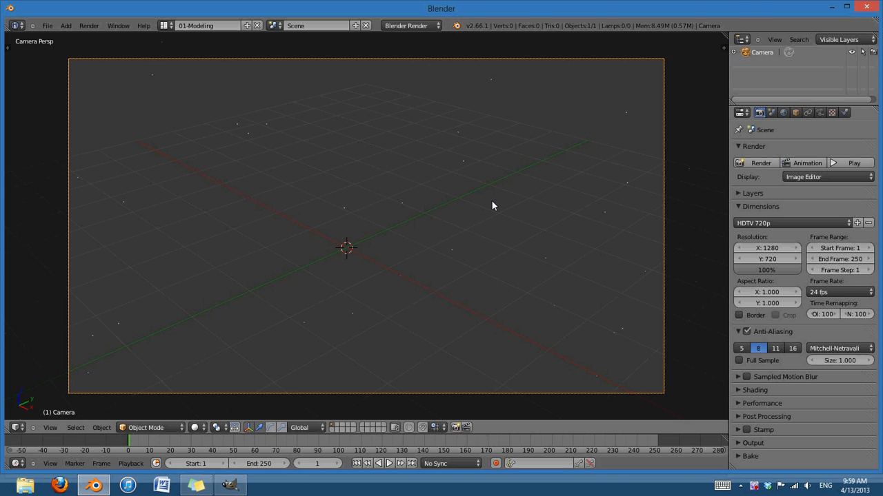
click(756, 163)
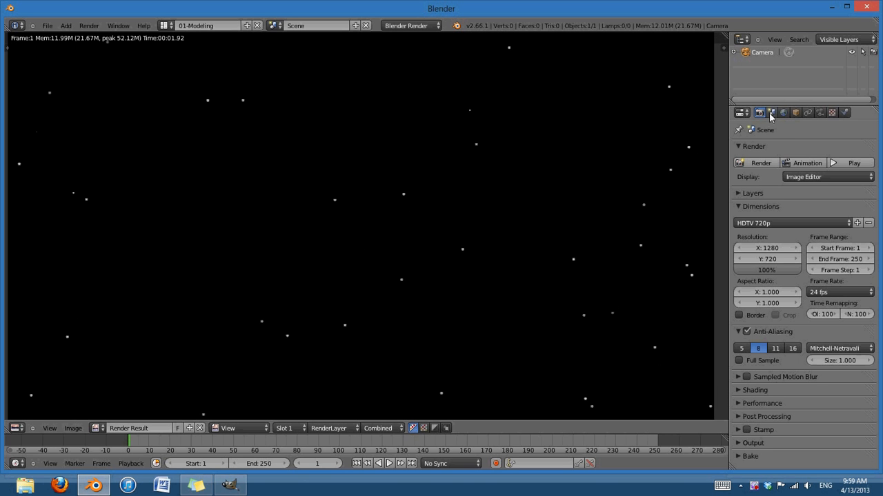
mouse_move(441, 278)
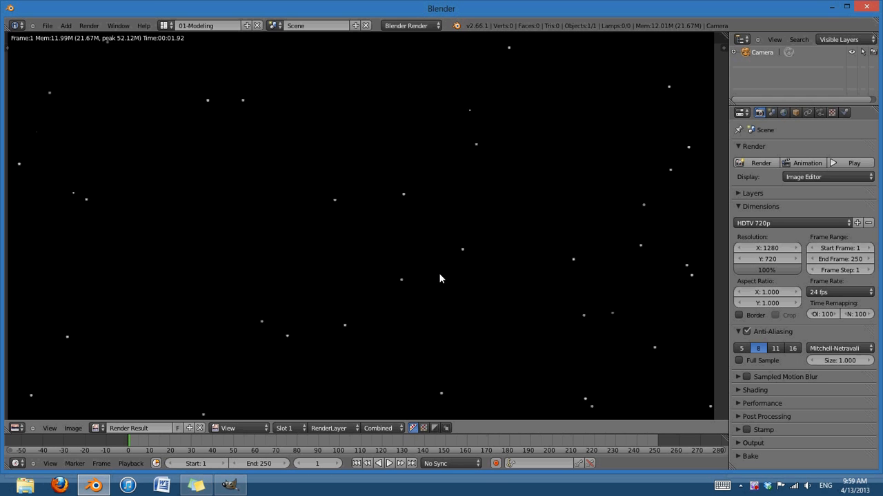
Set the world star Size to 0.1 and Separation to 5.
click(784, 113)
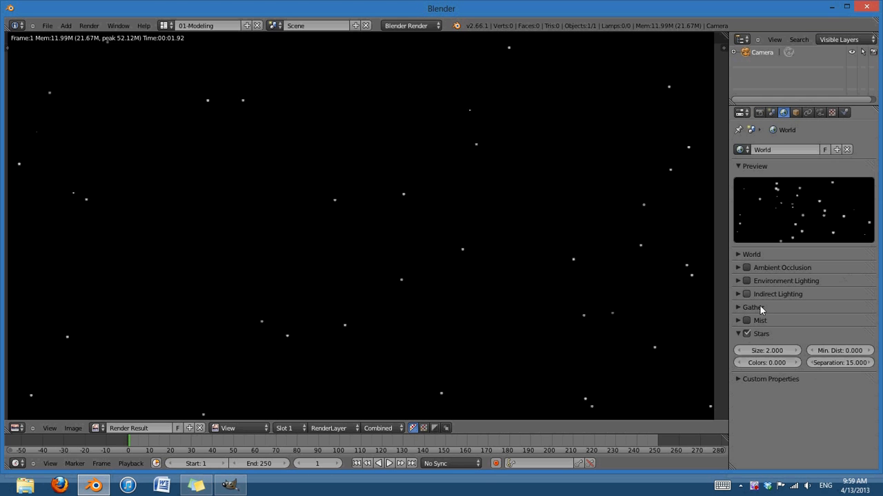
click(766, 351)
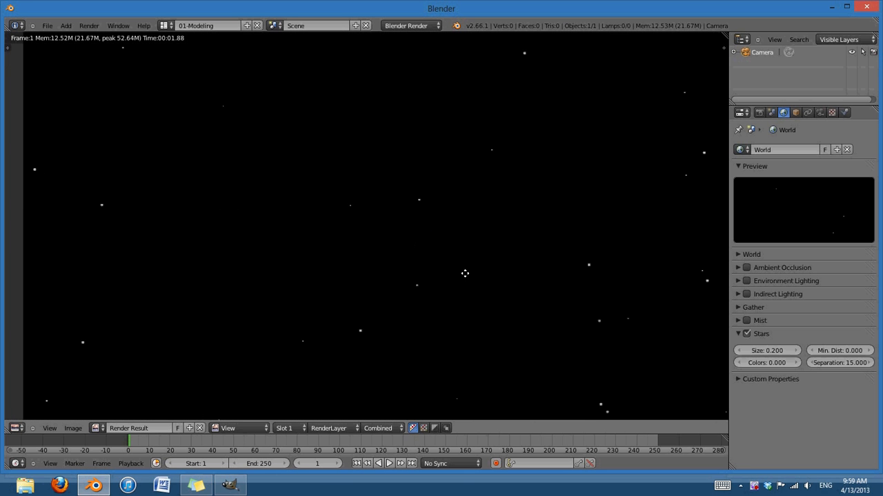
click(767, 350)
text(1)
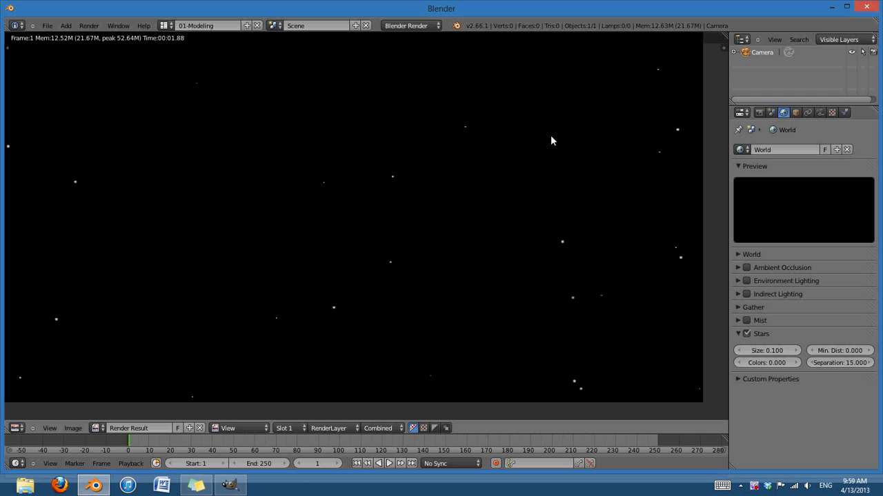
mouse_move(839, 363)
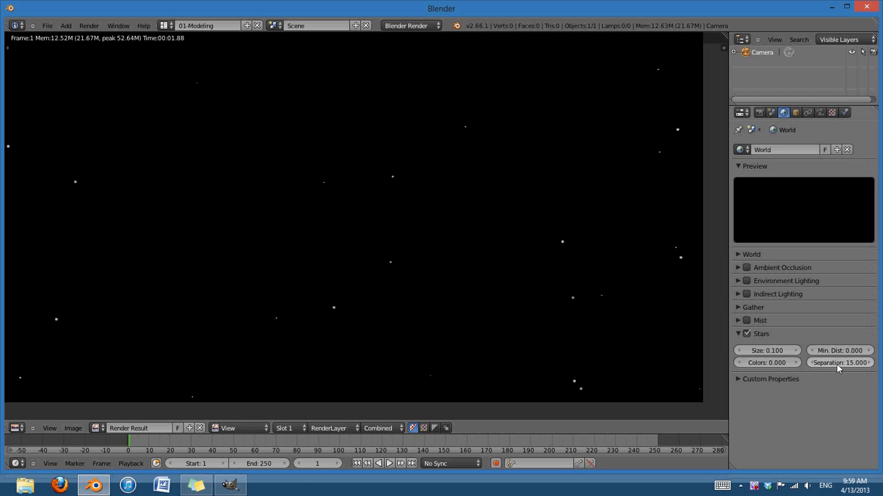
click(839, 363)
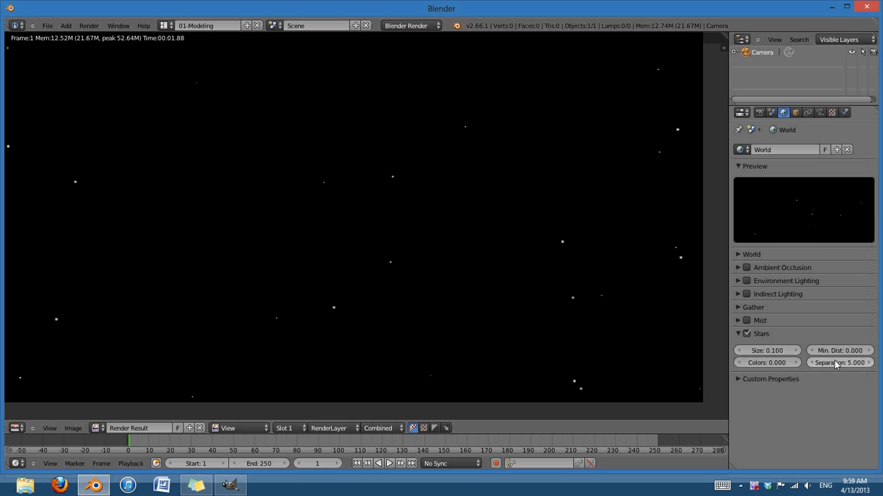
mouse_move(841, 251)
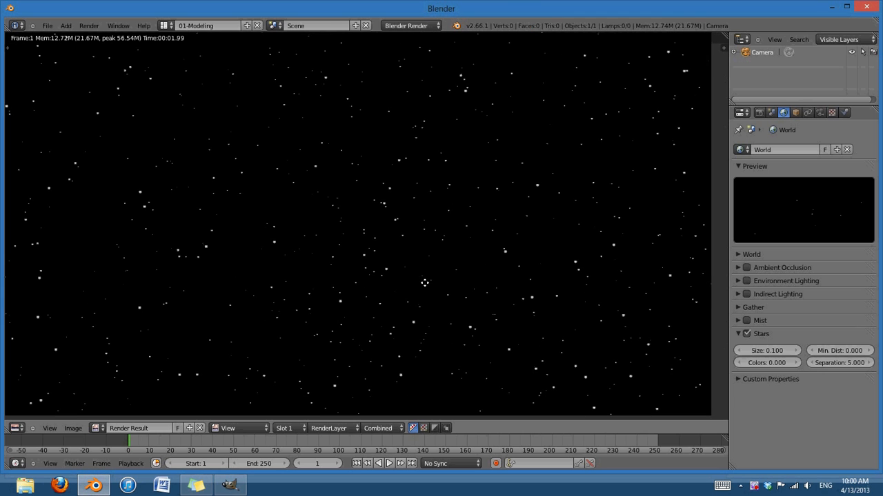
Reduce the star Size to 0.05 for finer points.
click(839, 363)
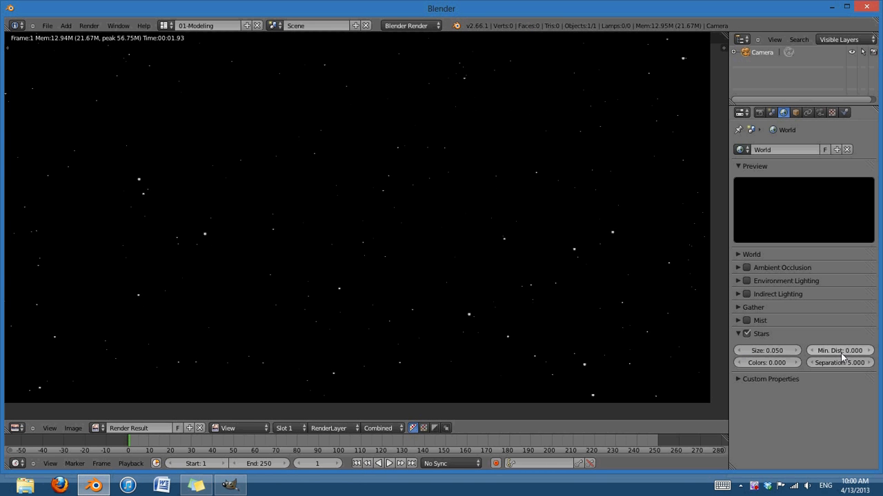
mouse_move(840, 351)
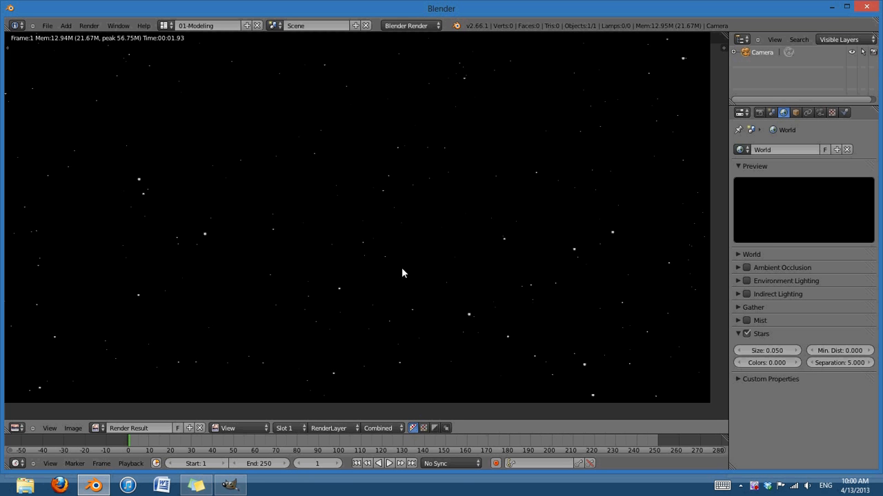
mouse_move(716, 364)
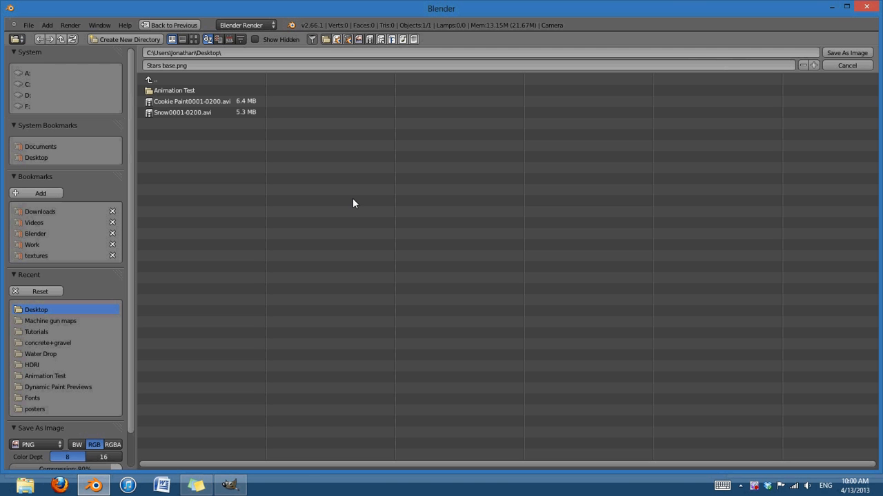
mouse_move(229, 73)
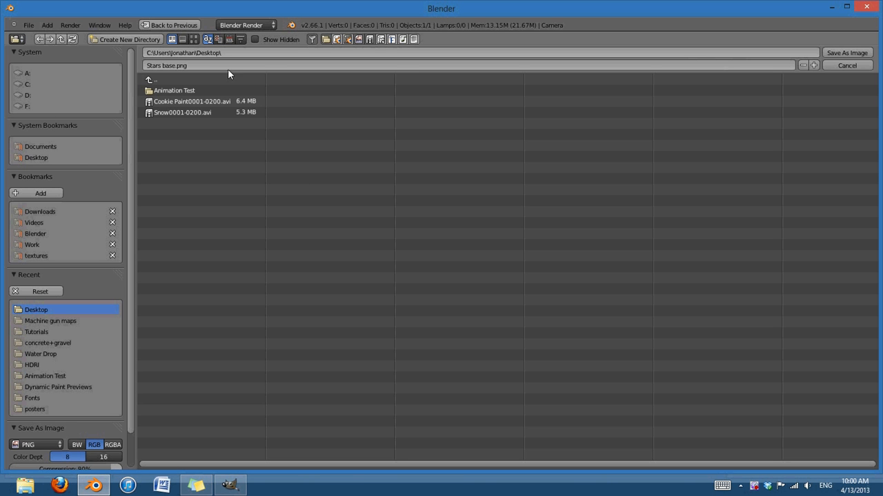
mouse_move(847, 53)
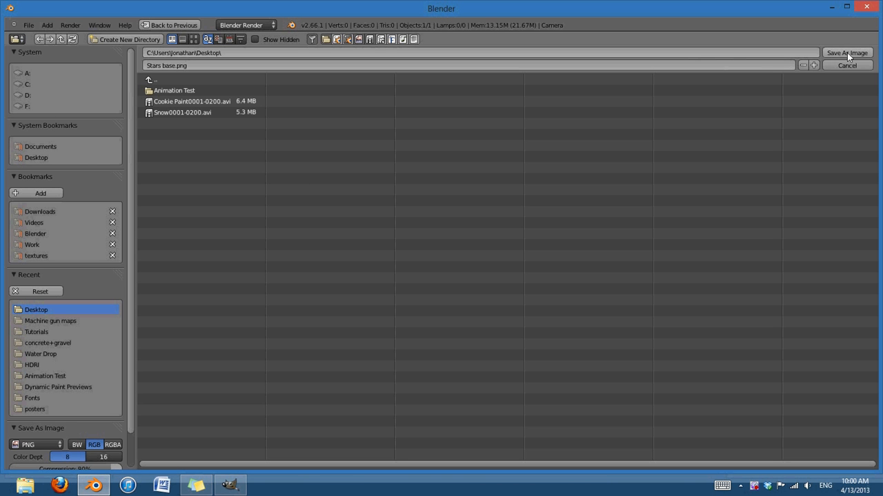
Save the render to the Desktop as Stars base.png.
click(847, 65)
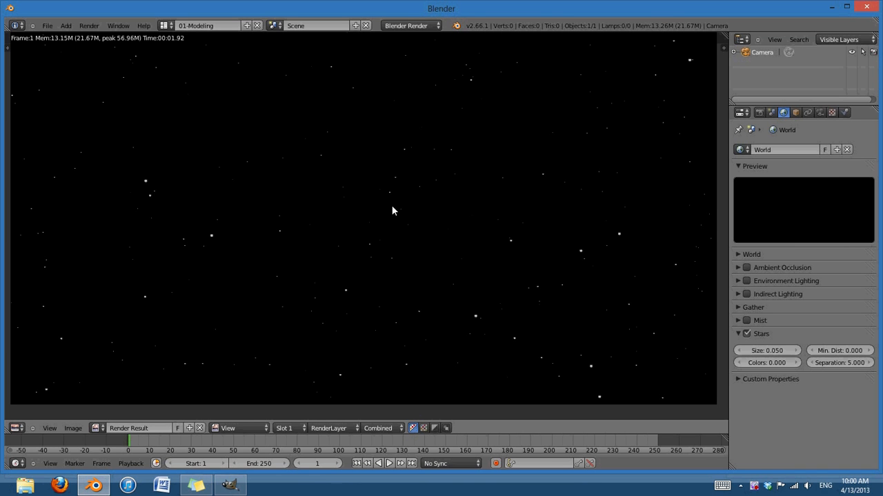
mouse_move(391, 205)
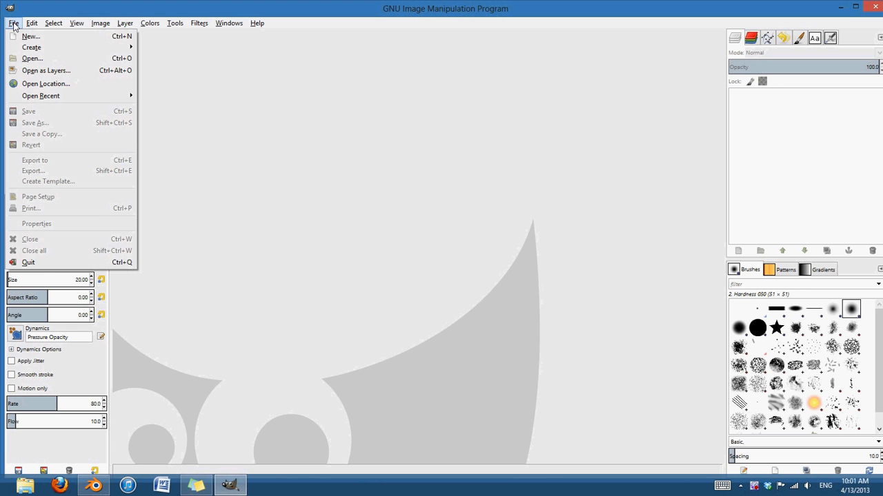
mouse_move(31, 58)
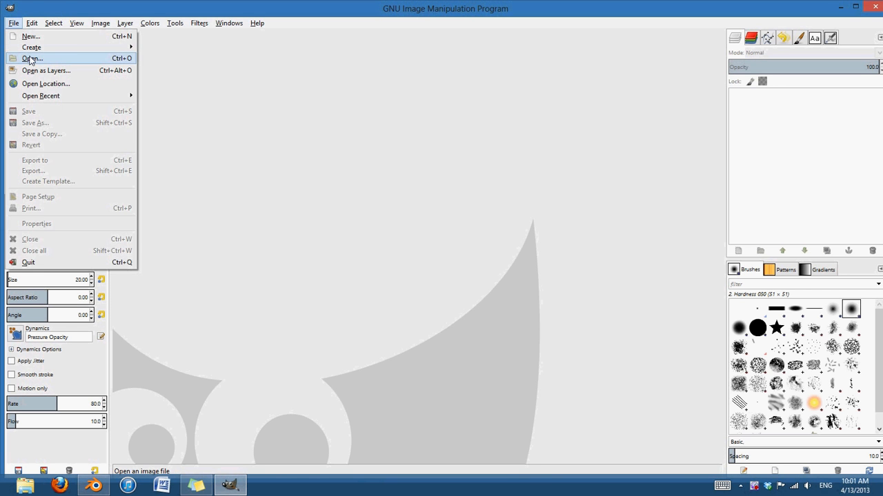
Open Stars base.png from the Desktop in GIMP.
click(446, 104)
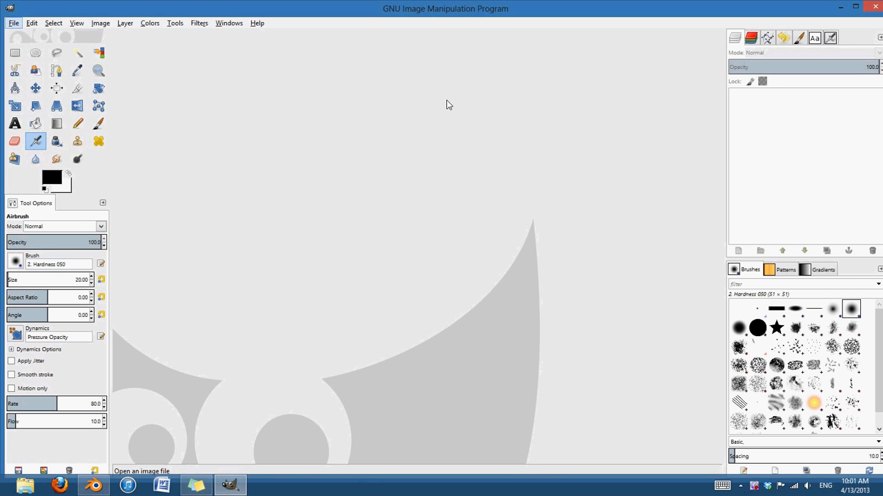
mouse_move(426, 95)
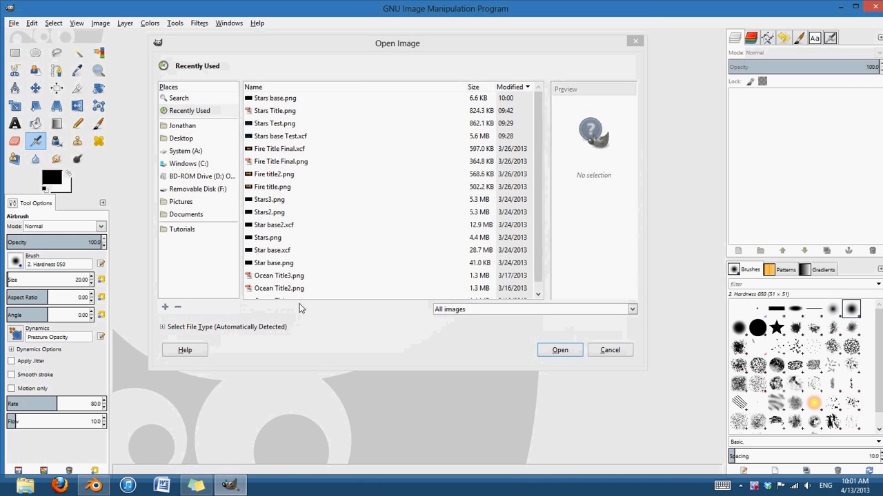
drag(397, 43, 423, 78)
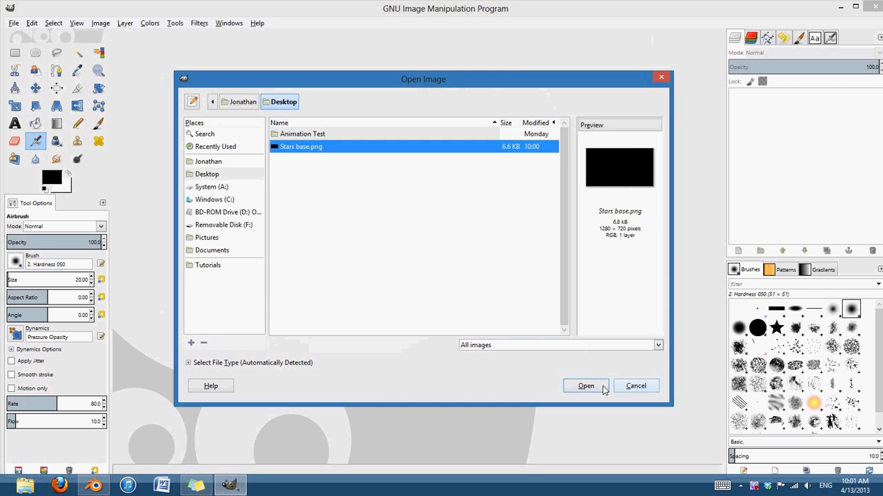
click(586, 386)
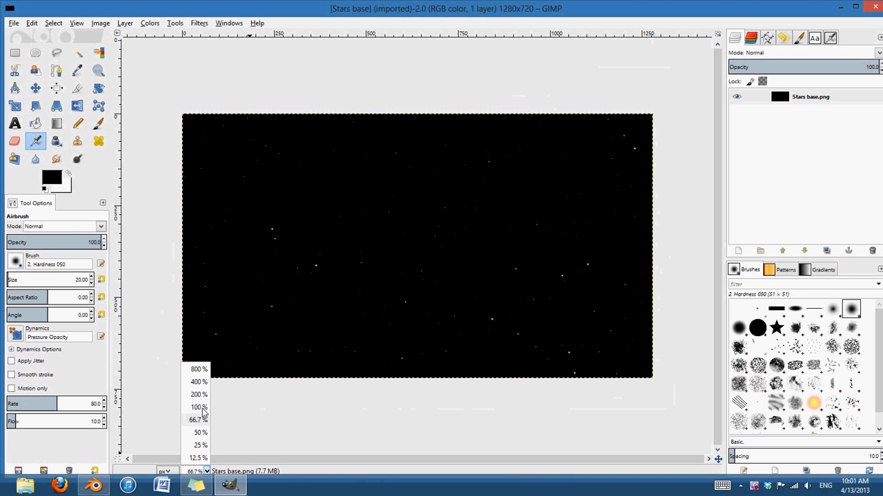
Zoom to 50% and rename the Stars base.png layer to 'base'.
click(199, 407)
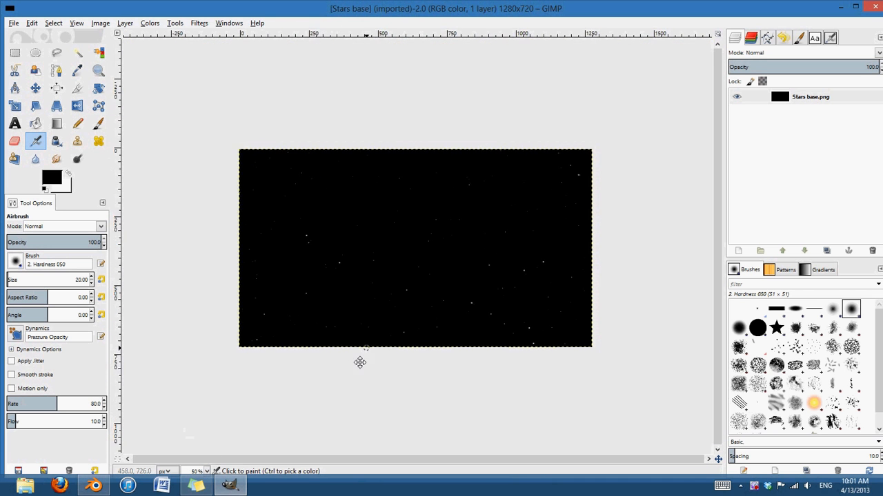
click(810, 96)
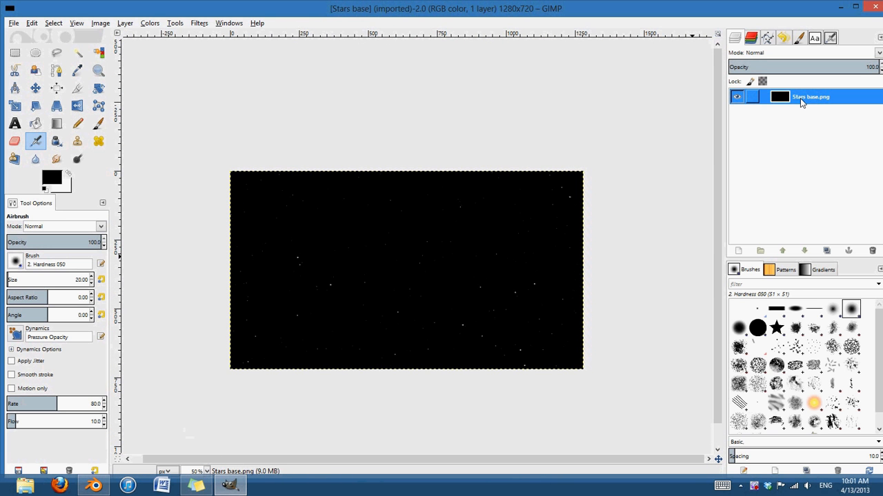
mouse_move(812, 102)
text(base)
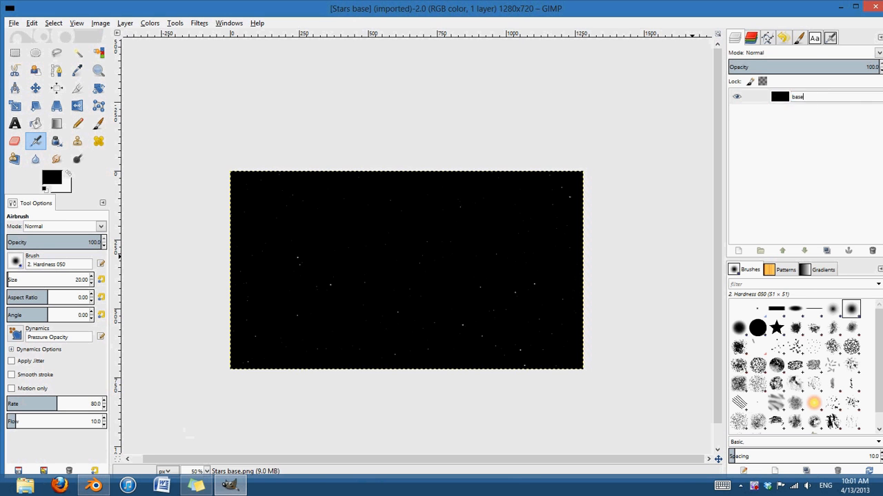
click(827, 250)
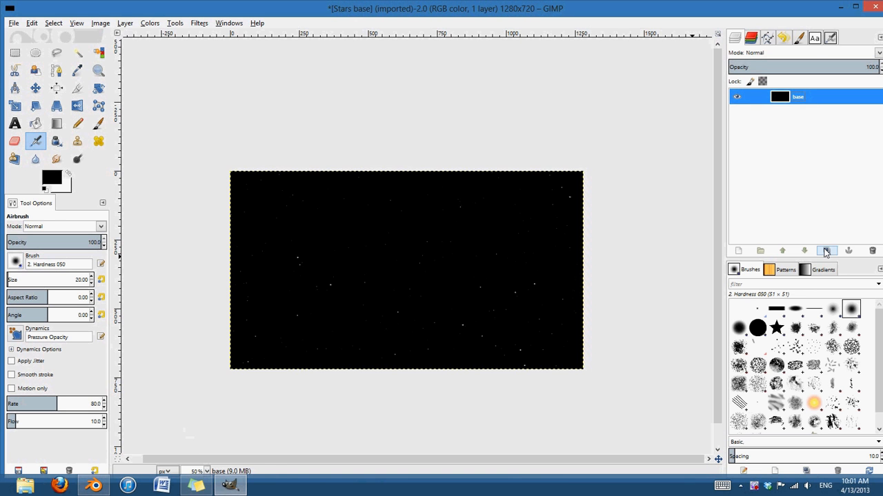
Duplicate 'base' into 'base copy', then pick the Clone tool at 66.7% zoom with a hard brush.
click(826, 251)
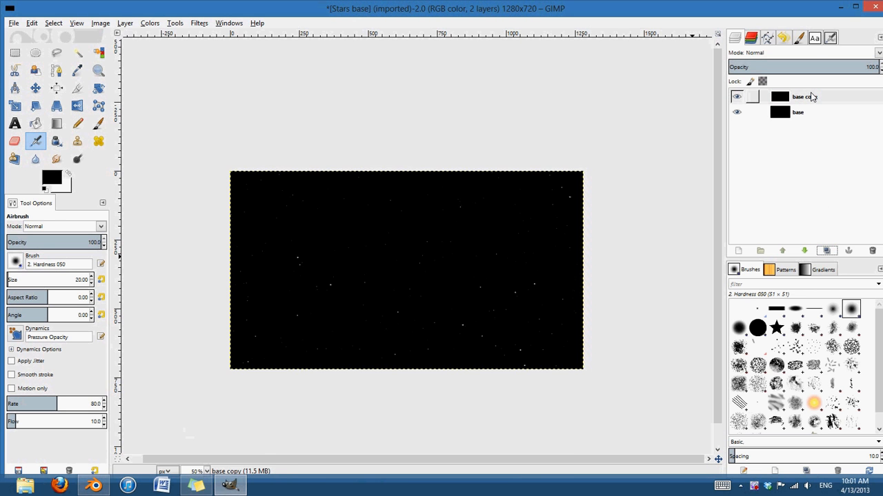
click(800, 96)
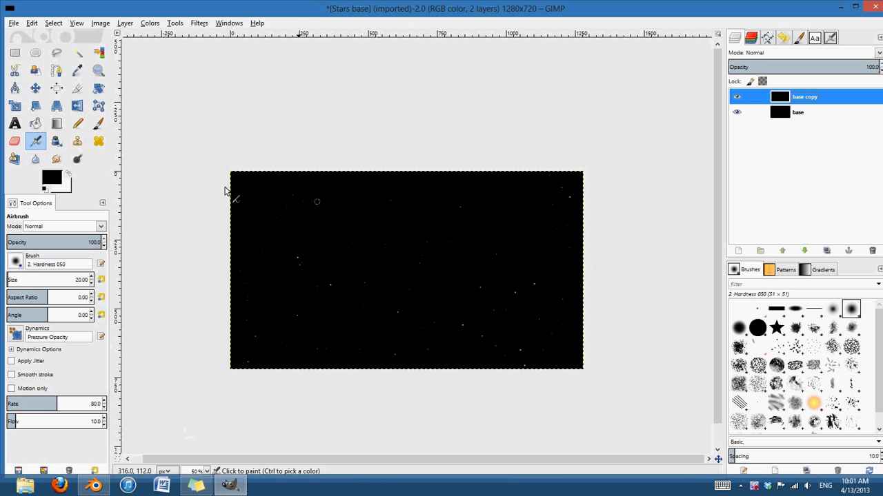
click(77, 141)
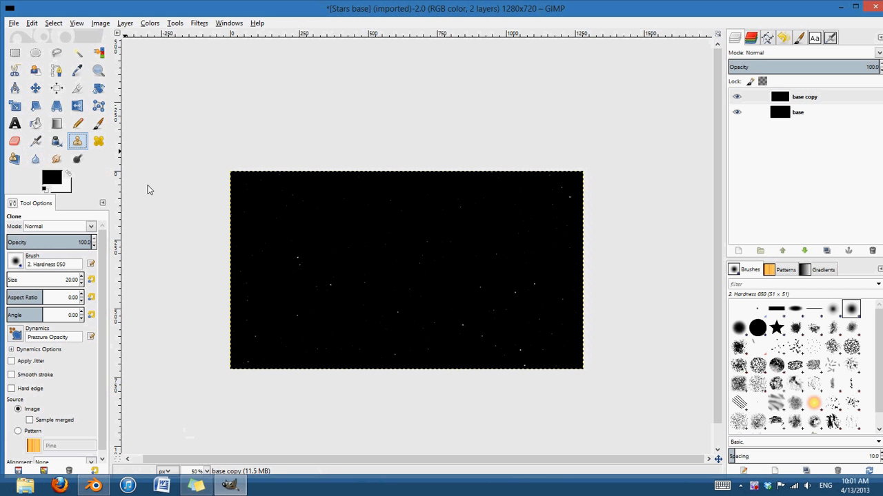
click(205, 470)
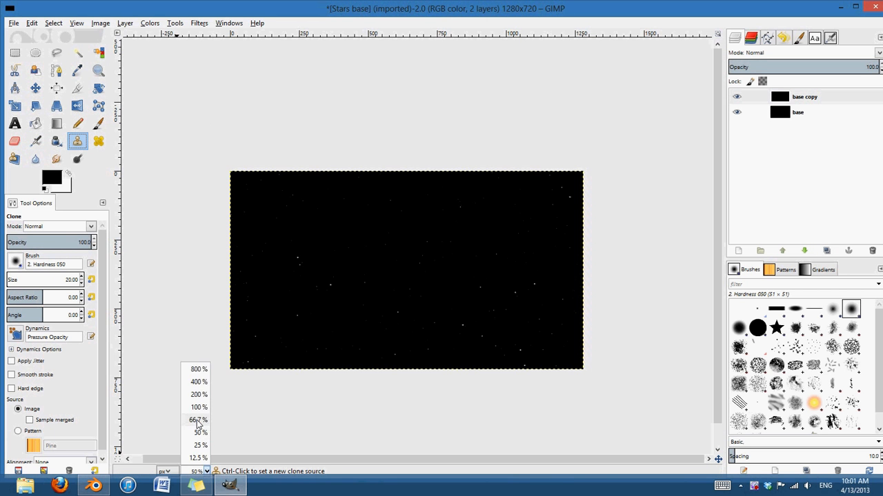
click(198, 420)
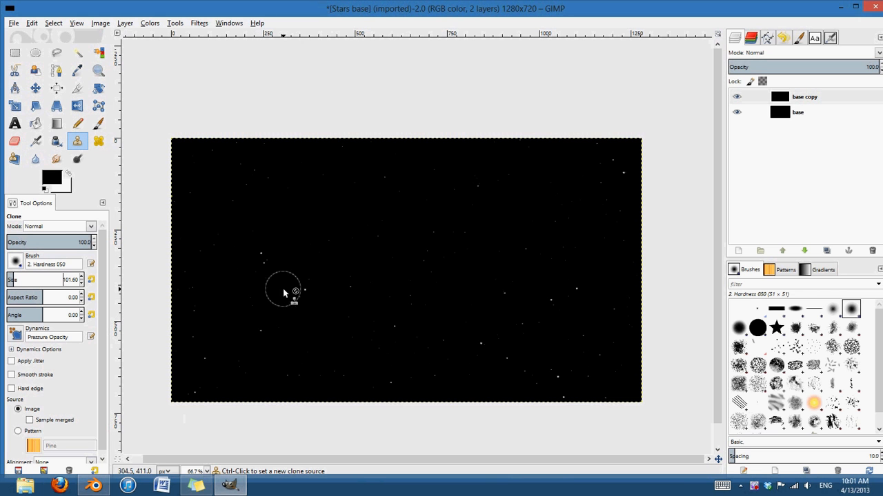
click(15, 264)
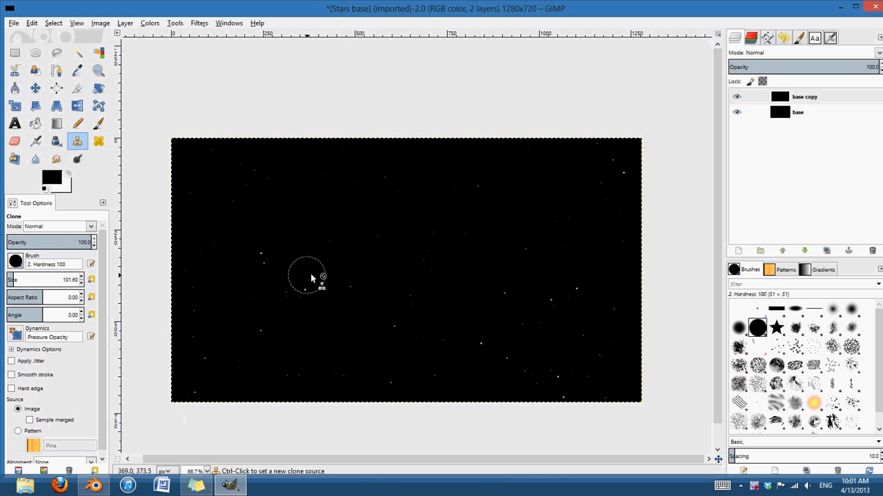
mouse_move(300, 267)
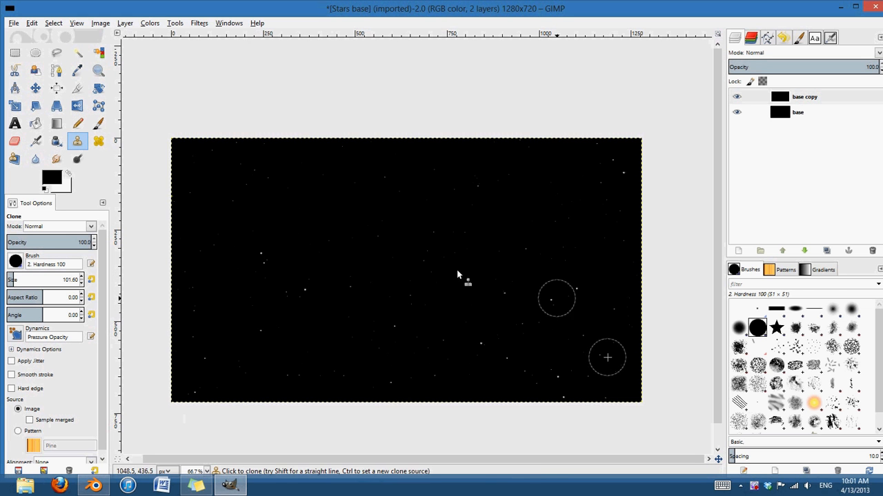
mouse_move(455, 265)
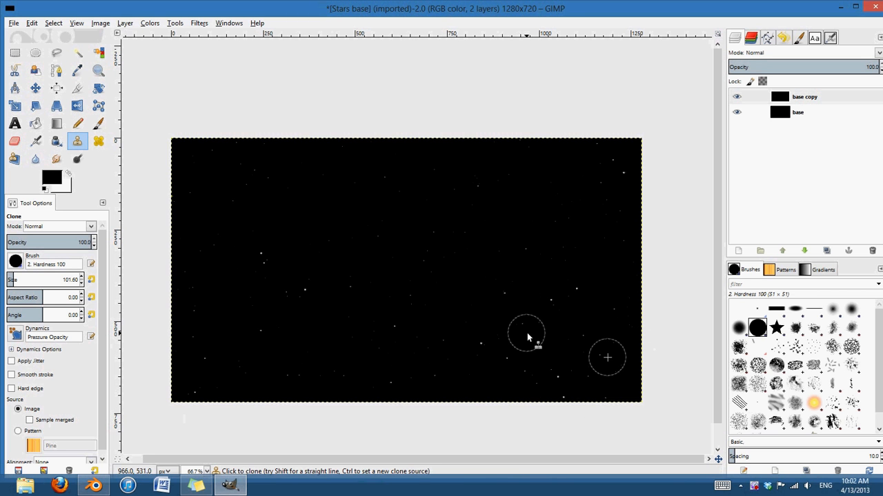
mouse_move(433, 240)
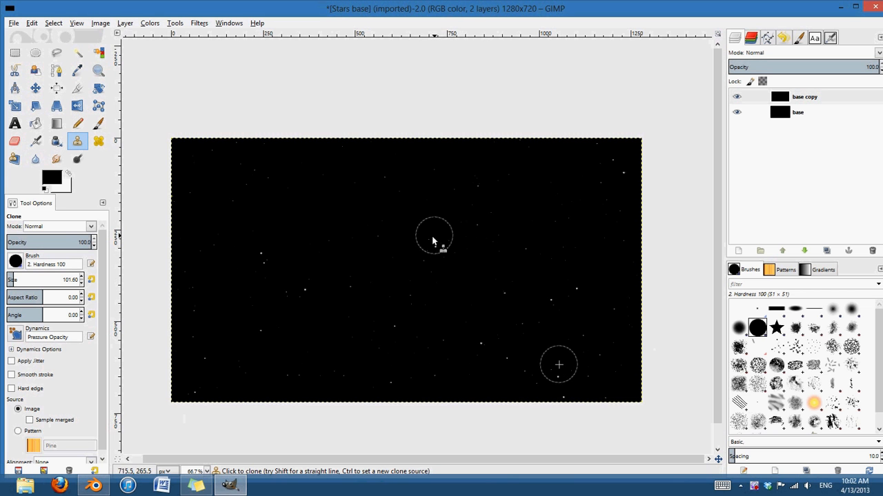
mouse_move(518, 231)
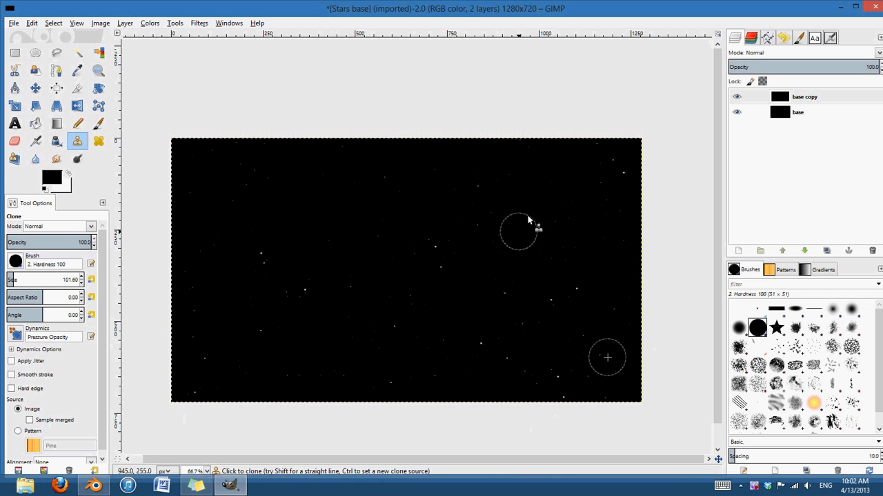
mouse_move(138, 220)
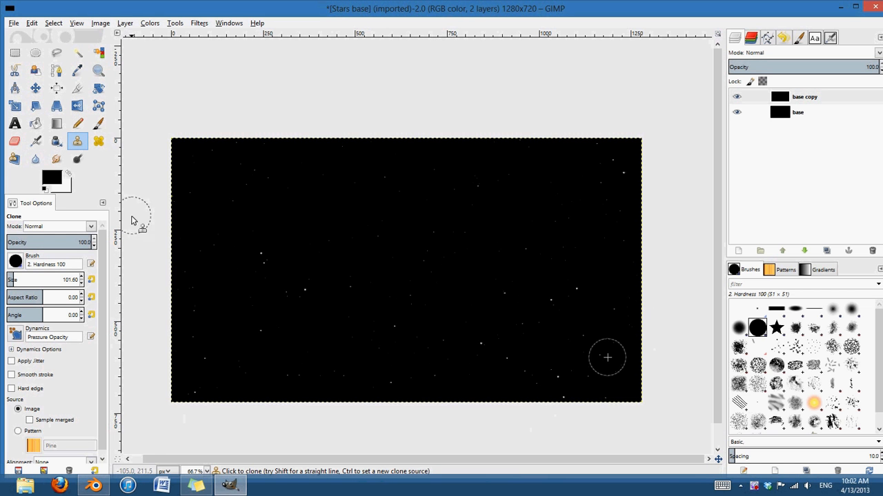
Set the Clone tool to Screen mode and paint cloned star clusters from upper-right stars.
click(91, 226)
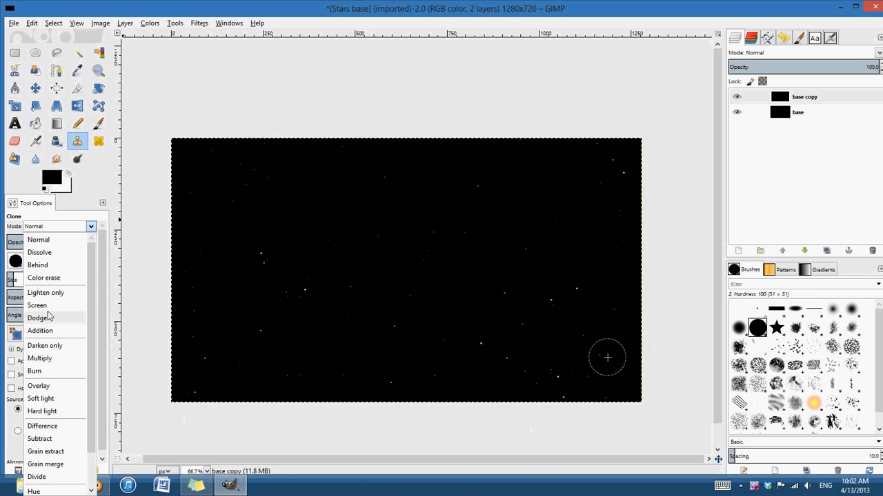
click(37, 305)
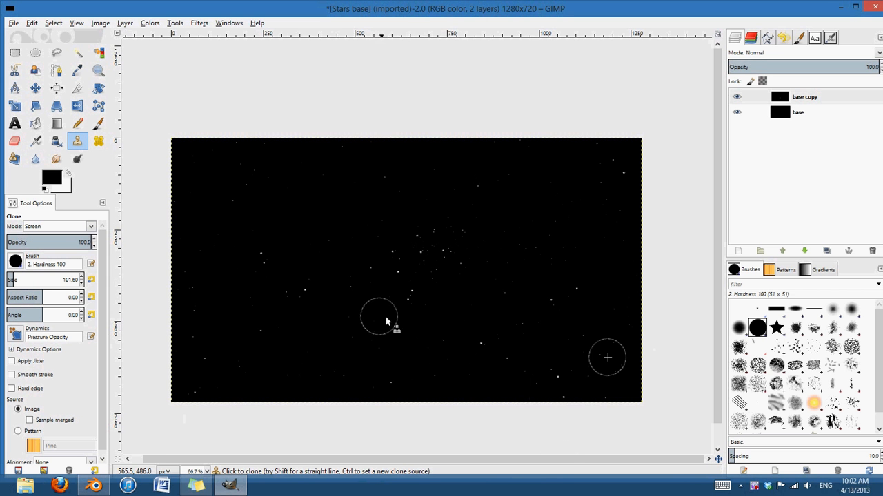
mouse_move(376, 274)
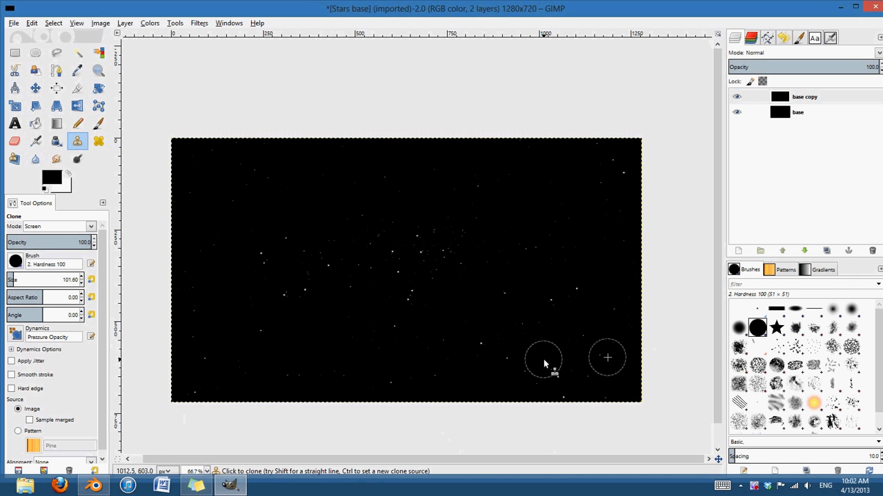
mouse_move(548, 208)
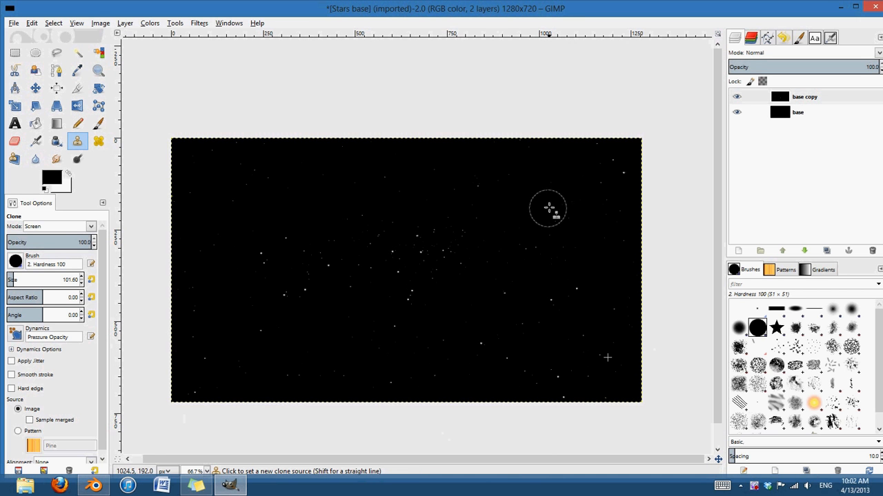
click(549, 209)
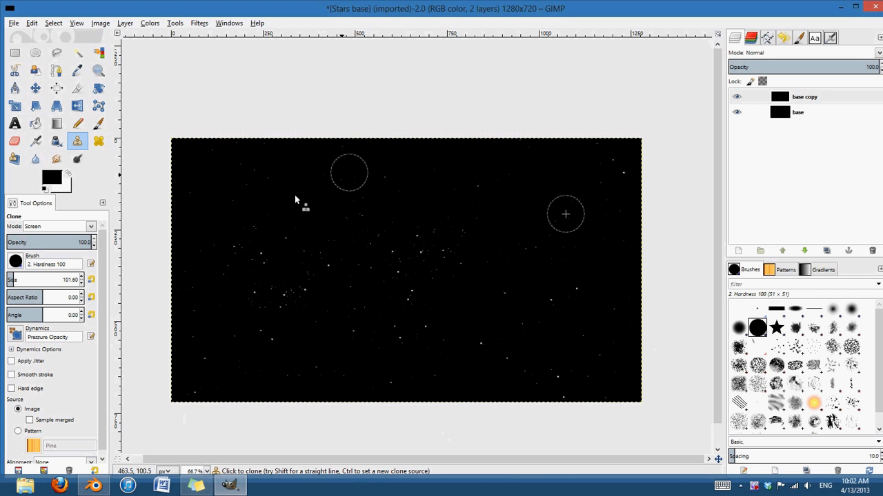
mouse_move(484, 297)
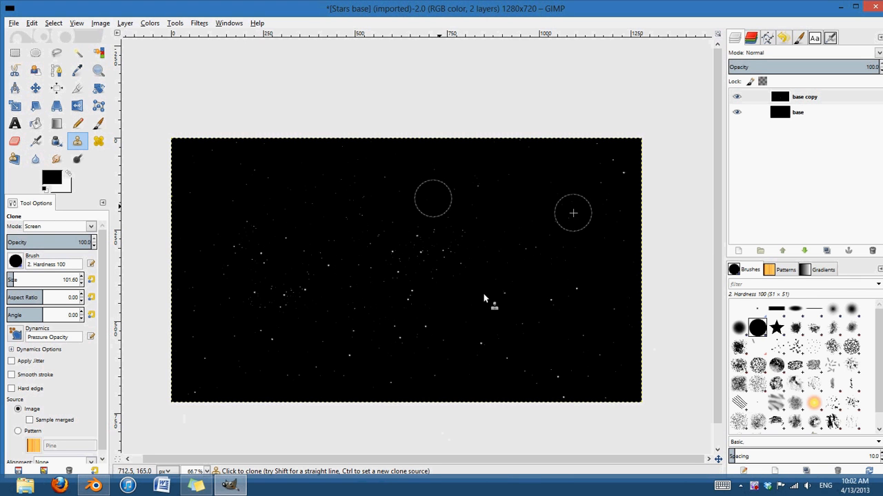
mouse_move(390, 260)
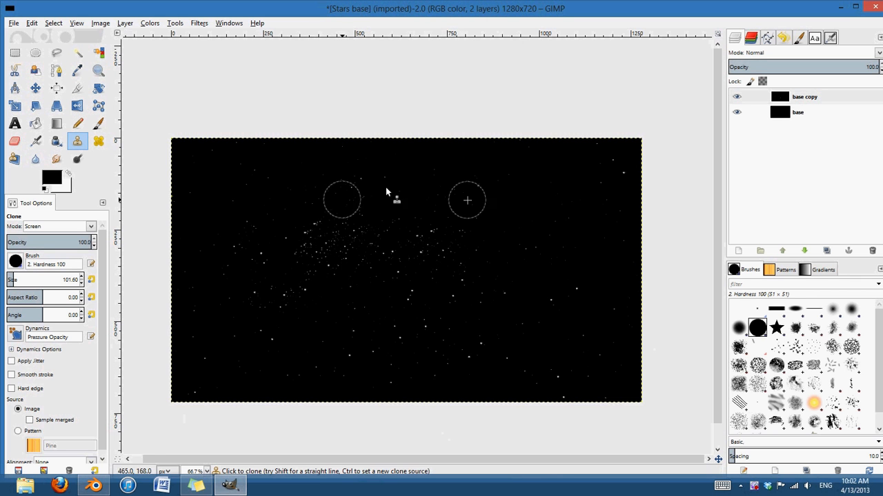
mouse_move(351, 257)
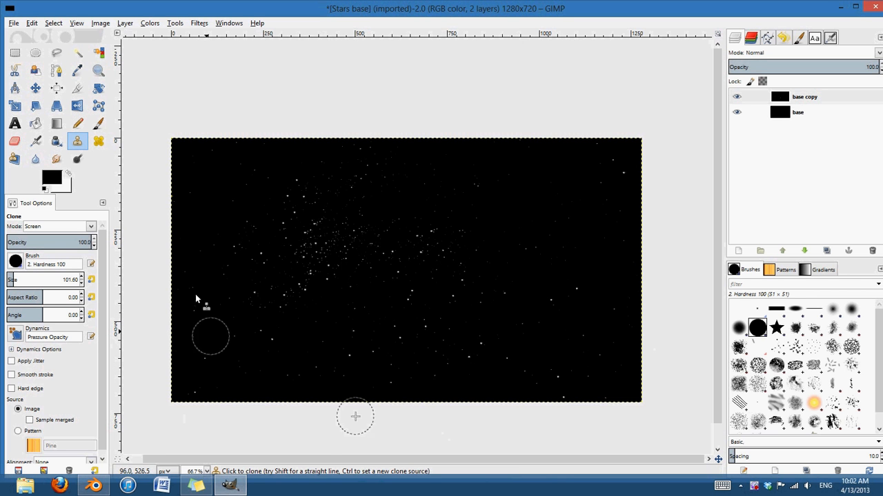
mouse_move(372, 285)
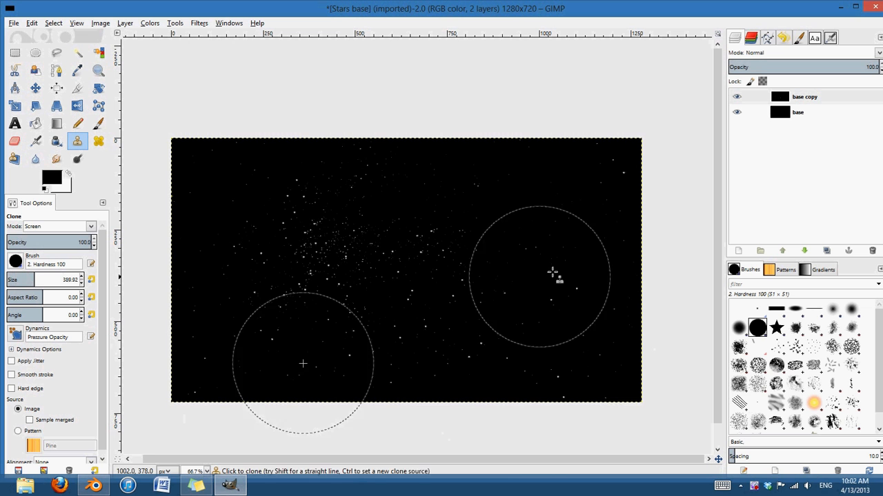
mouse_move(165, 174)
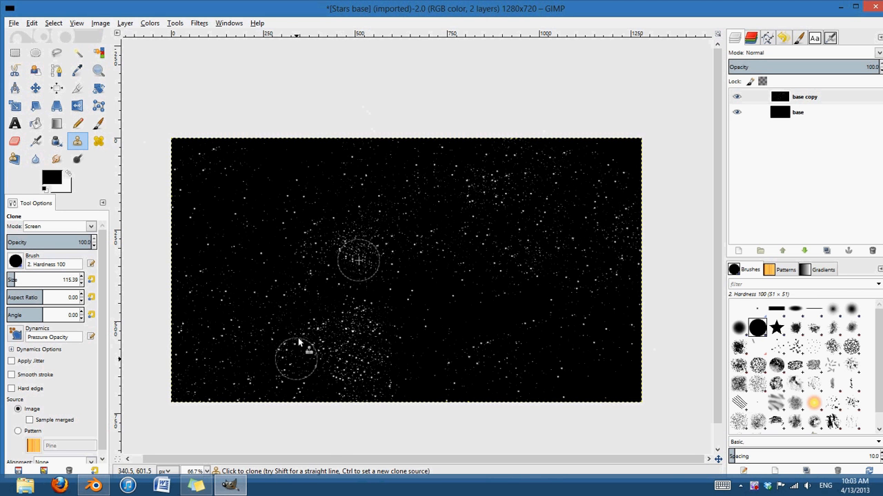
click(362, 262)
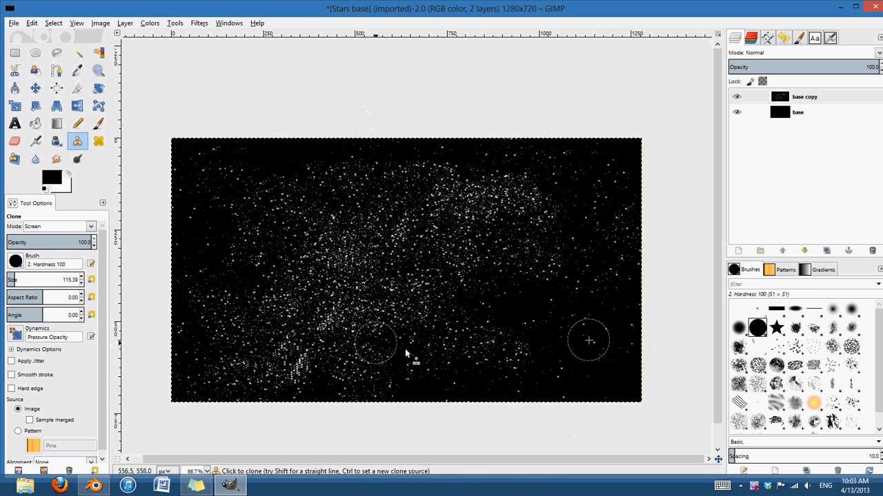
mouse_move(610, 334)
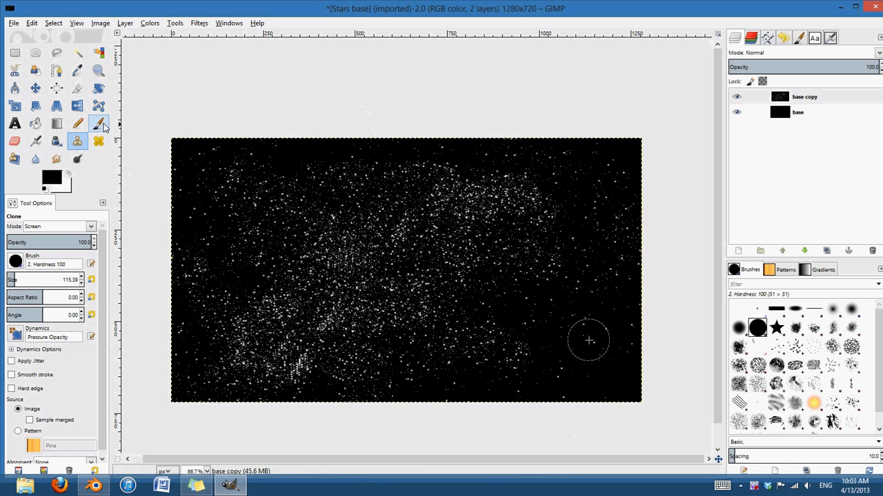
Take the Paintbrush with the Cell 02 brush and target the base copy layer for black dabs.
click(99, 124)
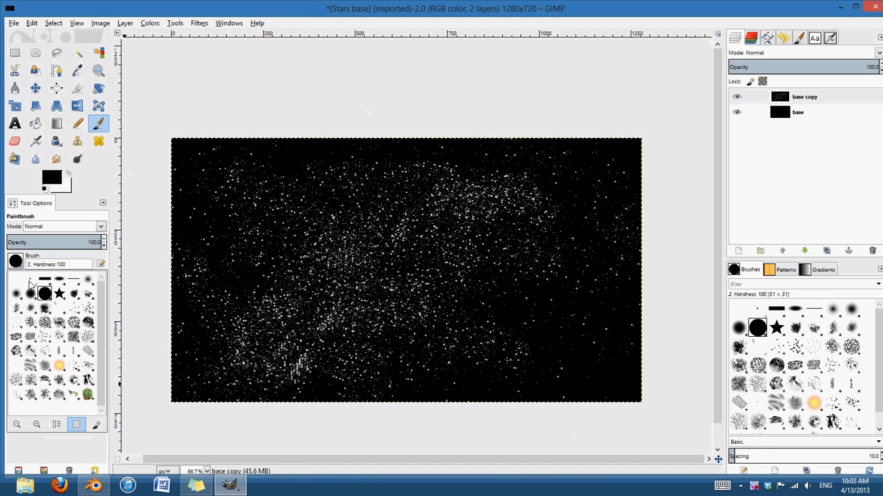
click(850, 345)
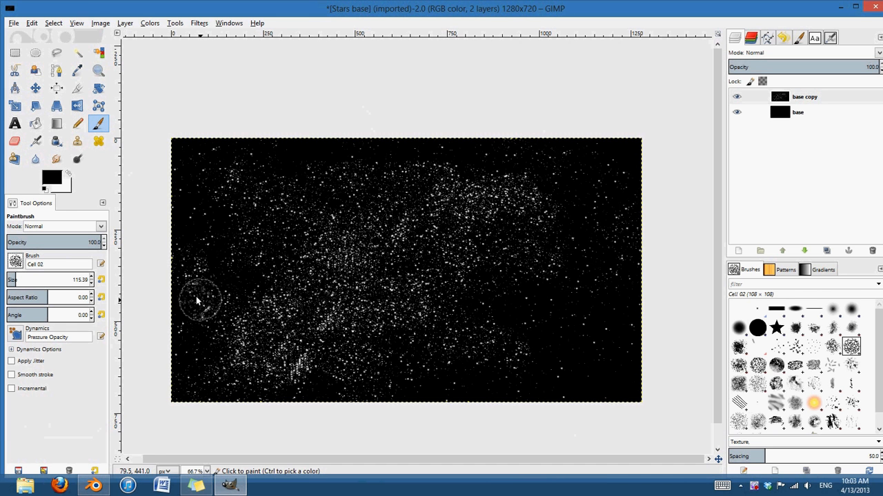
mouse_move(504, 345)
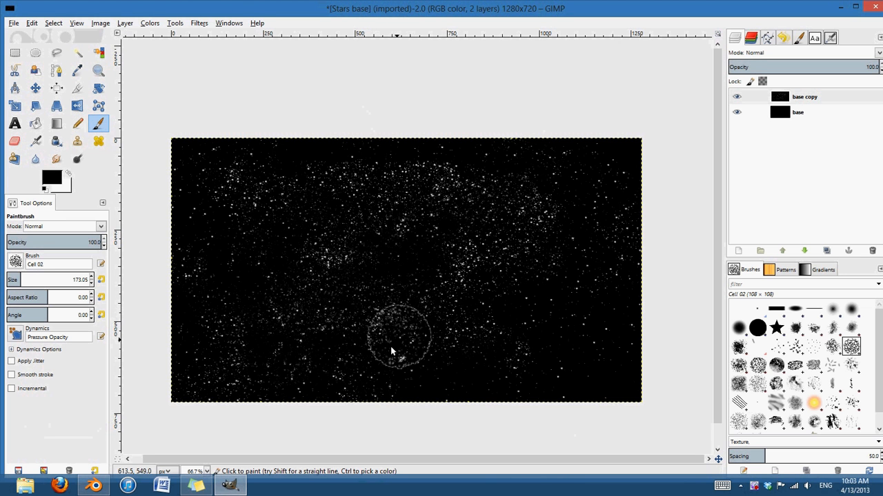
mouse_move(483, 179)
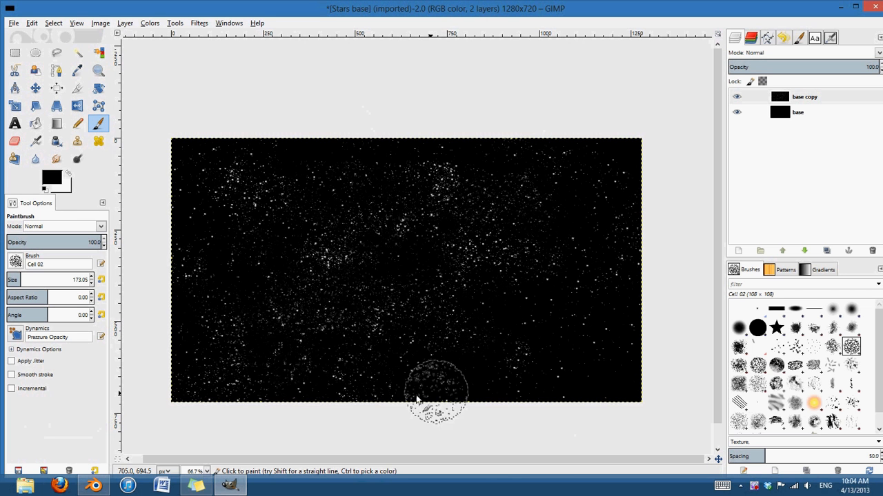
mouse_move(634, 242)
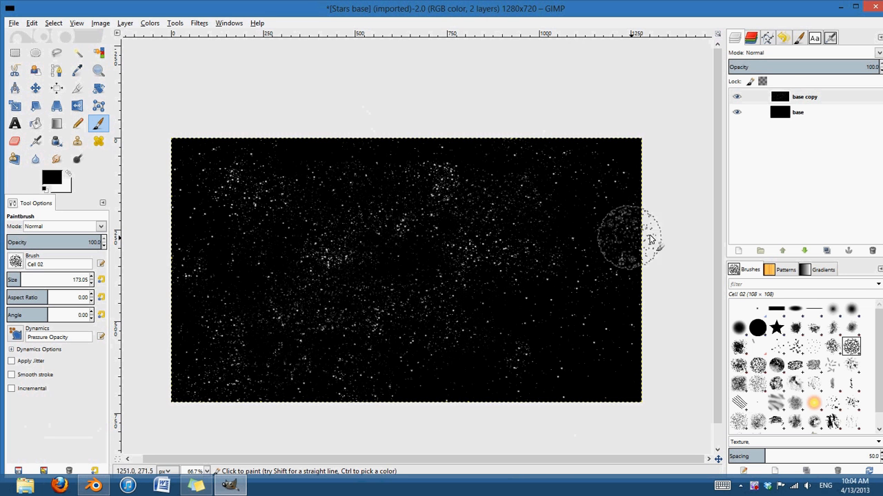
click(804, 96)
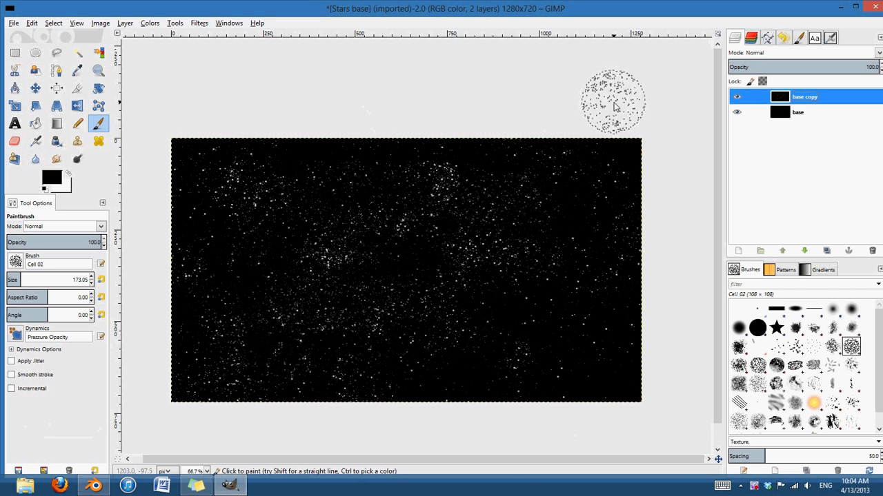
mouse_move(364, 291)
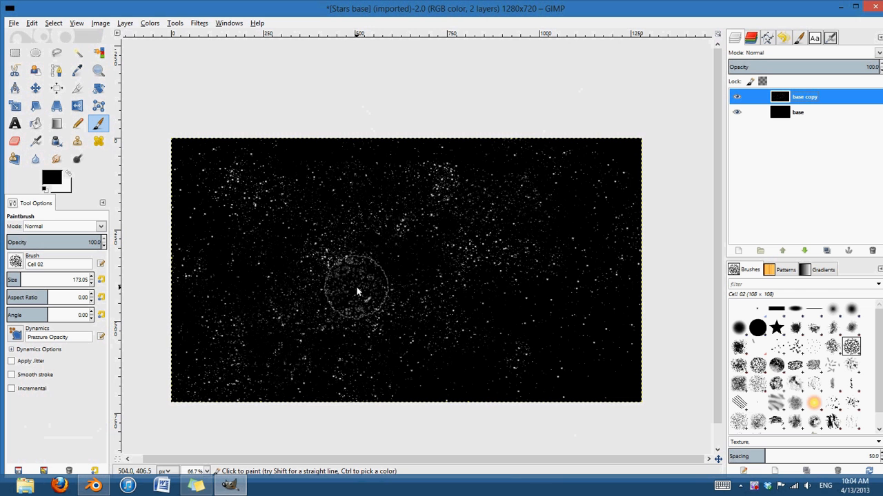
mouse_move(564, 235)
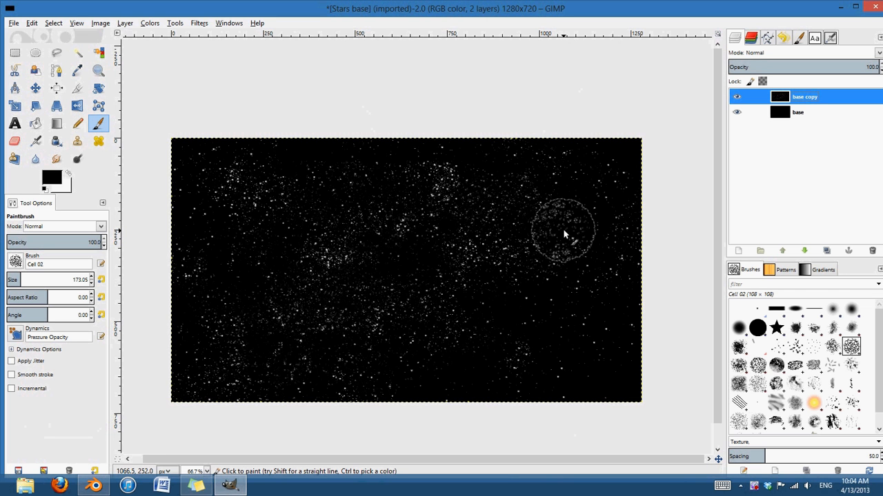
mouse_move(680, 262)
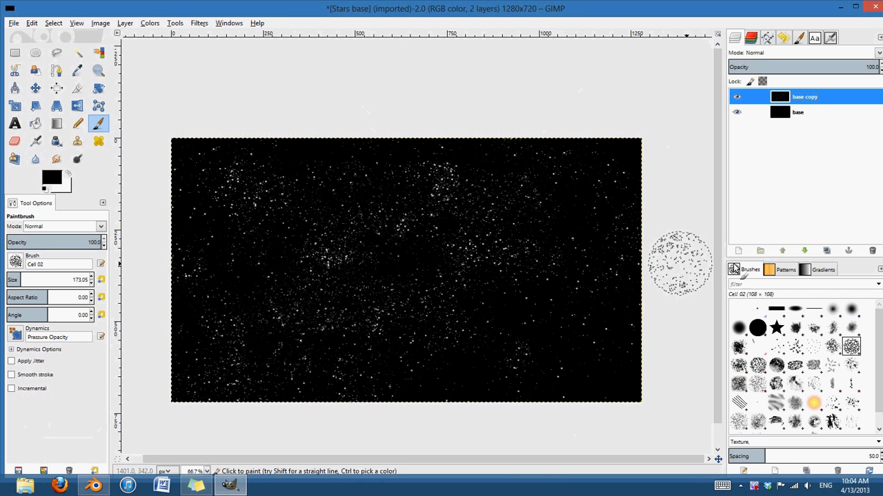
Create a Transparency-fill layer, set the foreground to 00a2ff, and select that layer.
click(737, 250)
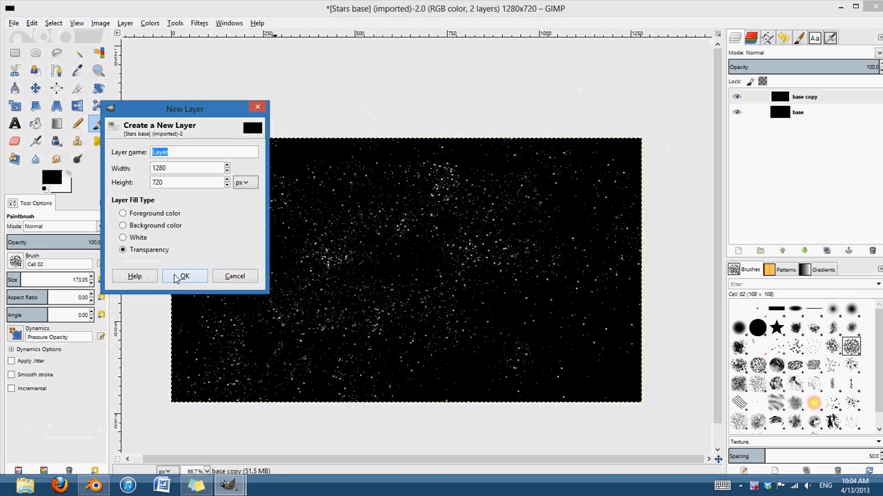
click(184, 276)
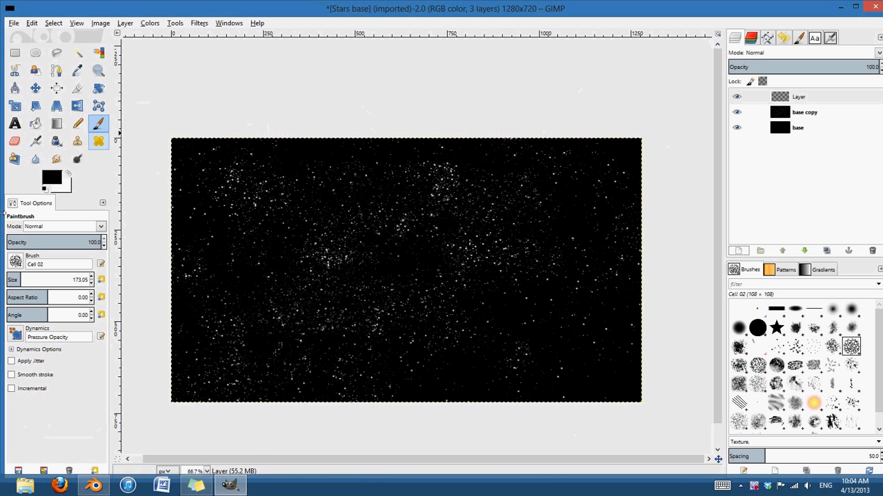
click(44, 178)
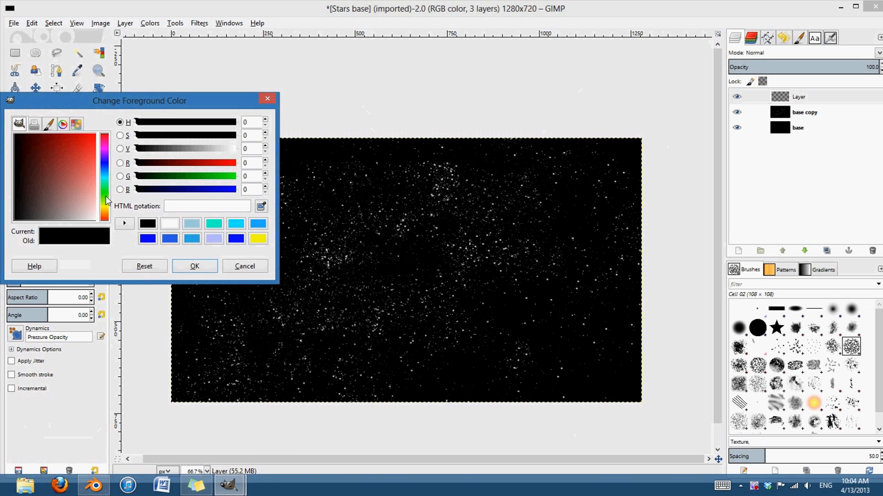
click(105, 178)
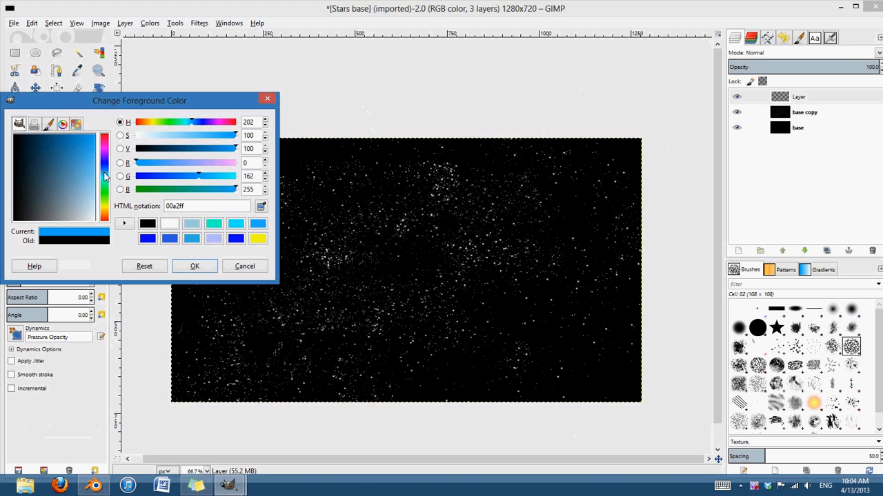
click(195, 265)
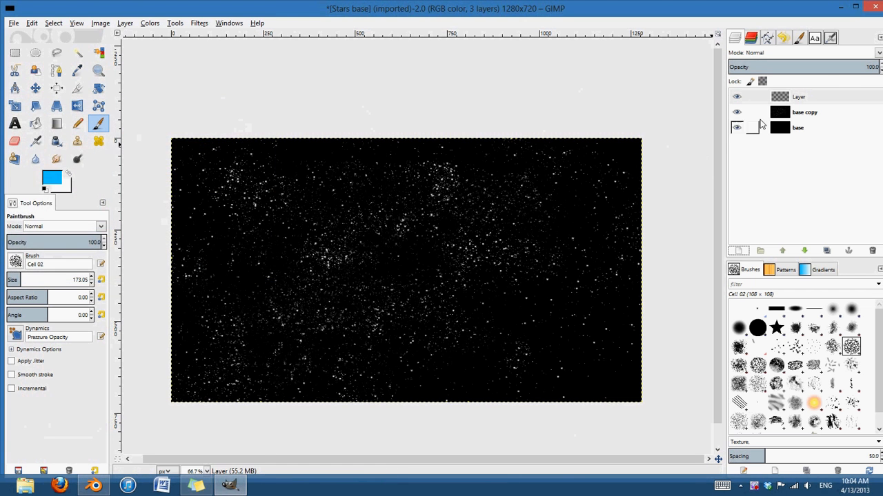
click(736, 127)
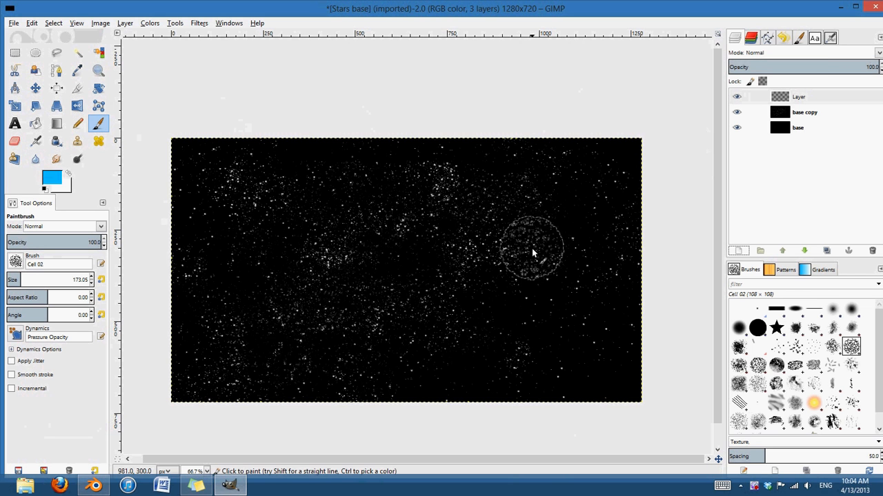
mouse_move(134, 158)
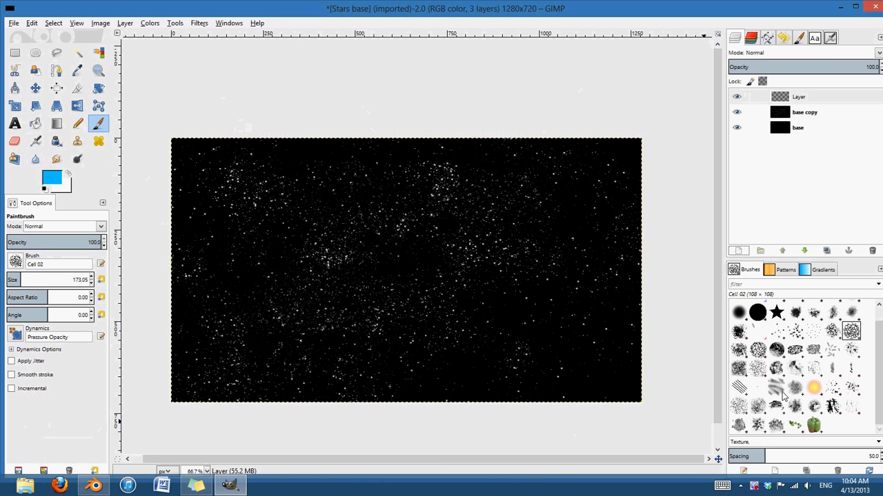
Paint bright blue Sand Dunes (AP) streaks over the left and lower image.
click(775, 387)
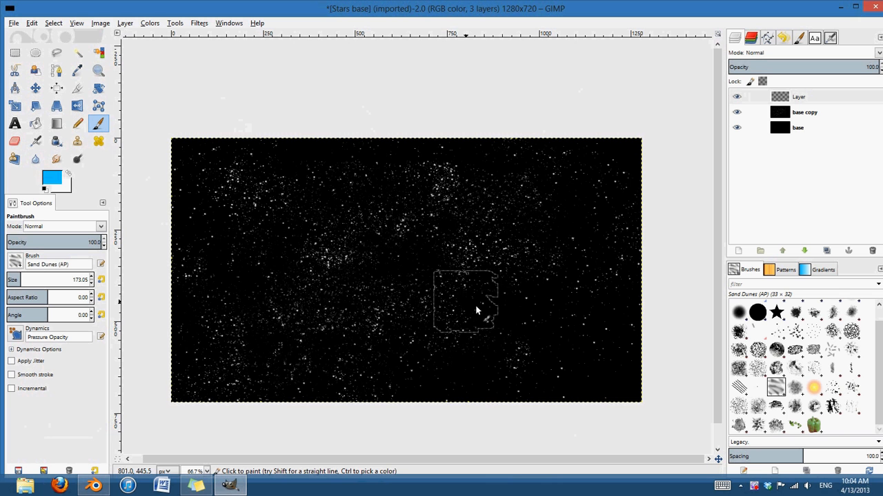
mouse_move(309, 286)
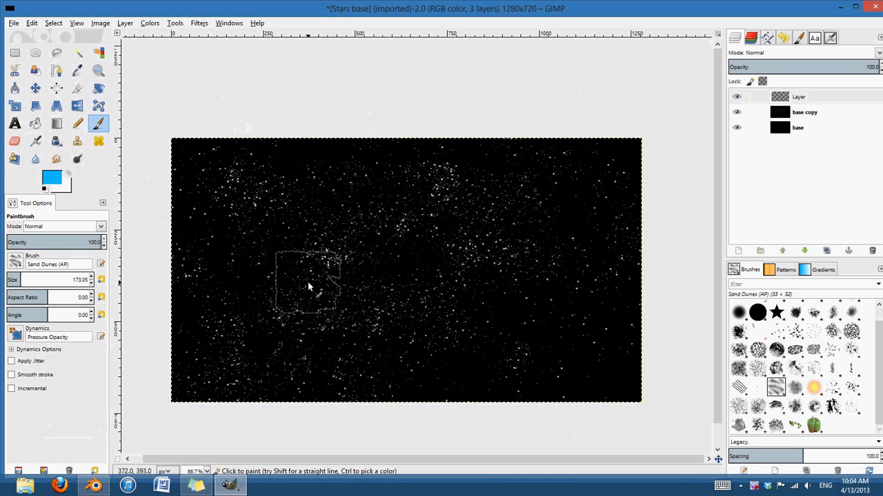
mouse_move(286, 308)
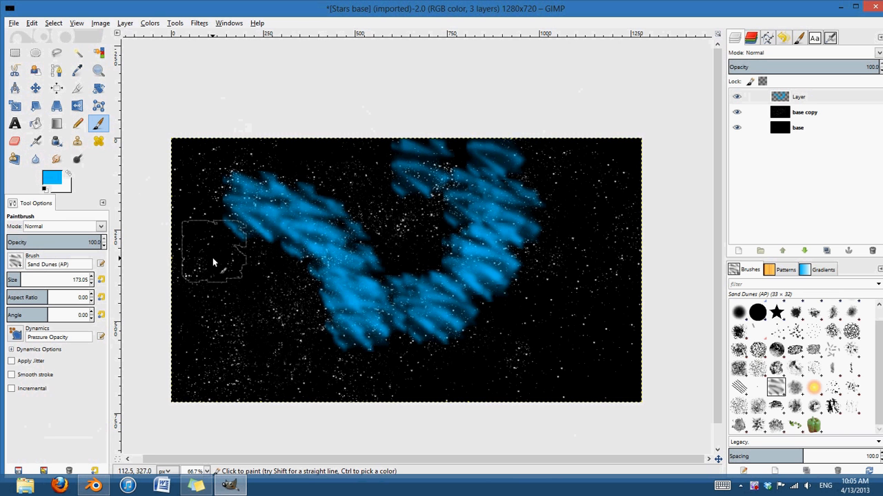
drag(213, 262, 607, 347)
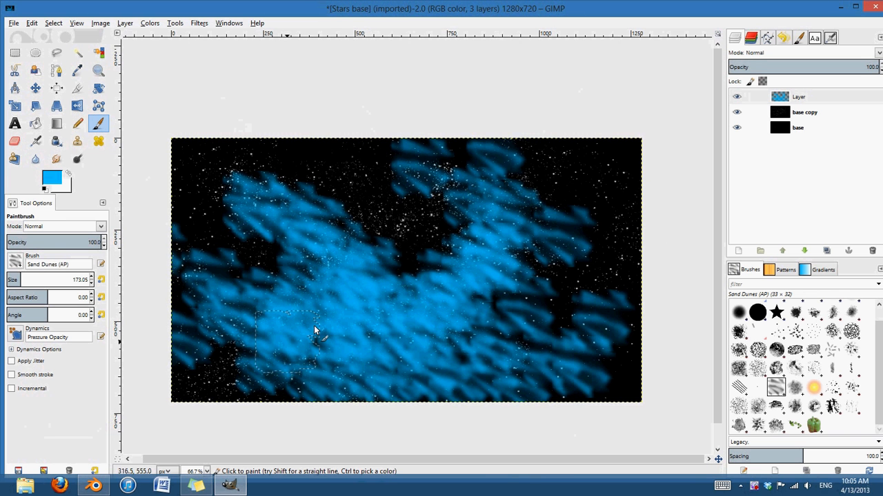
mouse_move(427, 328)
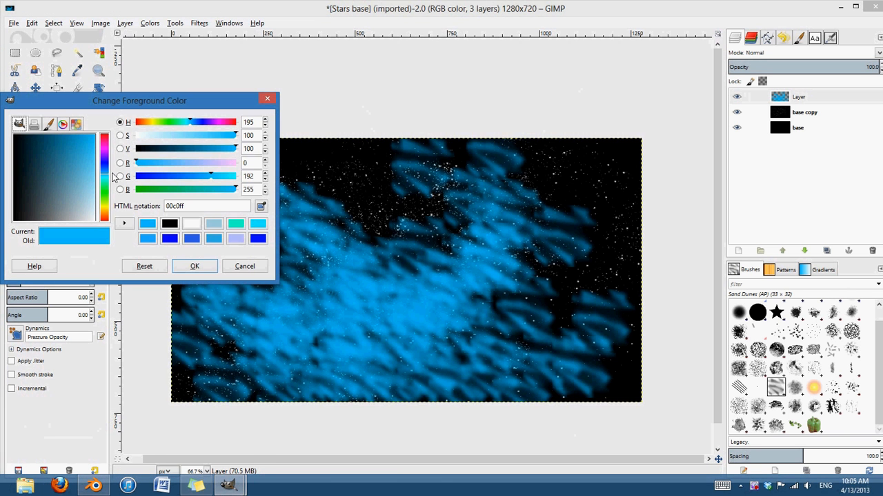
Switch the paint colour to deep blue and teal and paint cloud strokes over the canvas.
click(93, 145)
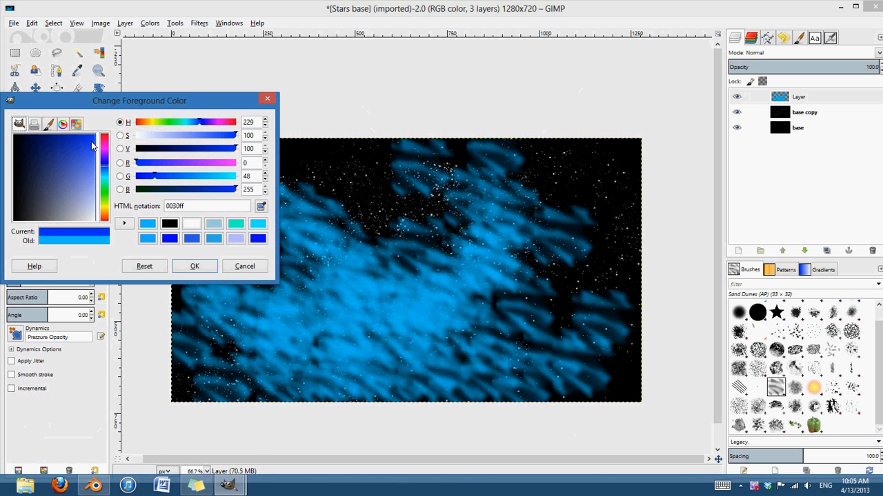
click(195, 265)
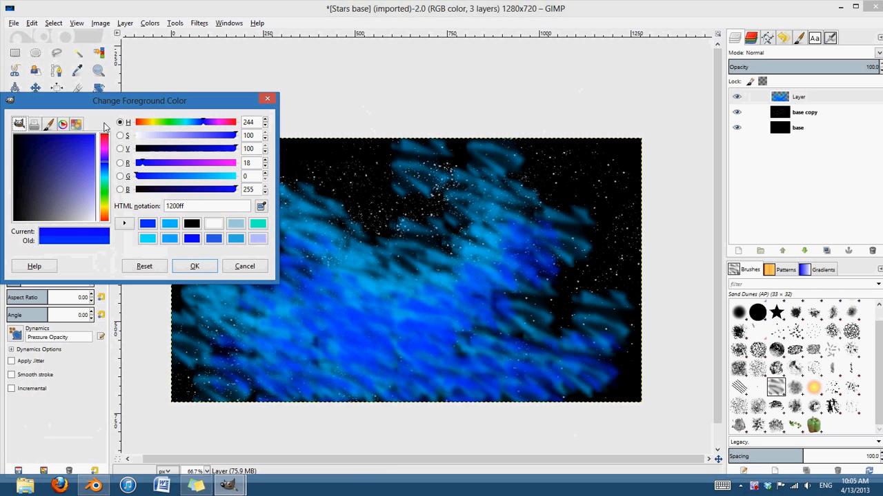
click(195, 266)
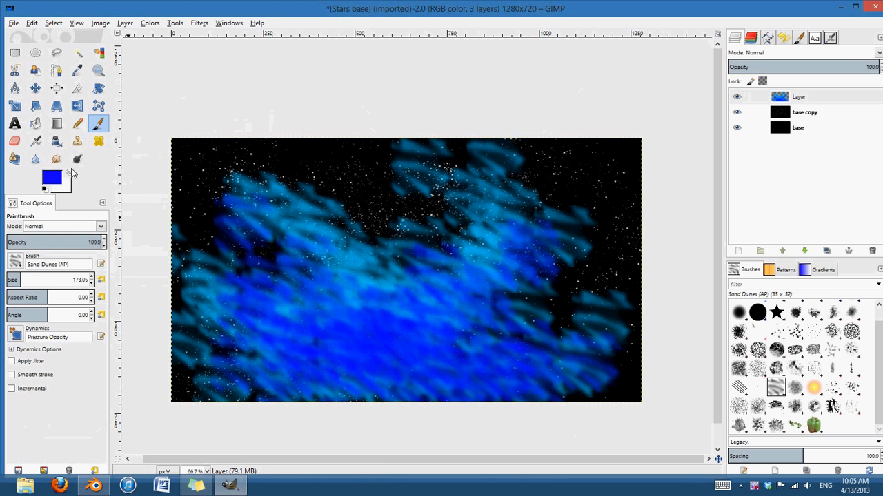
double_click(51, 177)
text(00ffb4)
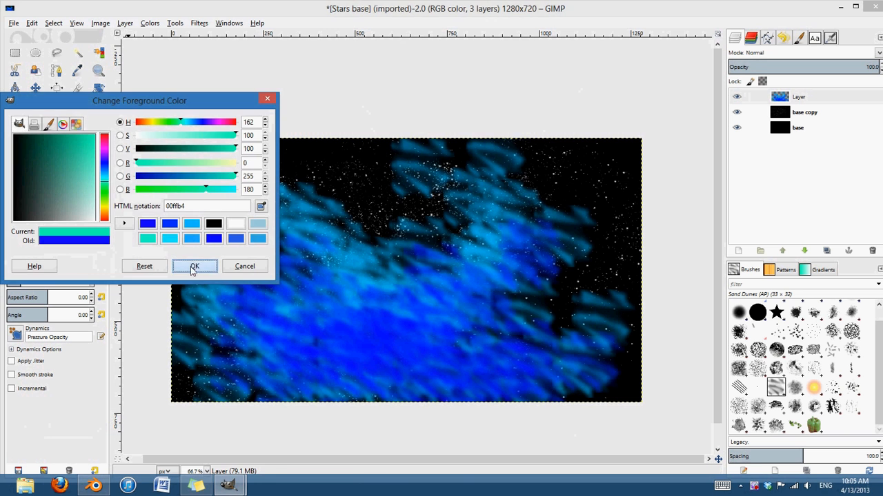
click(194, 266)
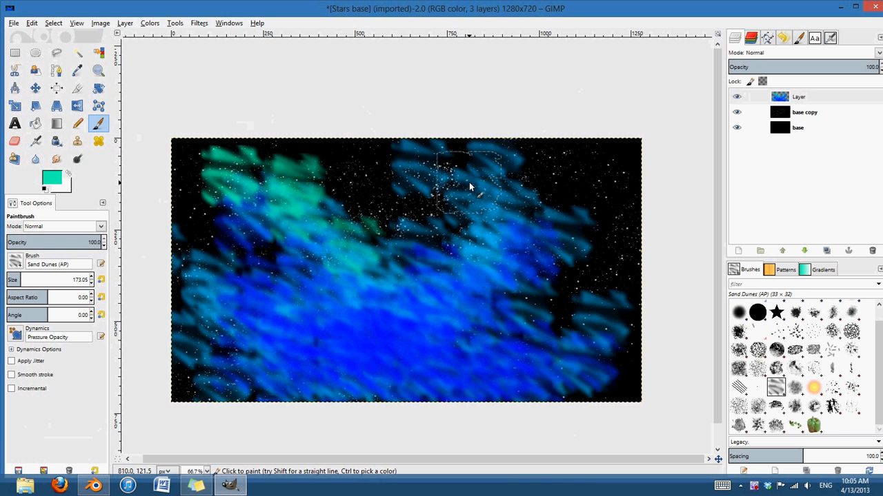
drag(469, 172, 551, 320)
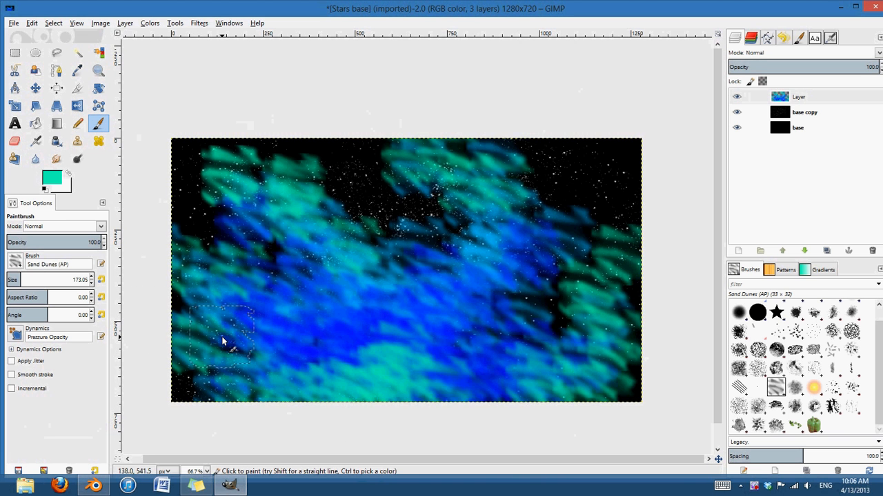
mouse_move(541, 88)
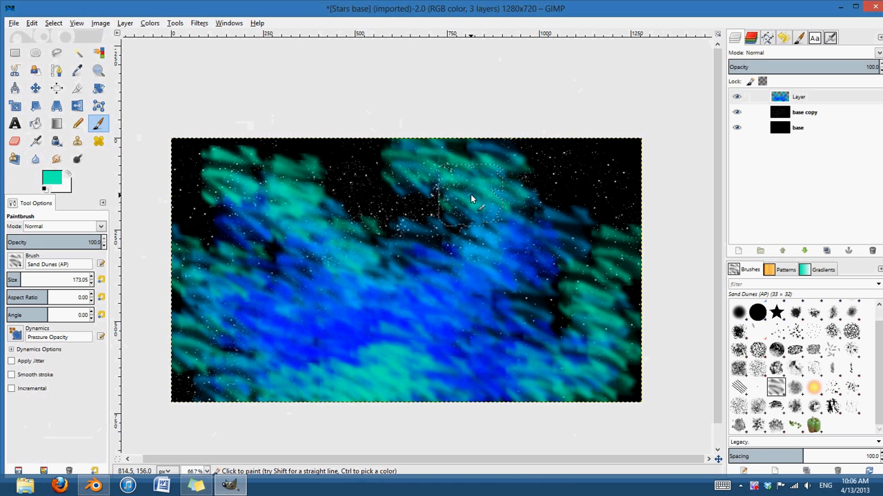
mouse_move(454, 126)
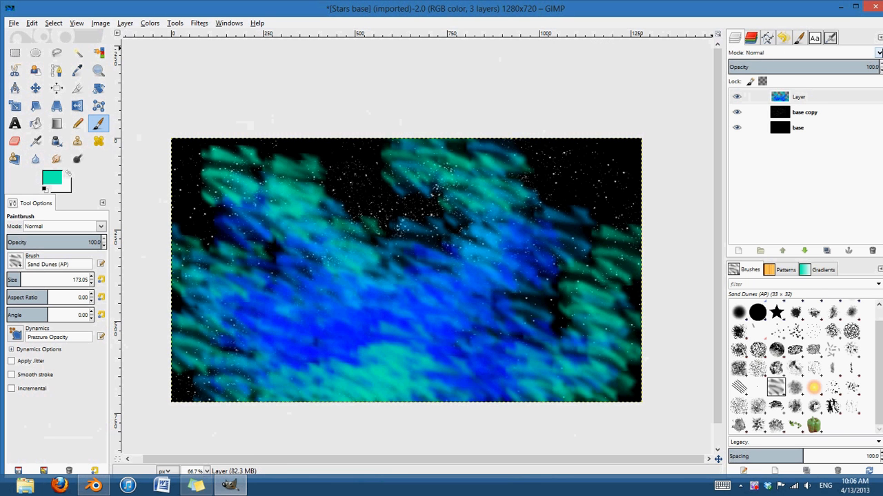
Switch the cloud layer's Mode to Overlay at 75 opacity and name it 'overlay'.
click(878, 53)
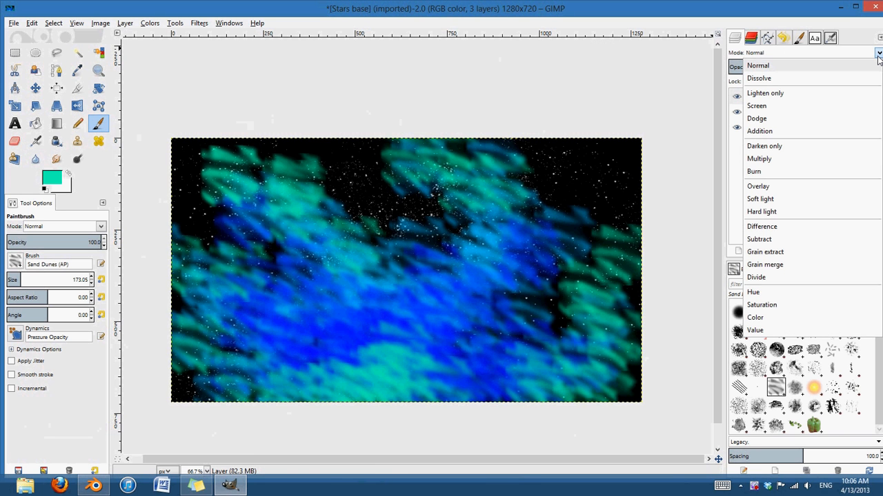
click(757, 186)
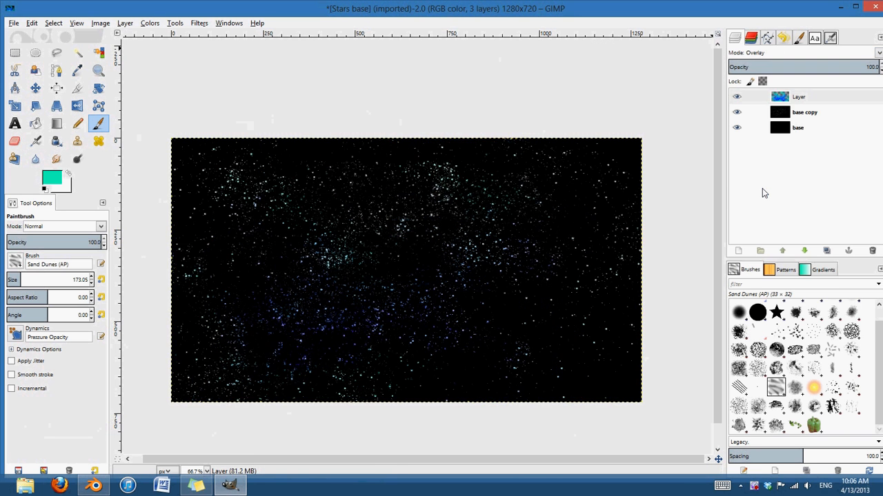
mouse_move(531, 265)
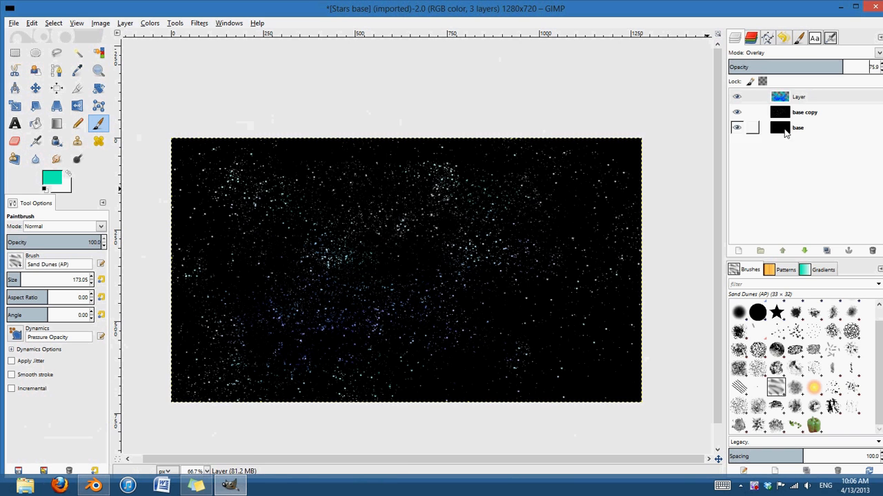
click(798, 97)
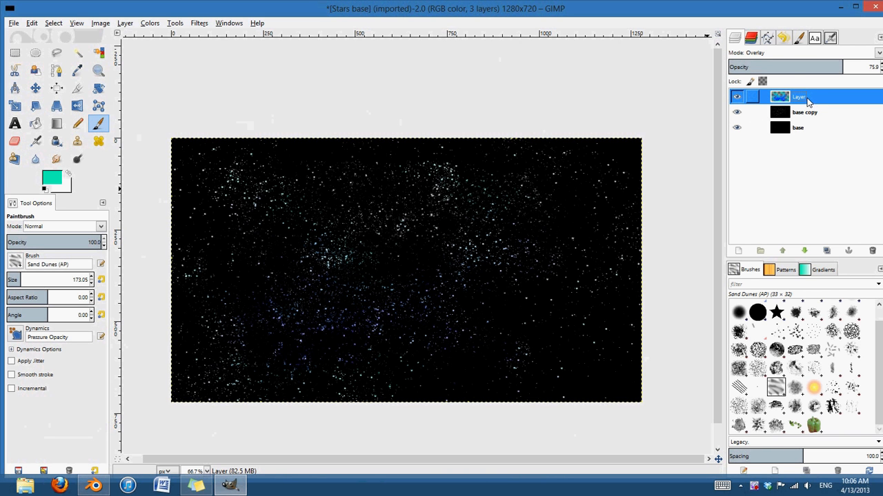
double_click(798, 96)
text(overlay)
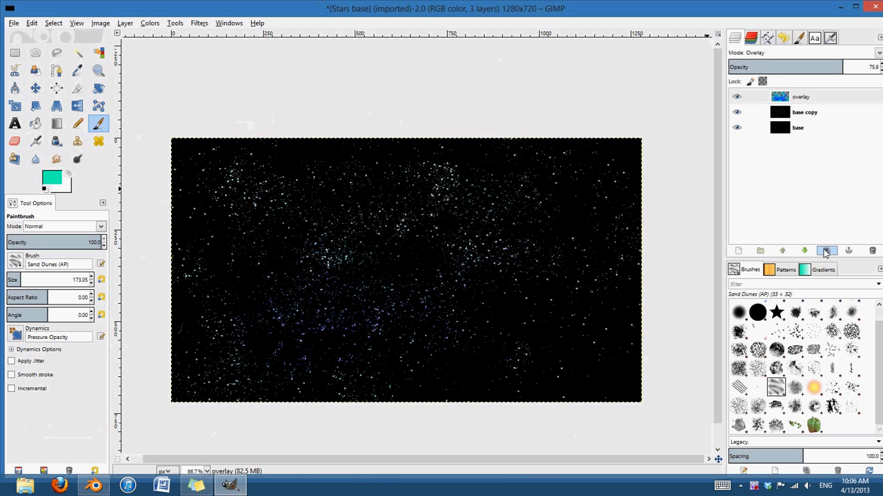
Duplicate 'overlay', set the copy to Screen mode, and reset colours to black/white.
click(878, 52)
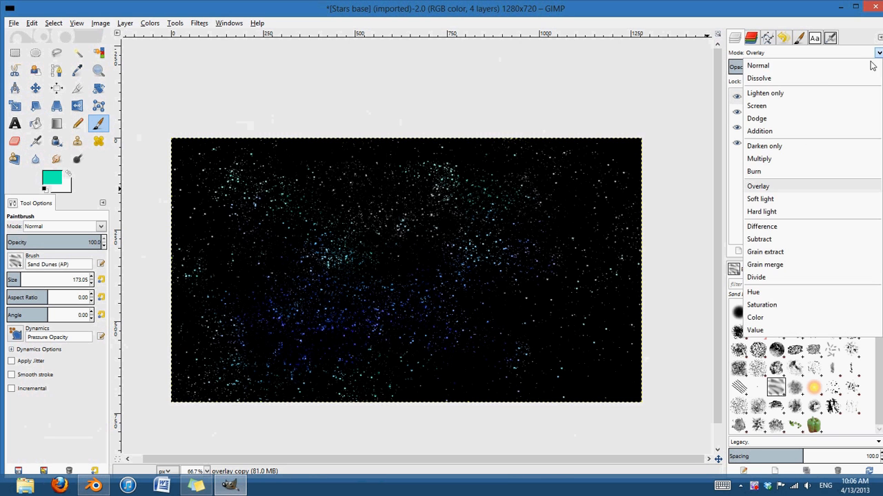
click(756, 106)
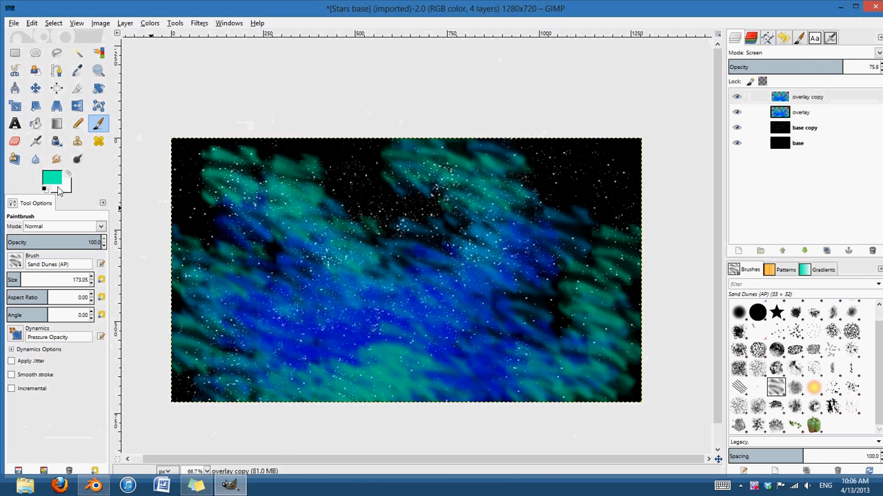
double_click(52, 178)
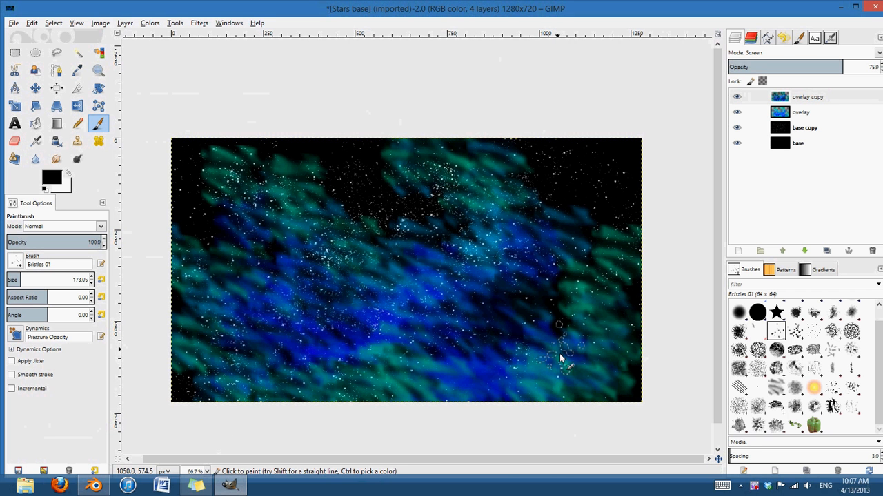
Choose the Splats 01 brush with Apply Jitter and lower the copy's opacity to 13.9.
click(832, 386)
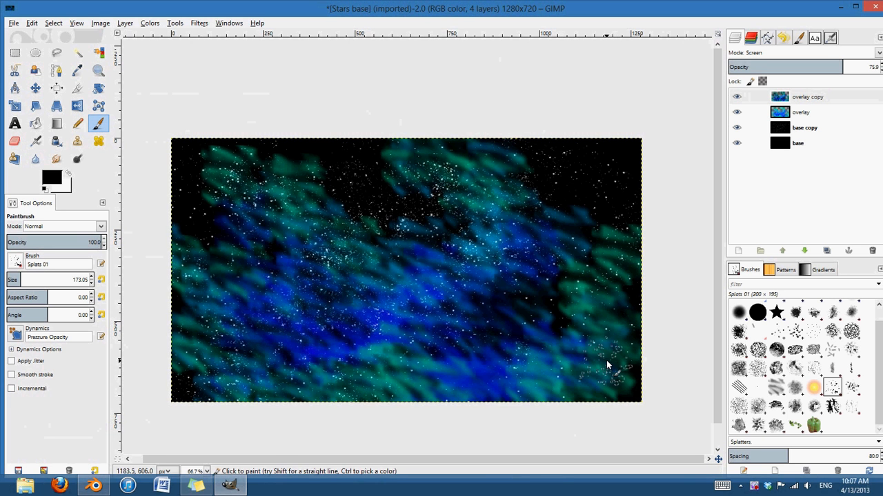
click(11, 360)
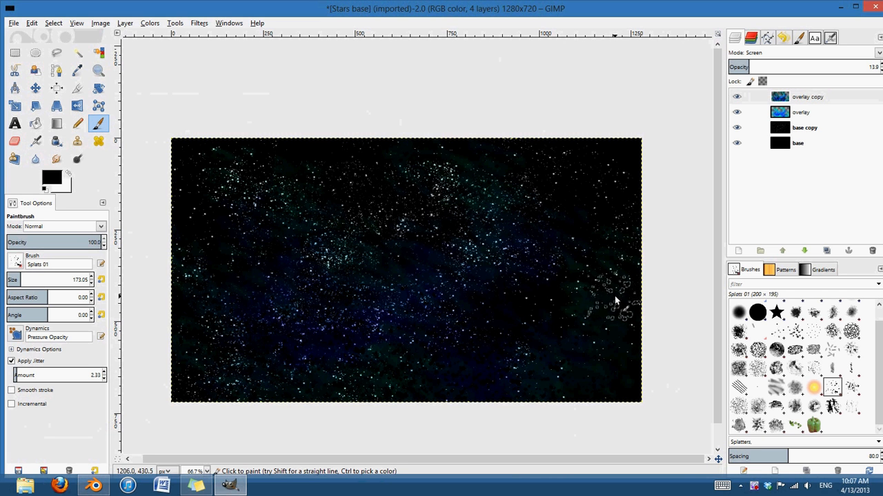
mouse_move(562, 348)
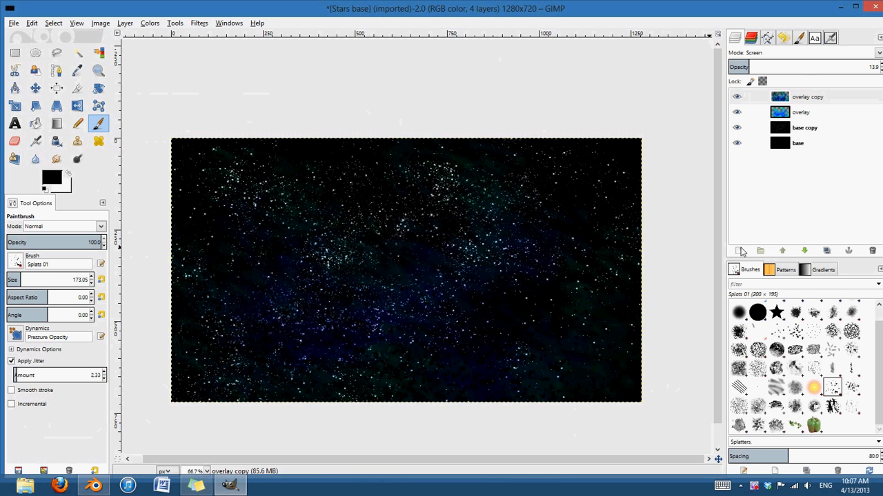
Add a transparent layer and paint 00ffde Sand Dunes strokes around the edges, jitter off.
click(738, 250)
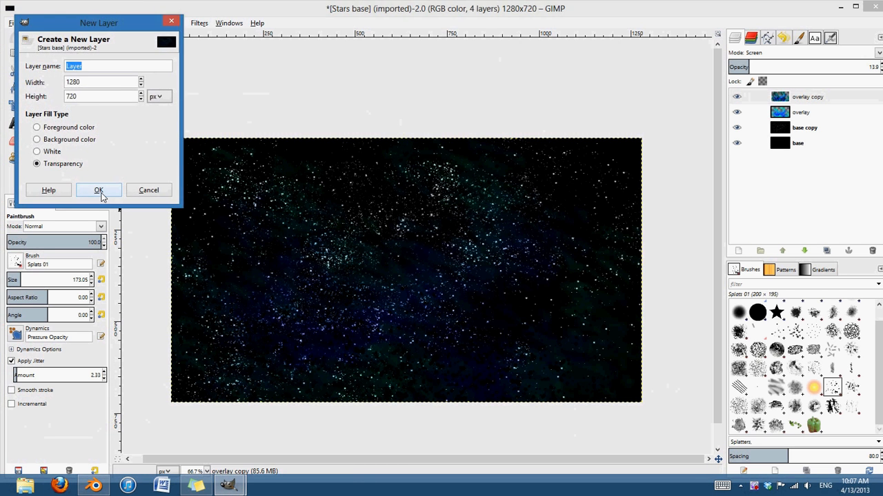
click(97, 190)
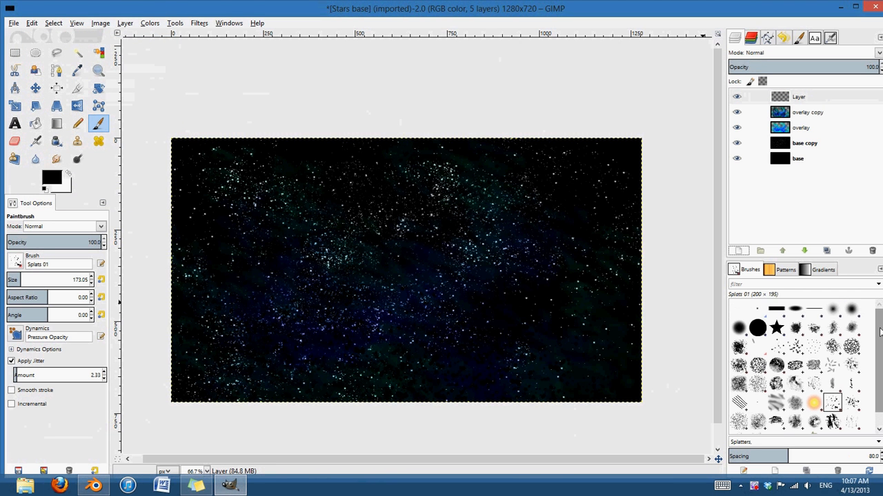
click(775, 387)
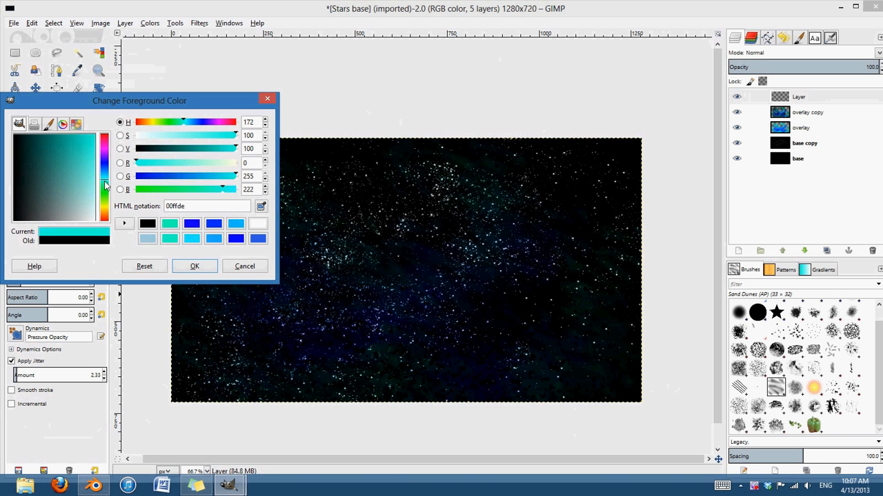
click(194, 266)
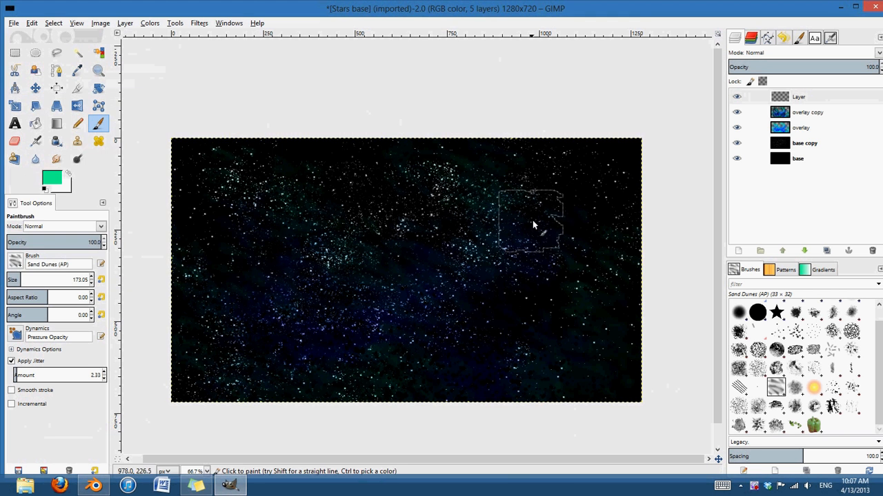
drag(531, 221, 459, 152)
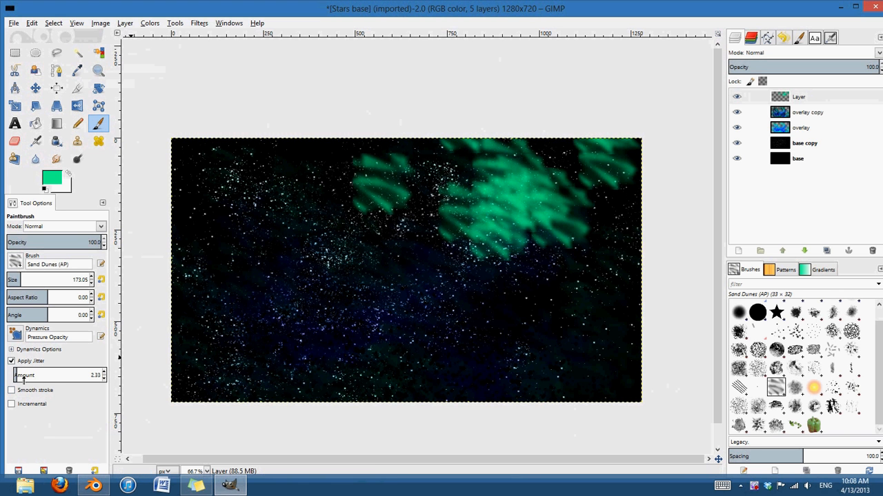
click(11, 361)
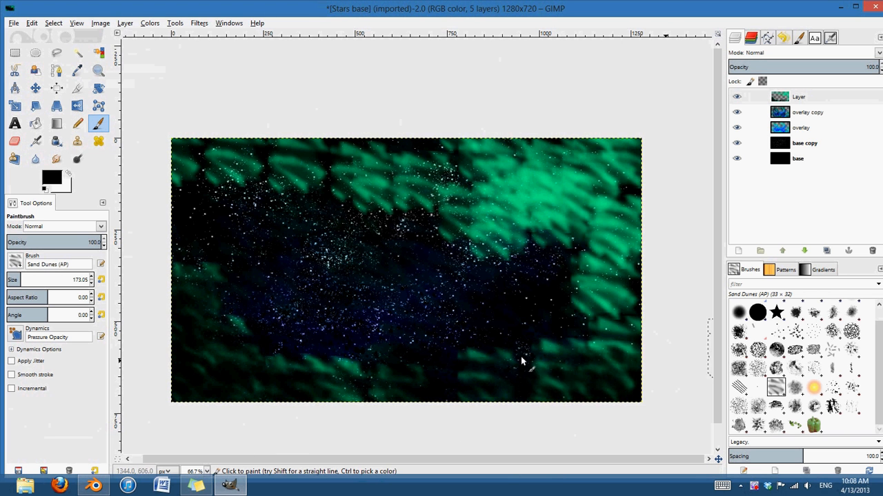
mouse_move(587, 170)
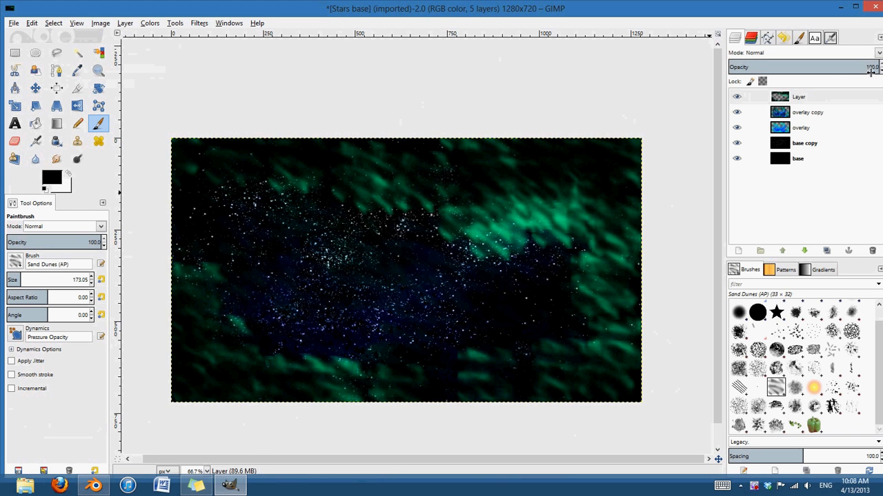
Set the teal edge-cloud layer to Screen mode at 20.4 opacity.
click(876, 52)
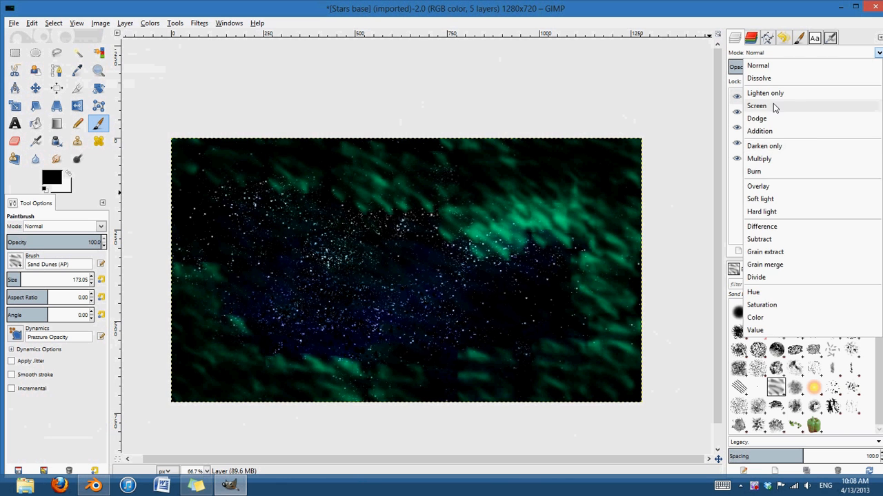
click(757, 106)
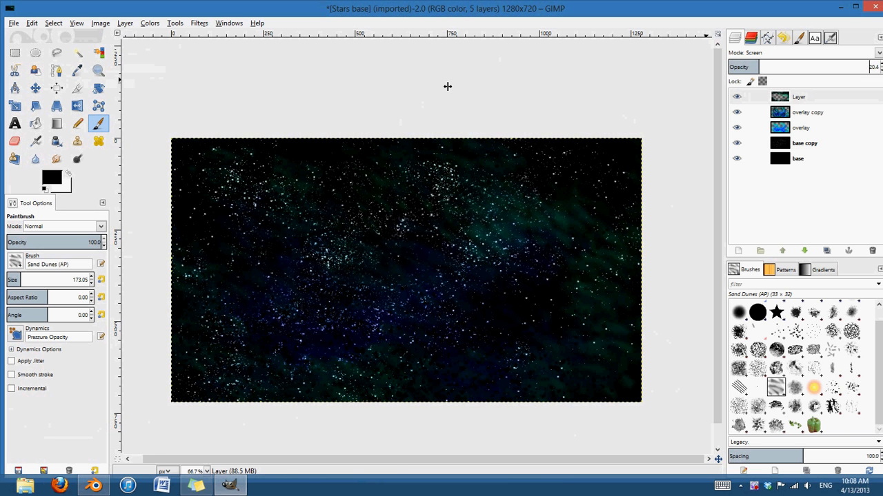
mouse_move(562, 155)
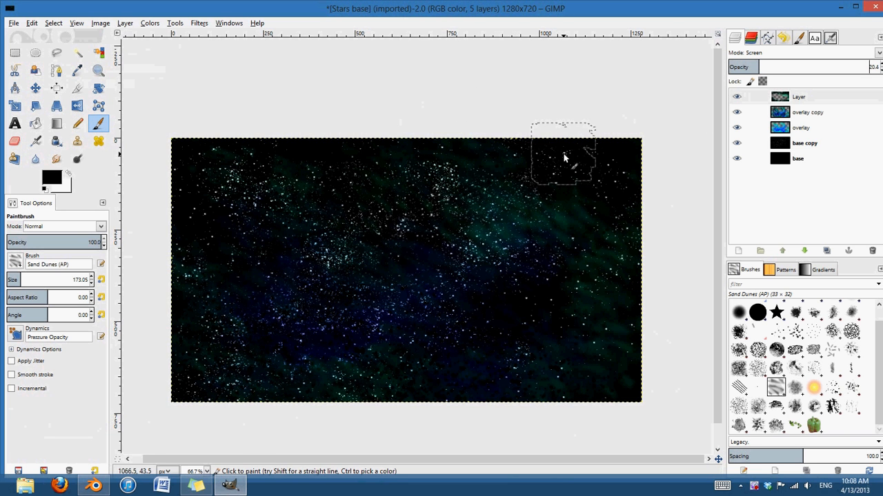
click(798, 97)
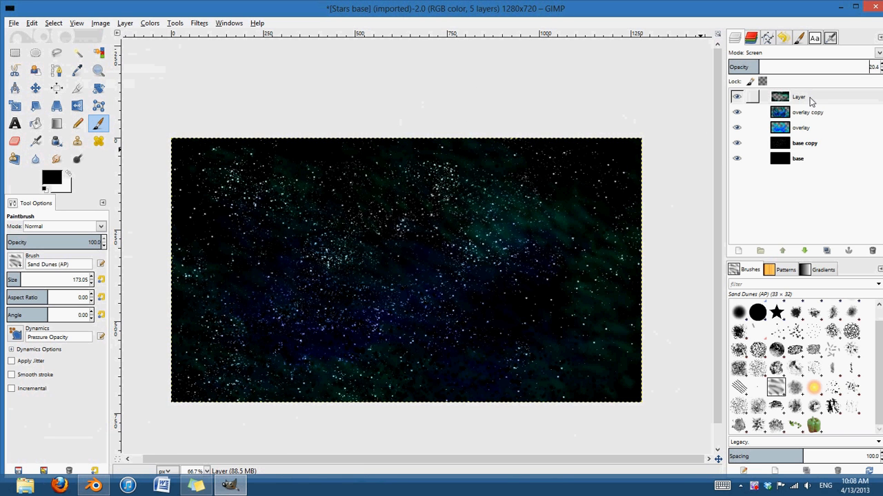
click(798, 97)
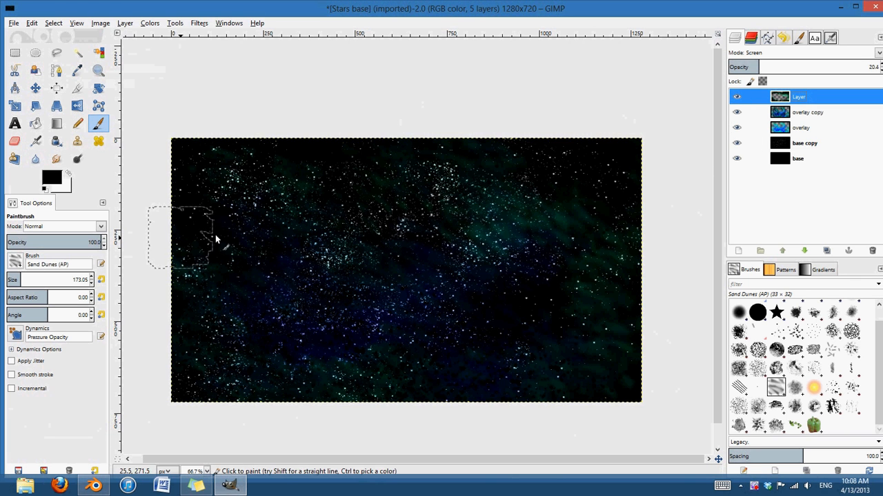
mouse_move(476, 338)
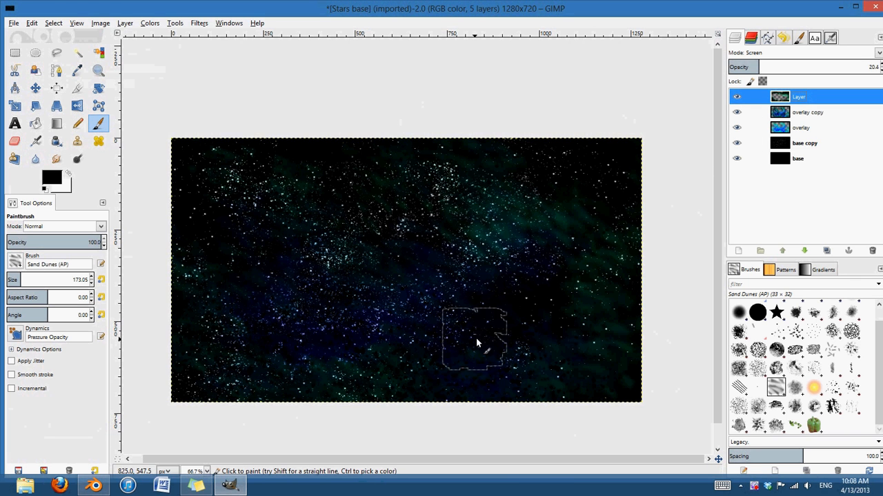
mouse_move(644, 366)
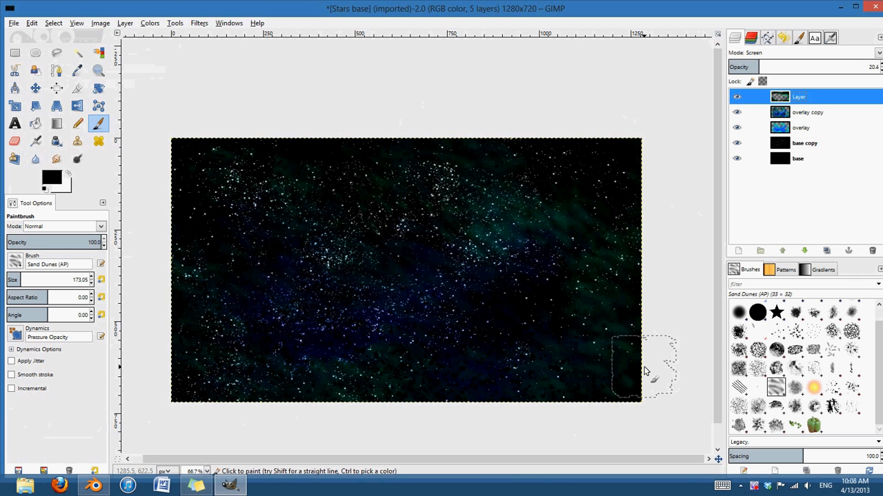
mouse_move(621, 204)
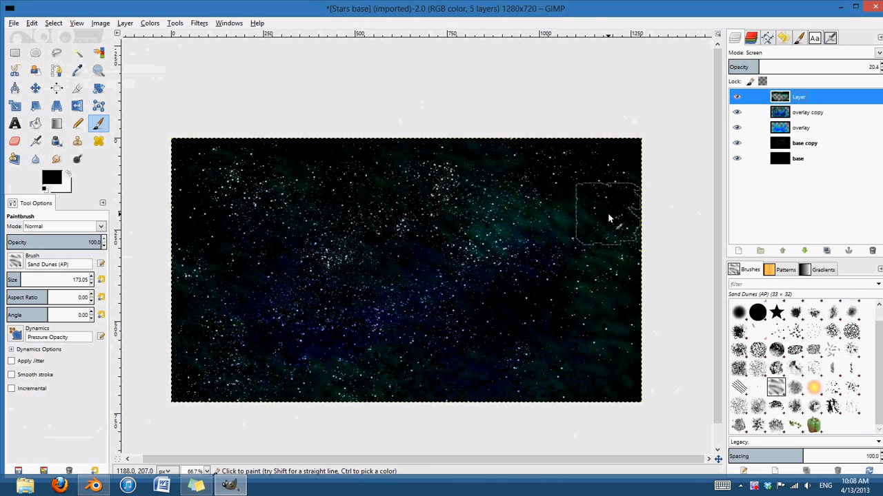
Set Layer's opacity to 20, view at 100%, and add a transparent layer named Dust.
click(196, 471)
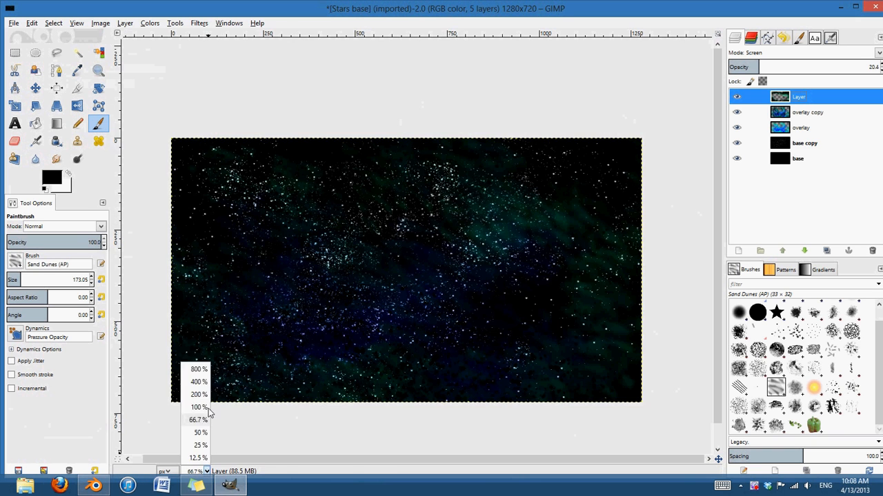
click(199, 407)
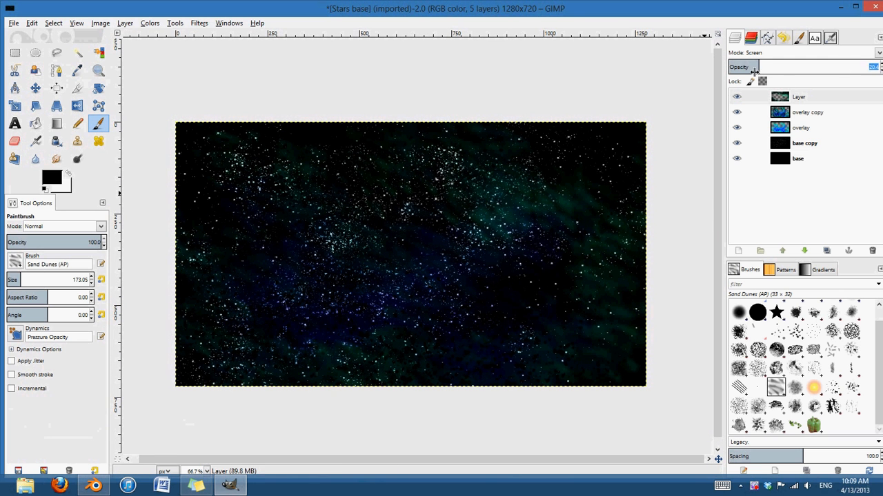
click(206, 471)
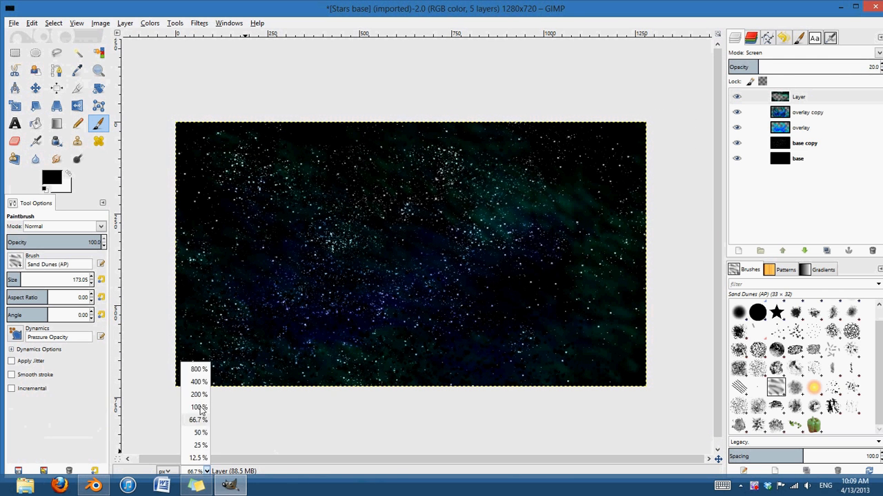
click(198, 407)
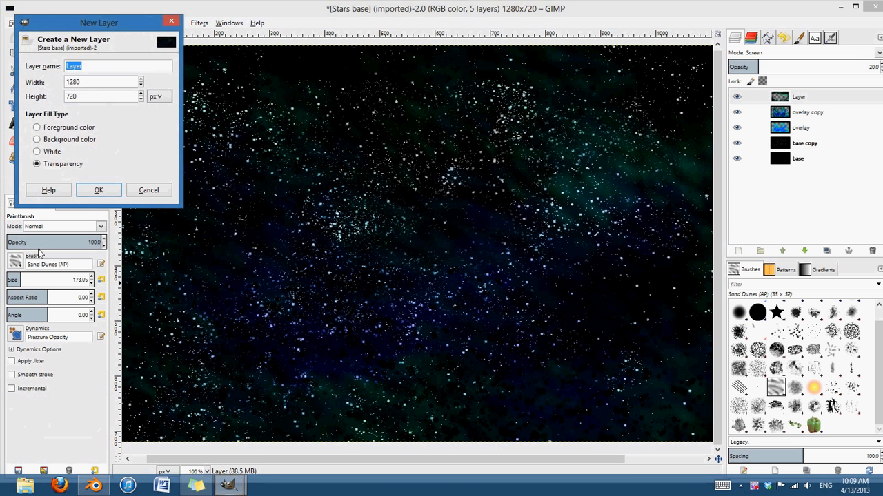
click(98, 190)
text(Dus)
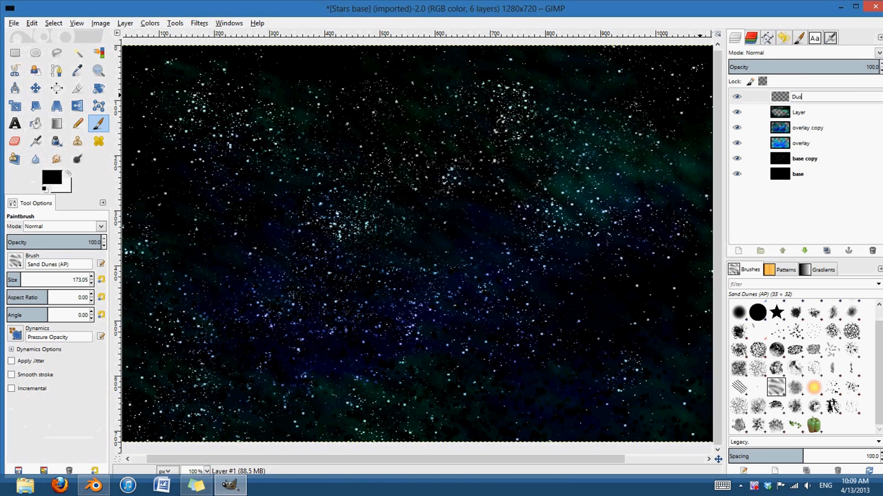
click(814, 96)
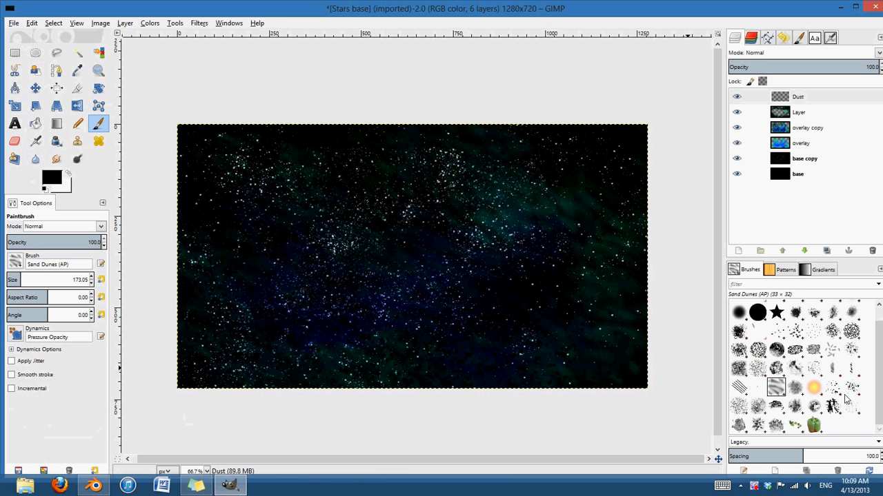
Set the foreground to cyan 00fff6 and choose Bristles 02 with Apply Jitter enabled.
click(812, 331)
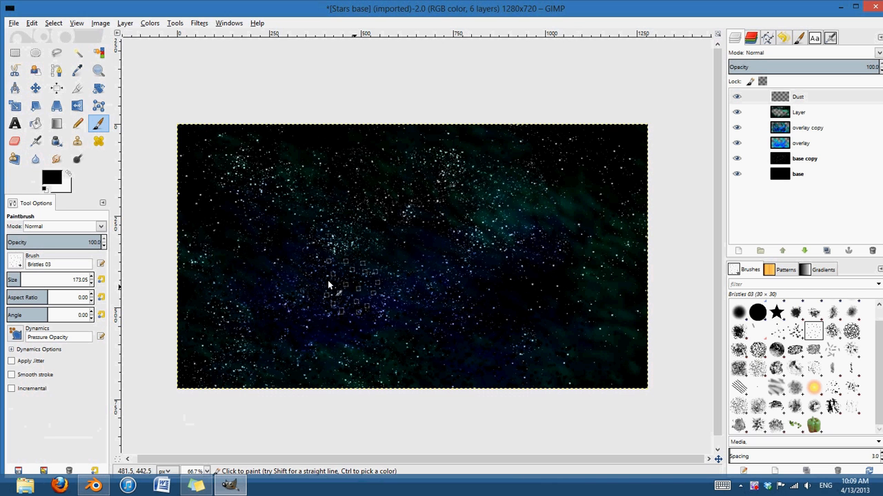
click(51, 176)
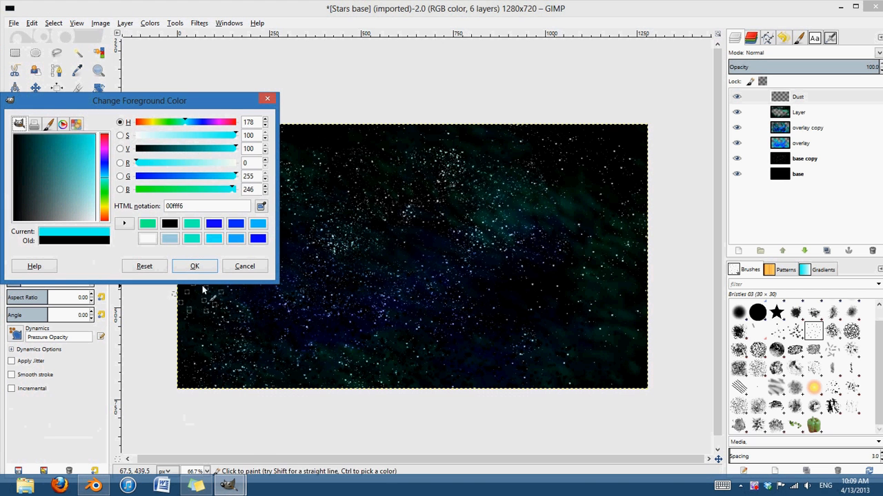
click(195, 266)
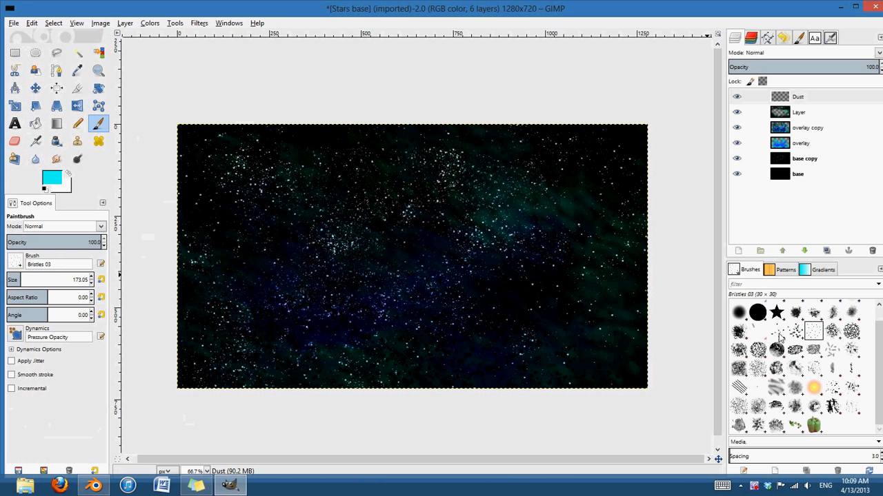
click(832, 387)
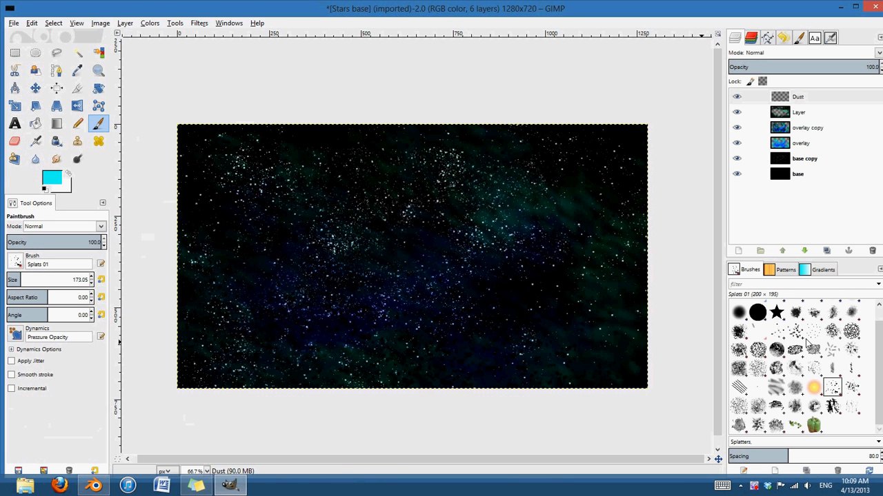
click(794, 330)
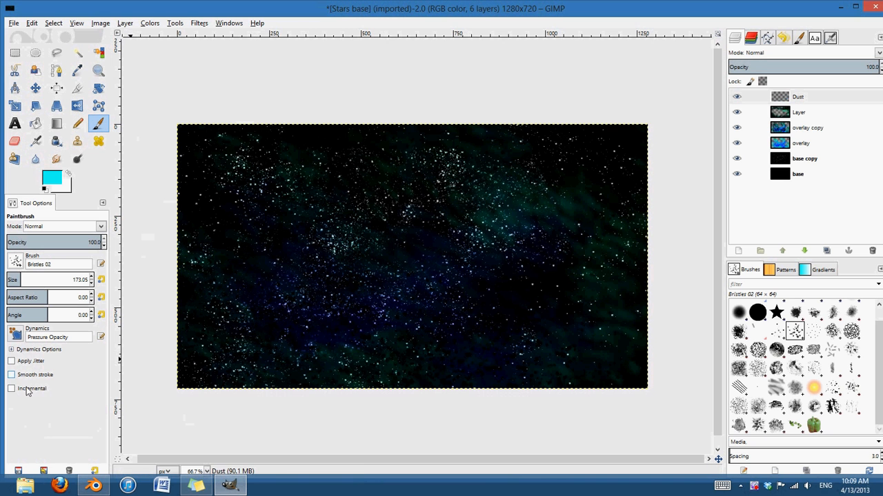
click(12, 361)
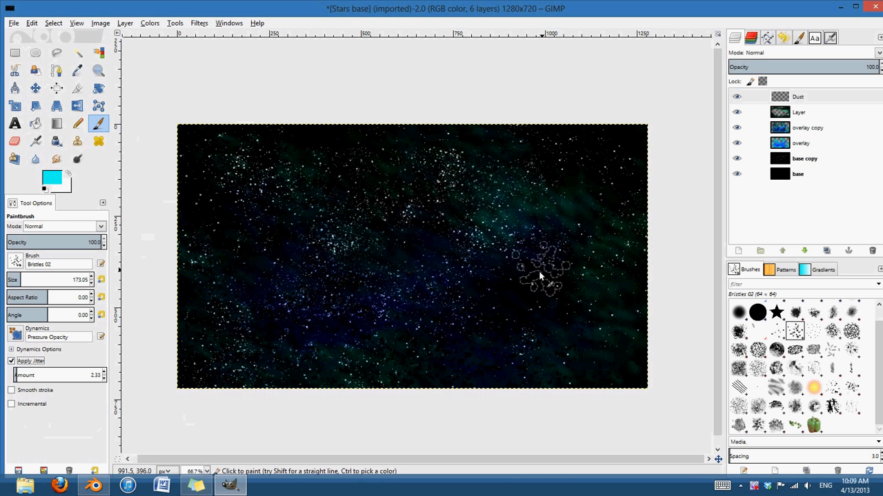
Set the brush jitter to 10 and paint cyan (00ffd2) dust strokes across the lower right.
click(541, 276)
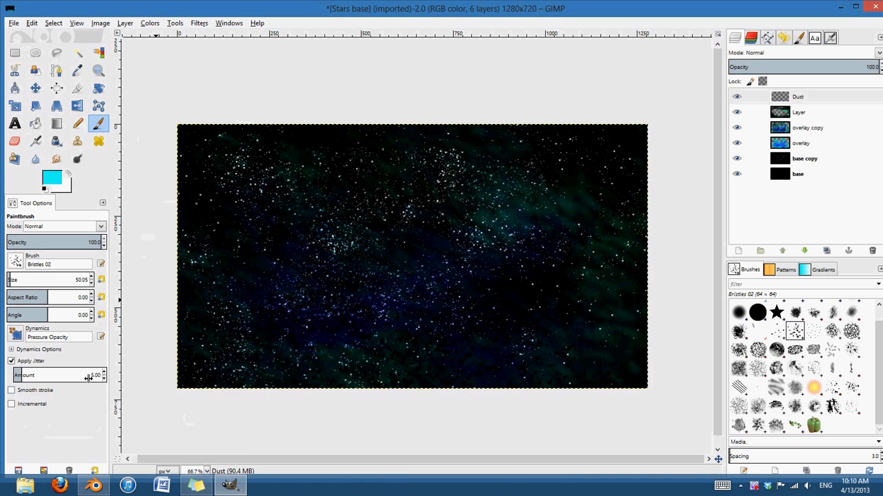
triple_click(93, 375)
text(10)
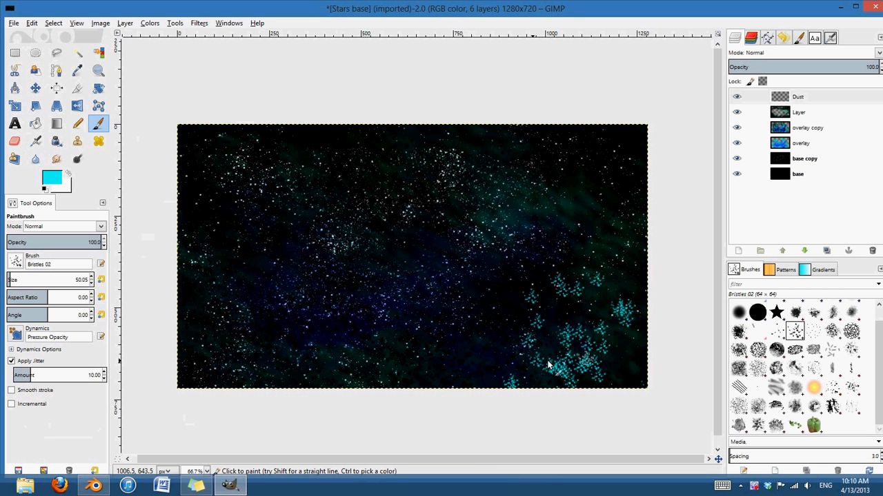
drag(551, 358, 303, 337)
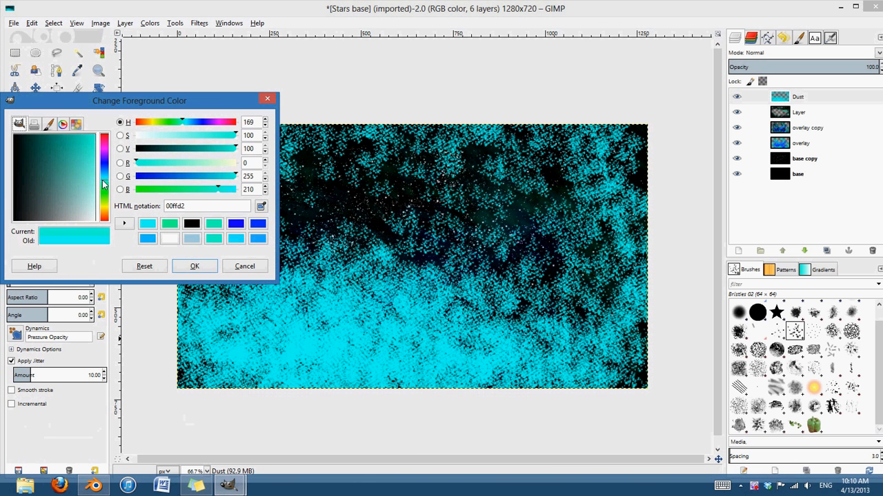
Switch to teal 00ffc0, then blue 005aff, and paint more blue dust along the bottom.
click(195, 266)
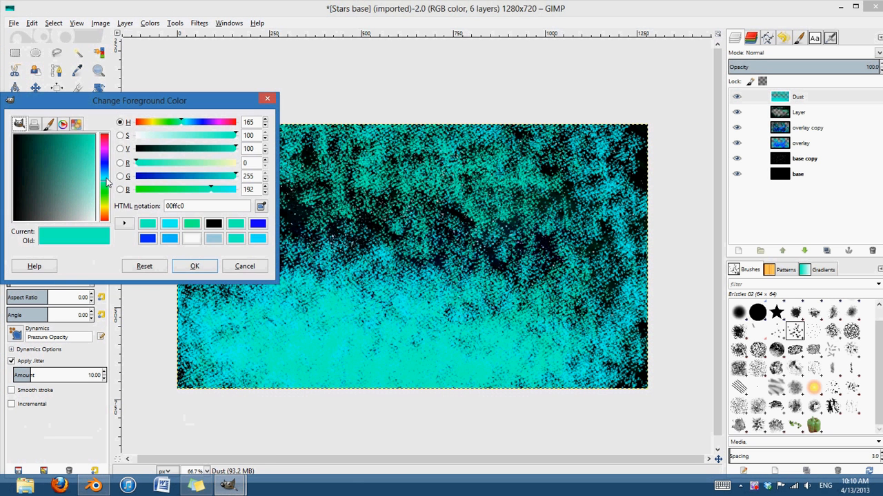
click(195, 265)
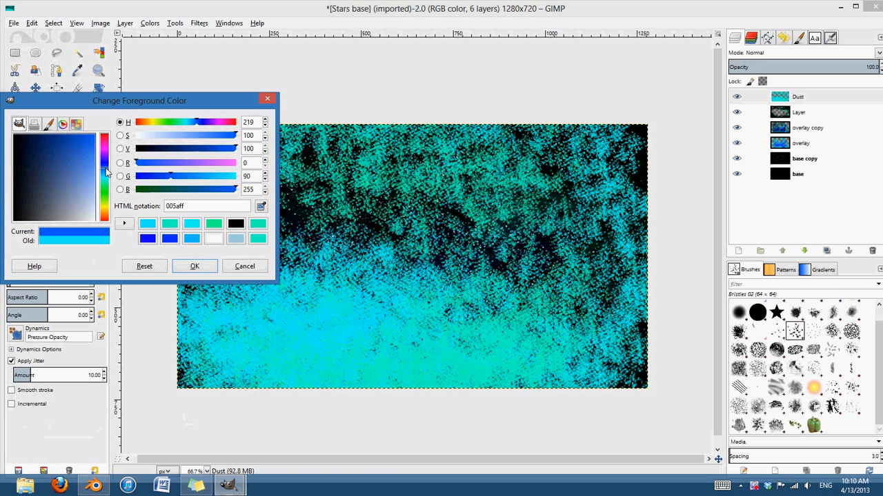
click(195, 266)
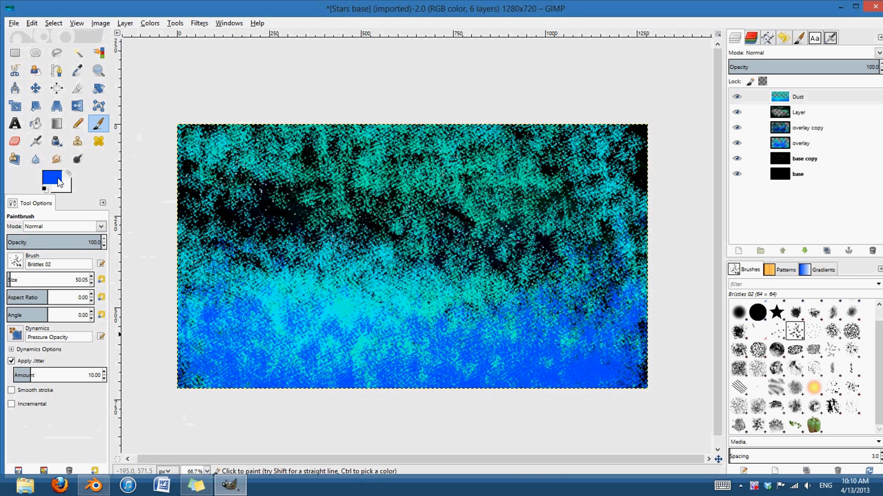
click(51, 177)
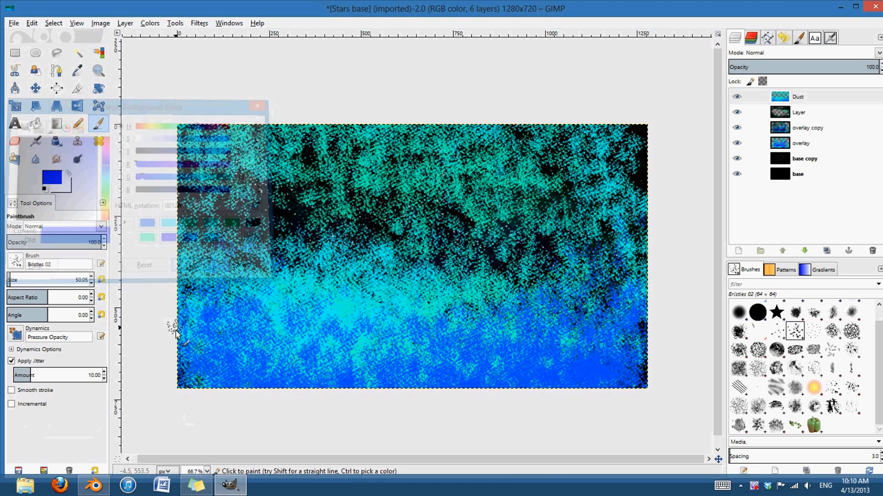
click(257, 106)
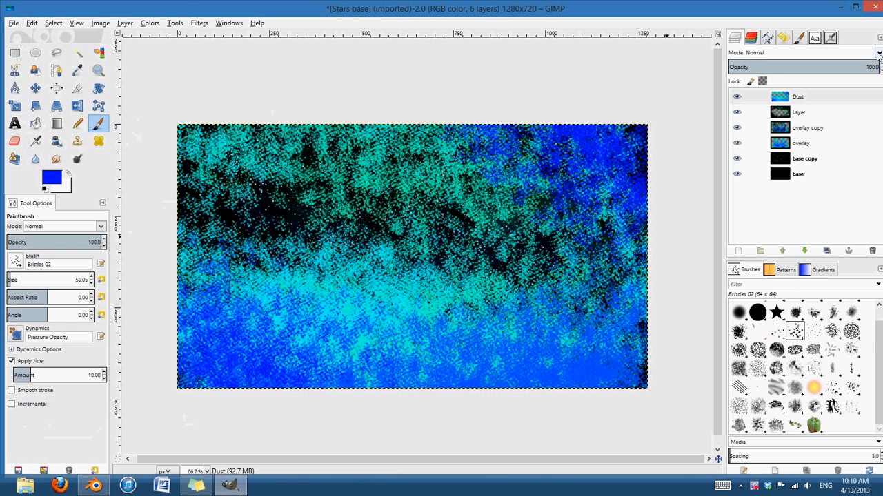
Change the Dust layer's mode to Soft light and toggle its visibility to compare.
click(878, 52)
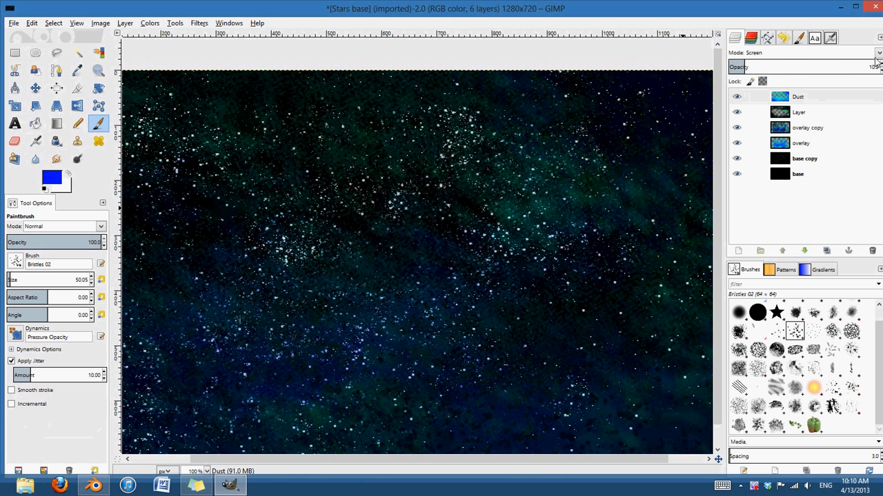
click(800, 52)
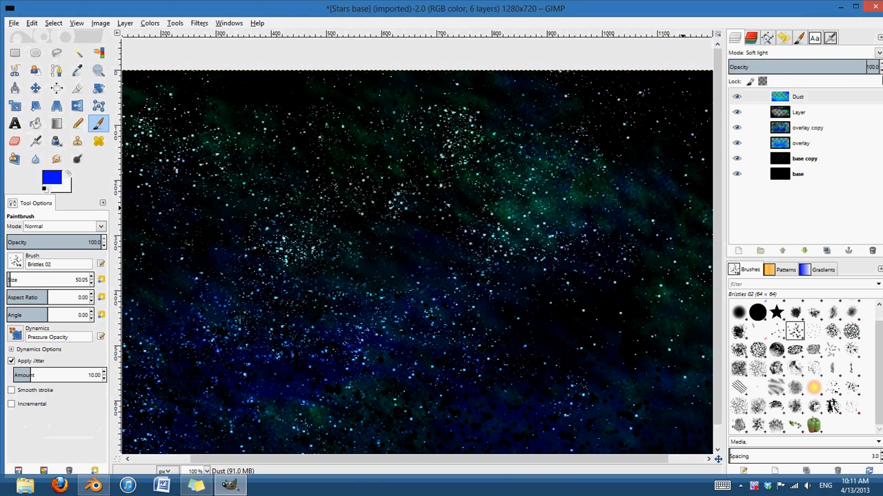
click(641, 156)
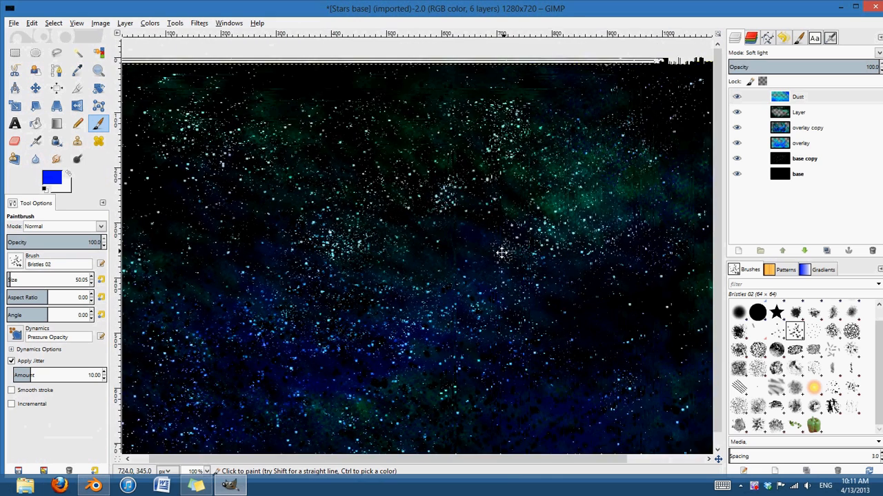
click(736, 97)
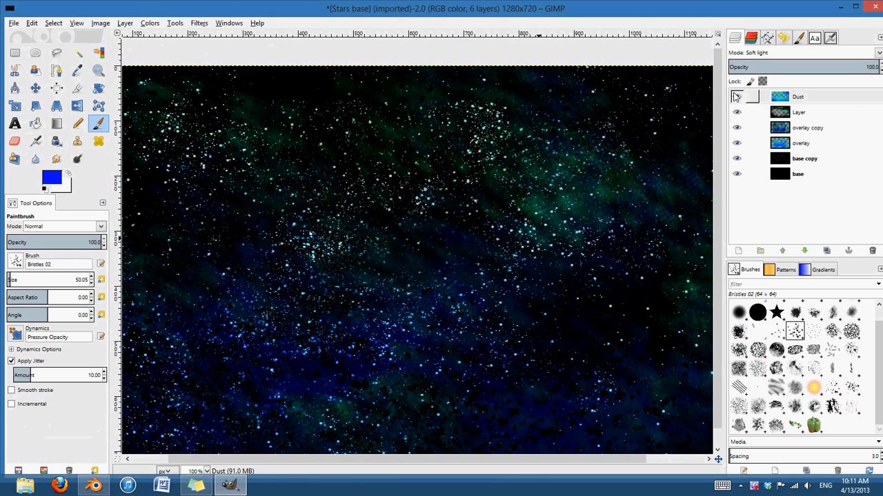
click(798, 97)
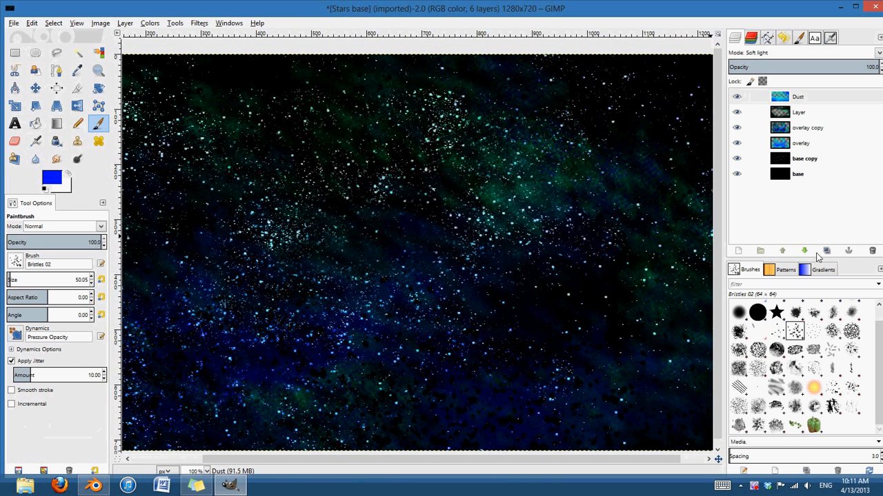
Duplicate the Dust layer and set Dust copy to Screen mode at 4.0 opacity.
click(877, 53)
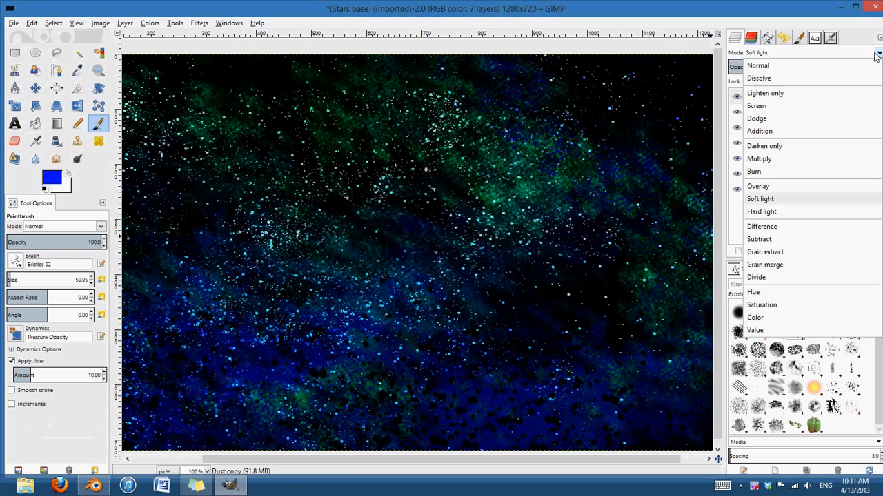
click(757, 106)
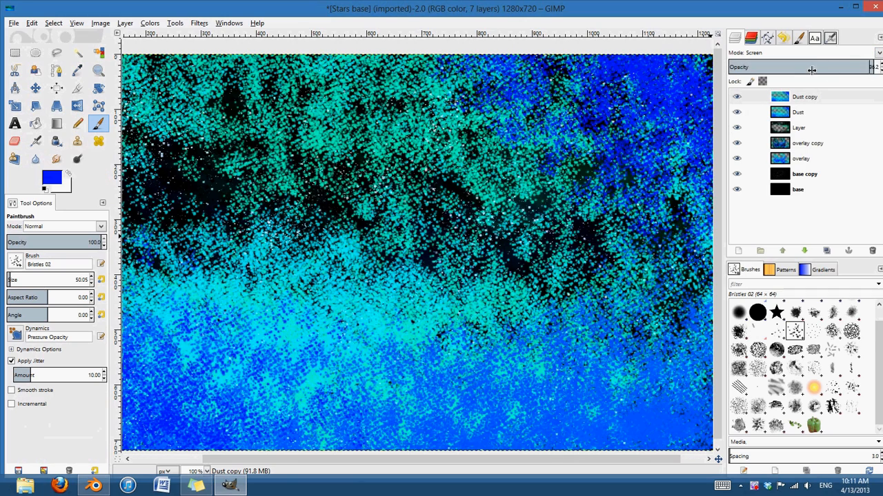
drag(855, 66, 783, 66)
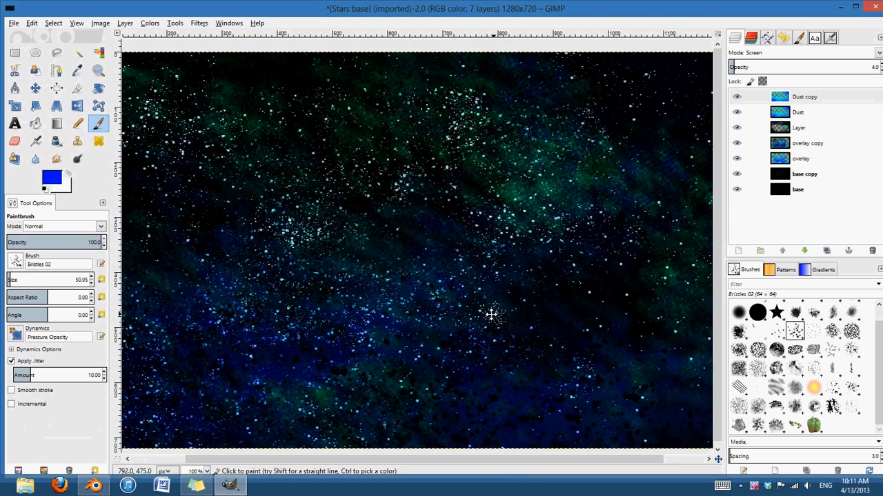
click(206, 471)
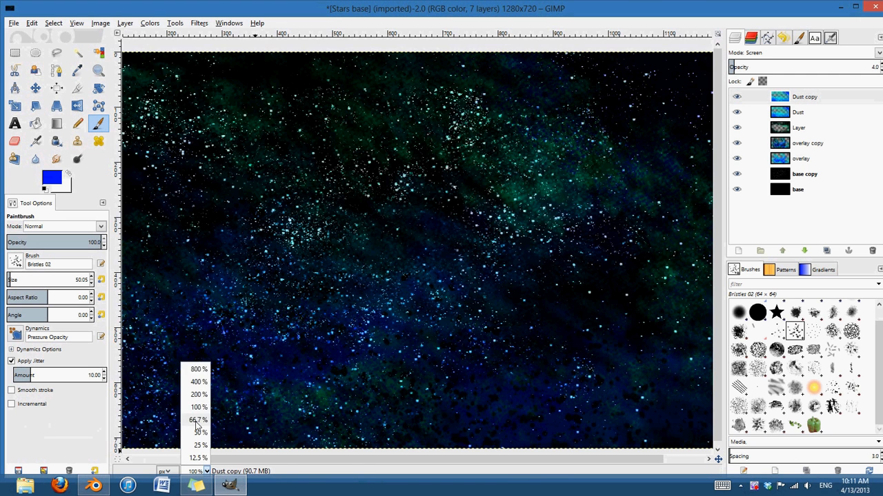
click(199, 420)
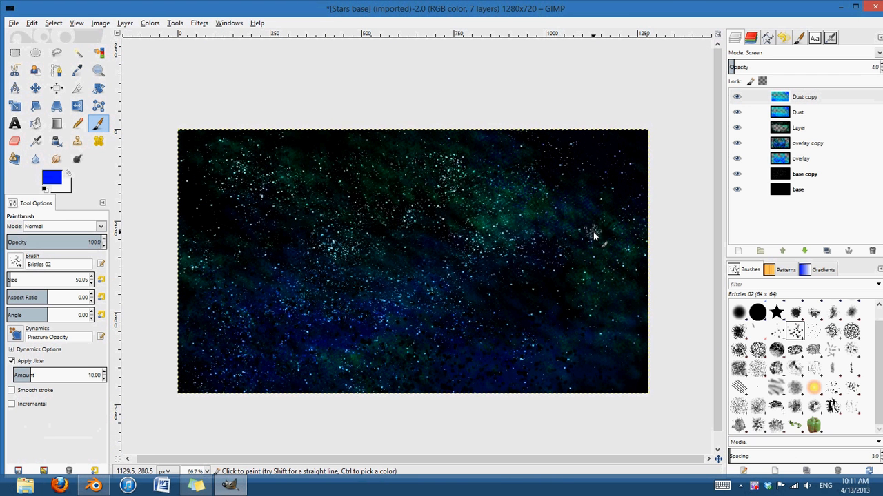
mouse_move(582, 165)
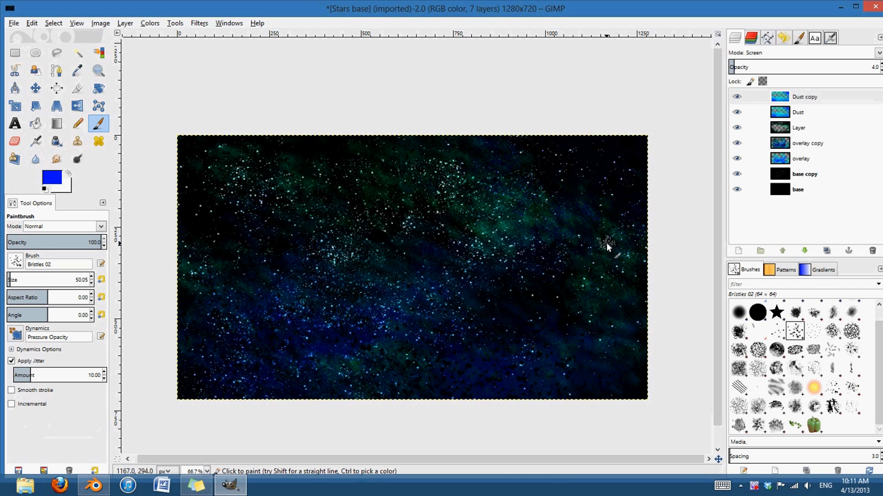
mouse_move(552, 251)
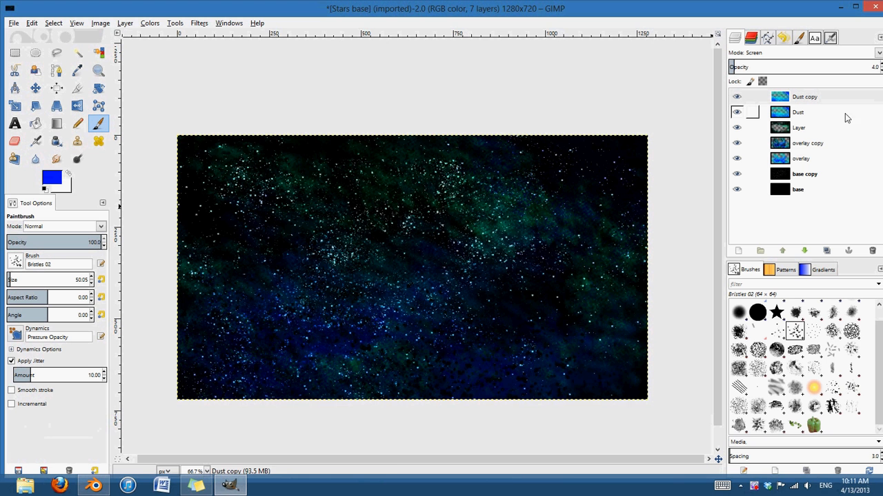
Select the Dust layer below Dust copy and switch its mode to Soft light.
click(736, 111)
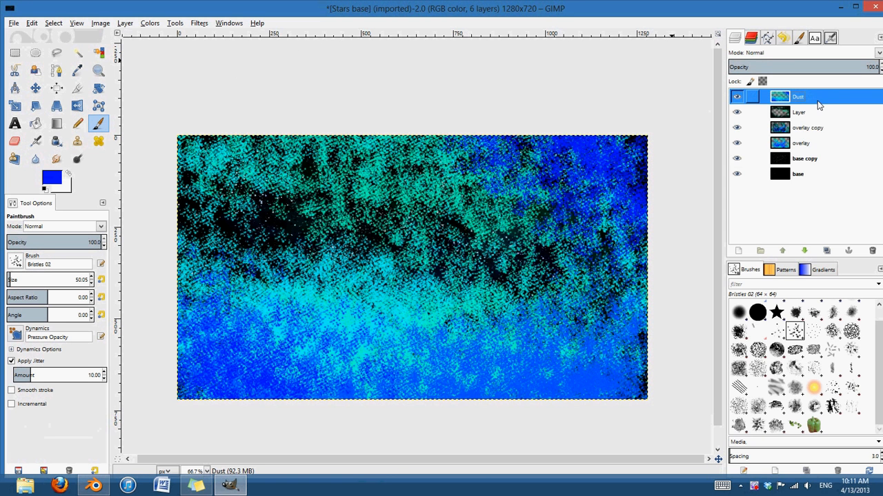
click(872, 250)
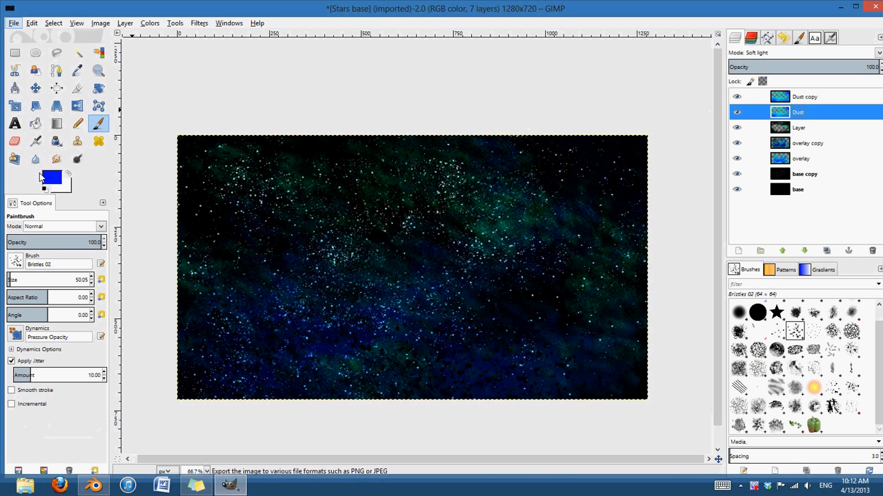
mouse_move(584, 100)
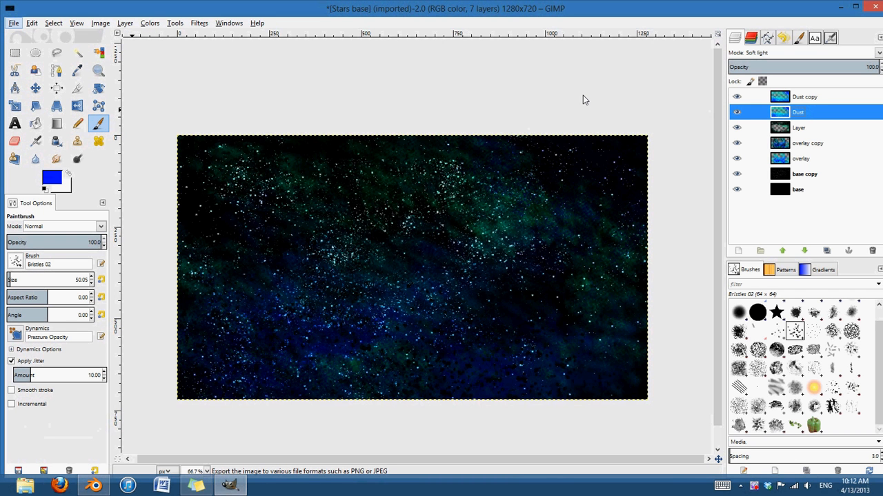
mouse_move(518, 16)
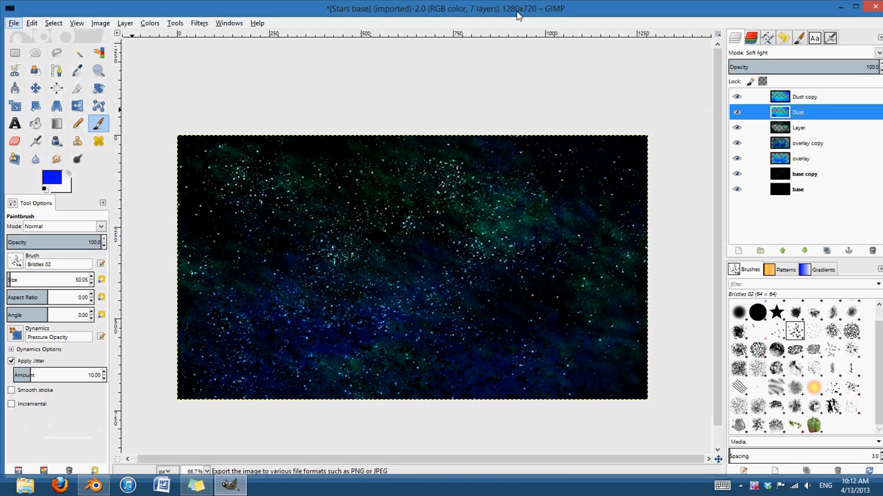
Export the image to the Desktop as Stars.png, then choose Stars.png in the Open dialog.
click(13, 22)
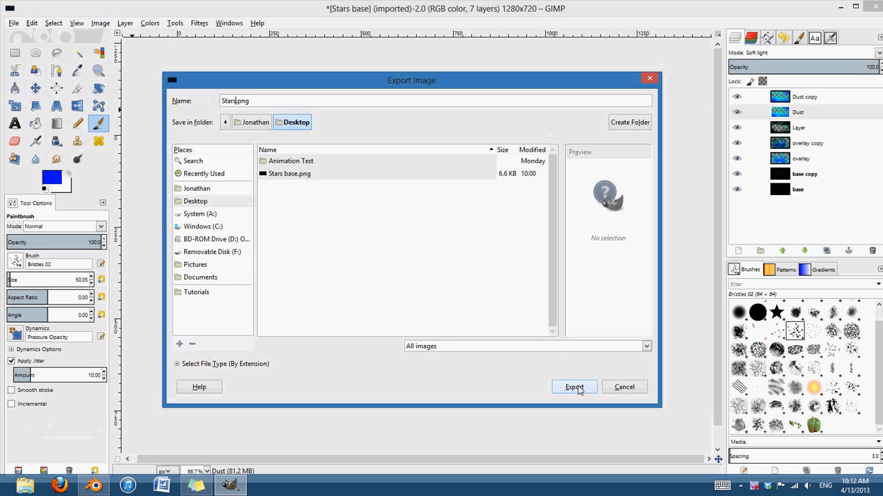
click(573, 387)
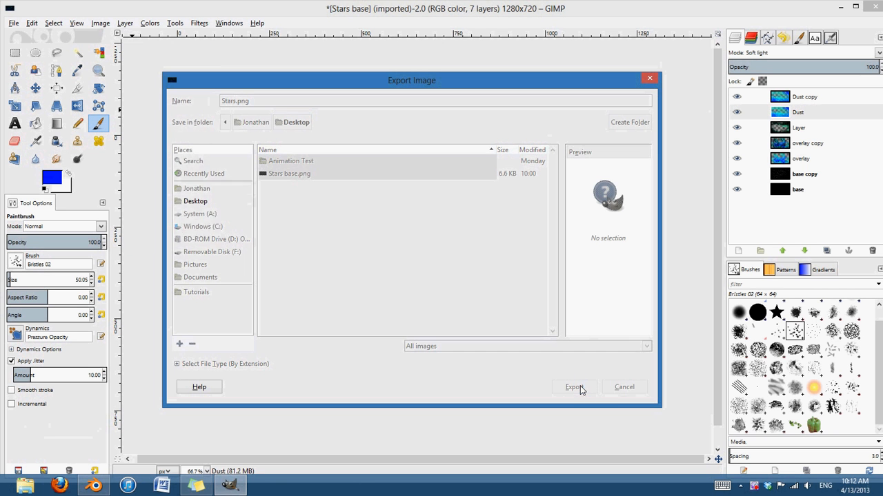
click(574, 387)
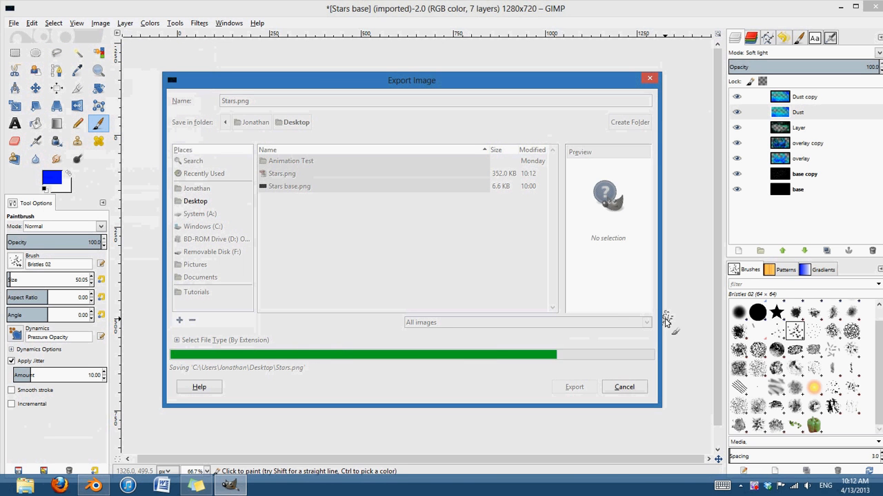
click(573, 387)
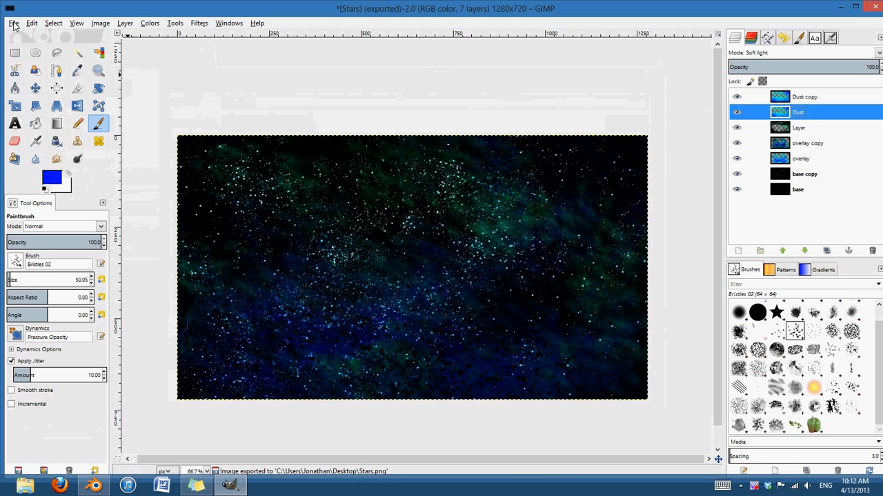
mouse_move(35, 54)
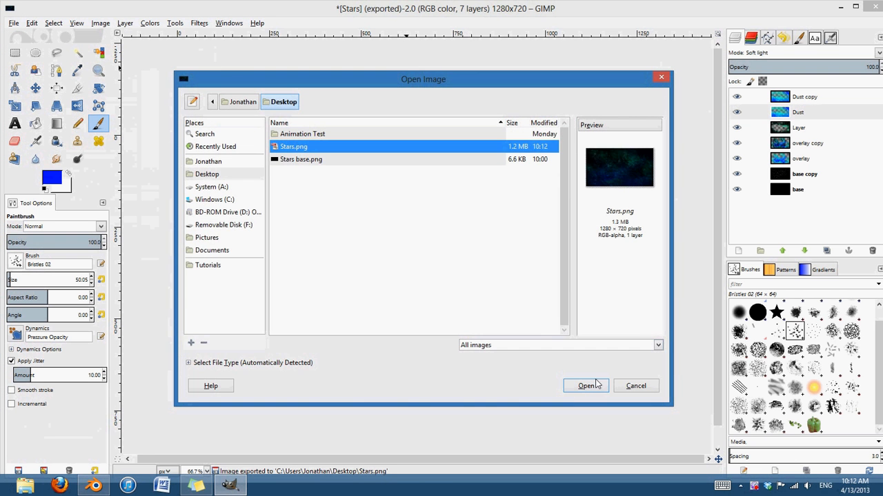
Load Stars.png as a new image and select its single layer.
click(585, 386)
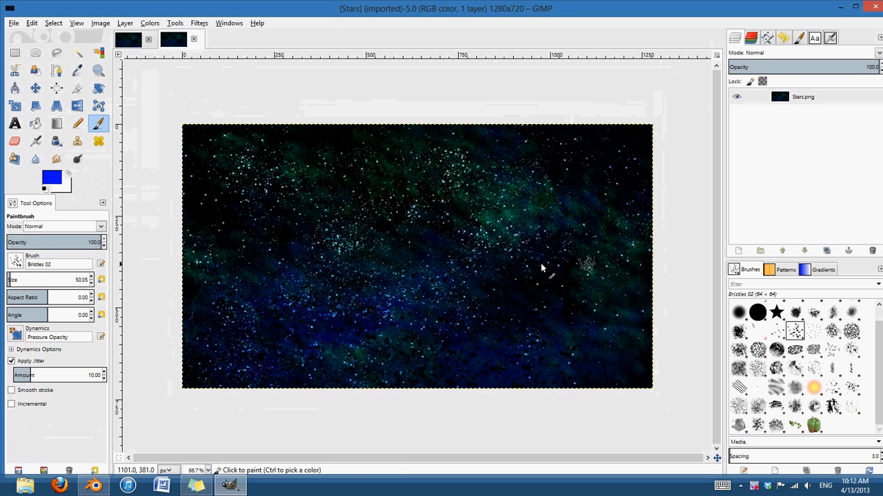
click(417, 189)
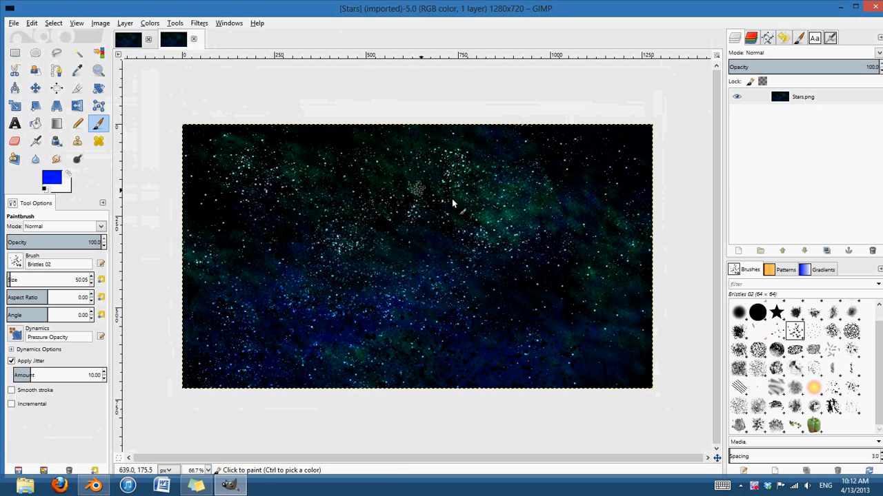
click(802, 97)
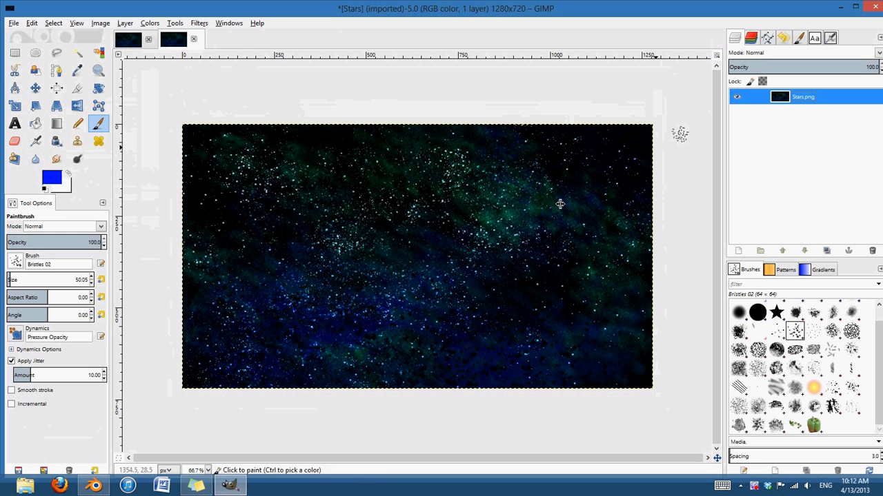
Apply an S-shaped Value curve in Curves, brightening midtones and darkening shadows.
click(150, 23)
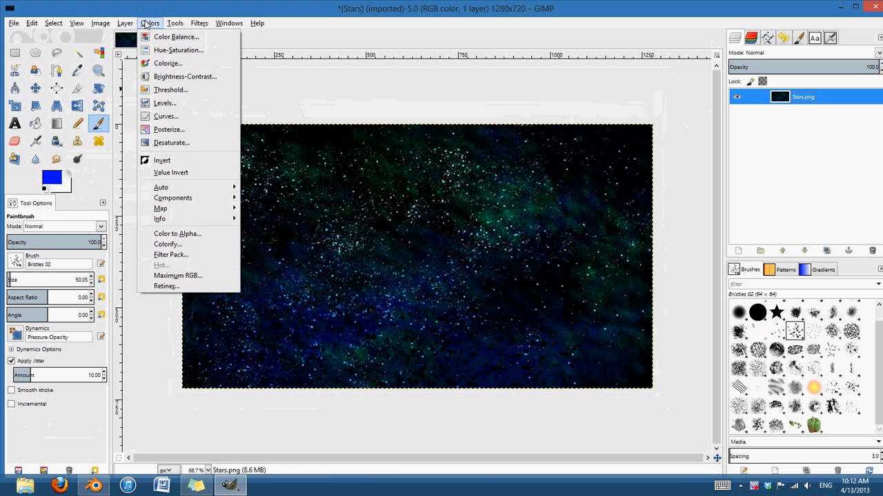
click(165, 116)
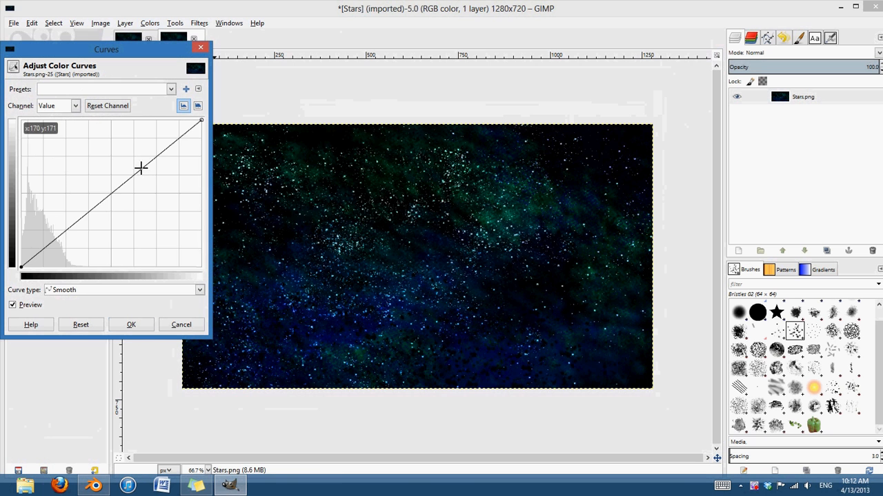
drag(141, 168, 64, 214)
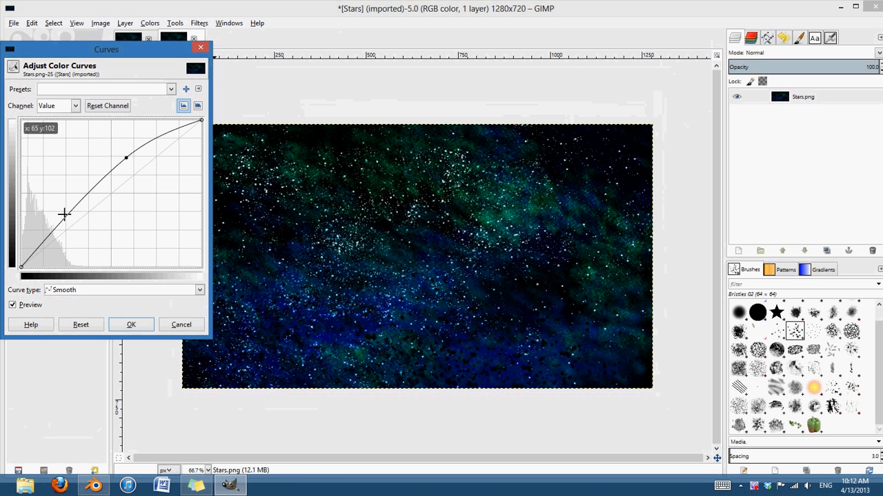
drag(63, 215, 65, 233)
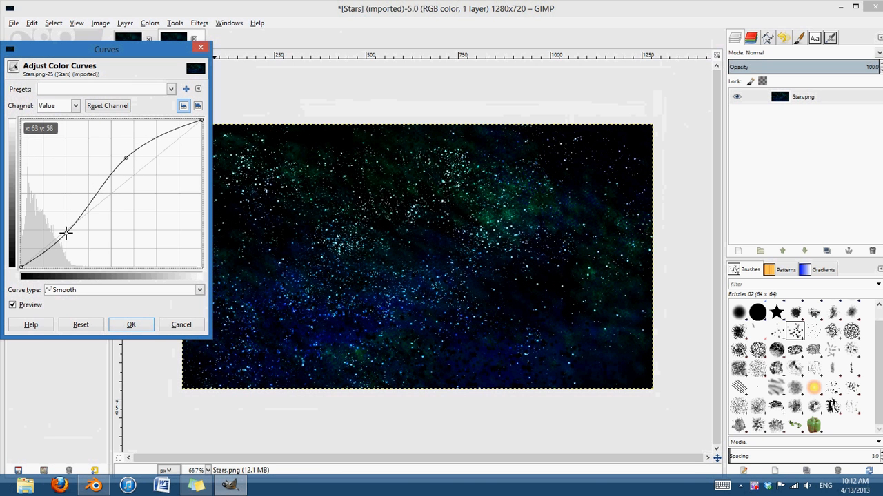
drag(126, 157, 130, 164)
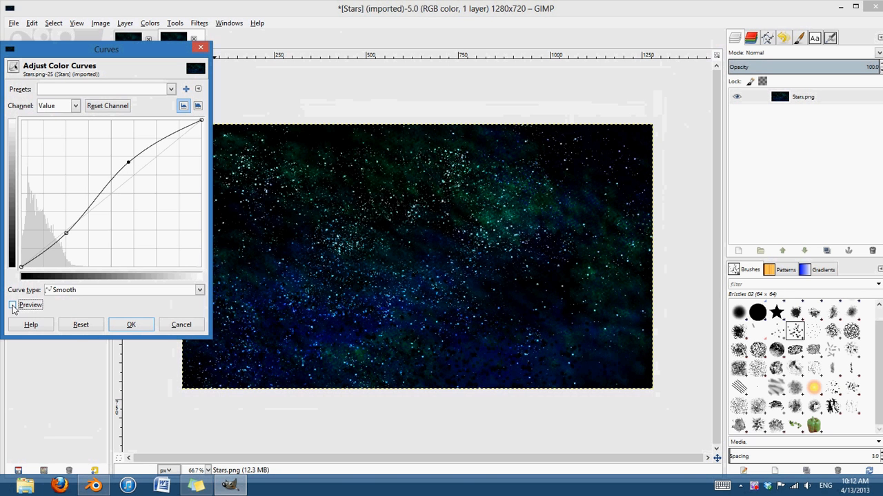
click(130, 325)
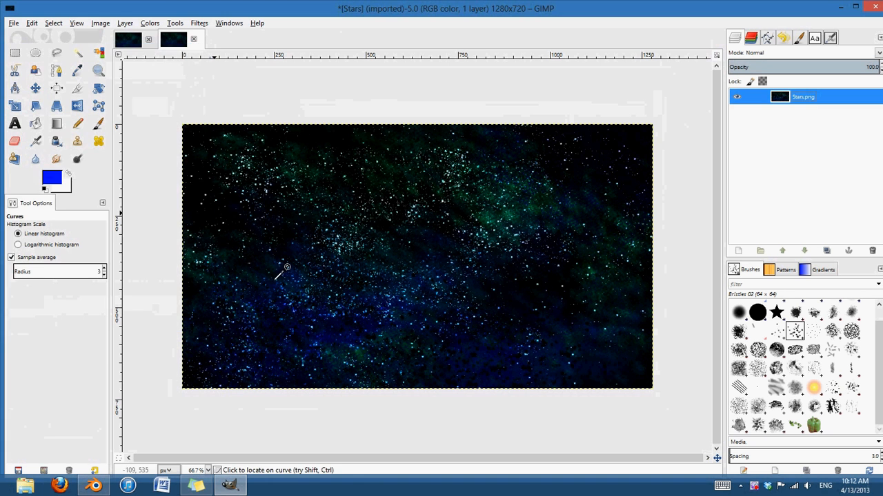
Lower the Master saturation to -48 in Hue-Saturation and apply it.
click(149, 23)
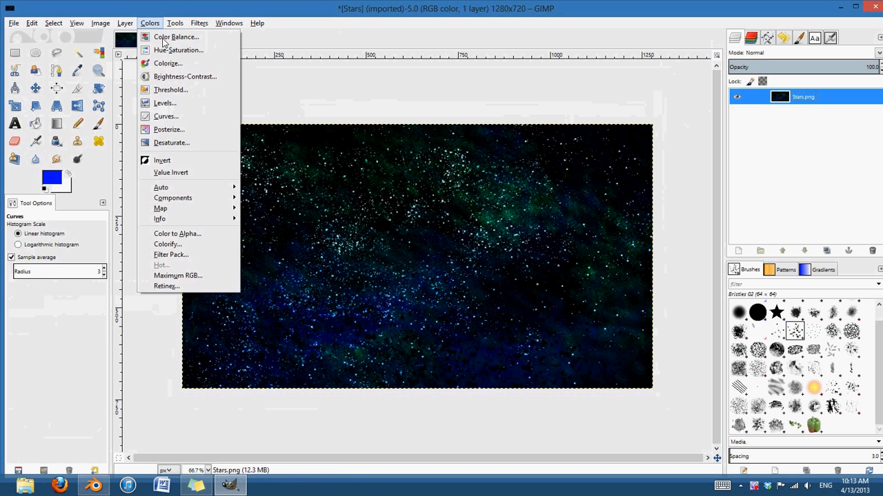
click(177, 50)
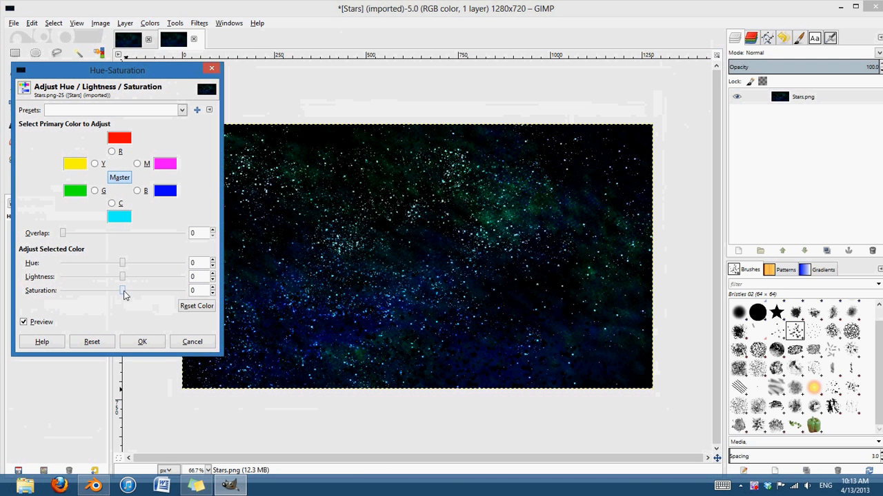
drag(122, 291, 83, 290)
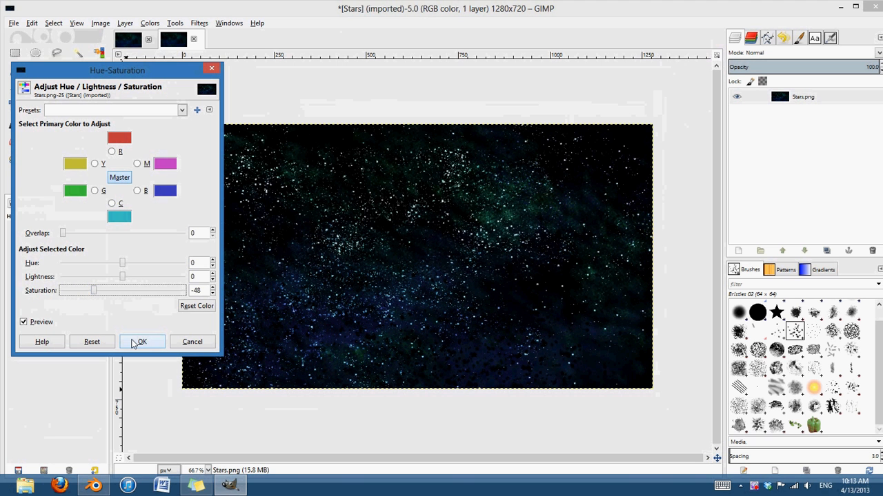
click(142, 342)
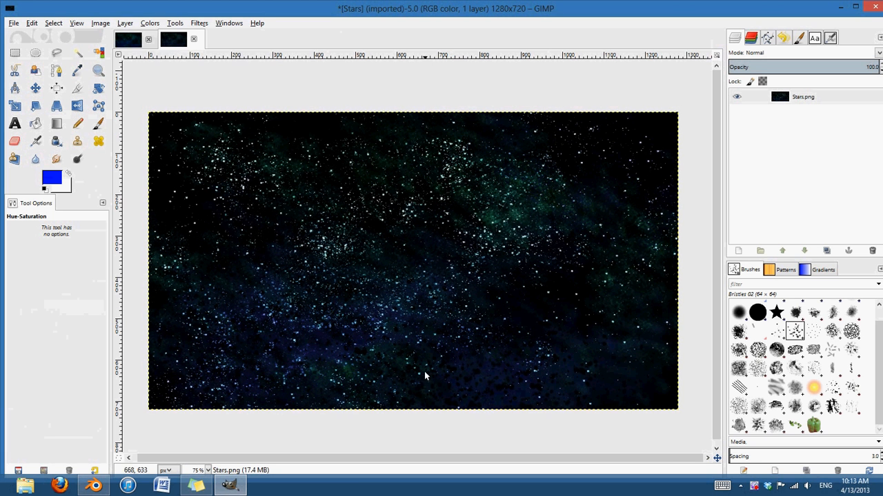
Apply the Enhance > Sharpen filter with sharpness set to 26.
click(199, 23)
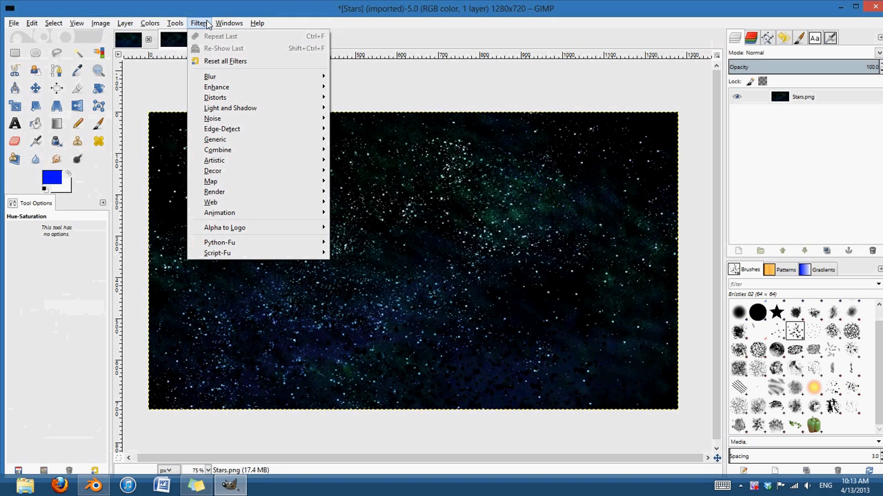
mouse_move(252, 110)
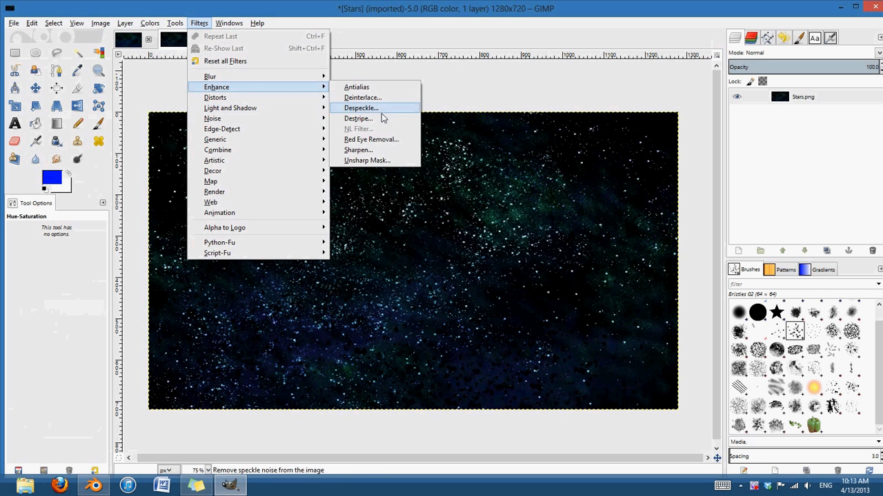
click(358, 150)
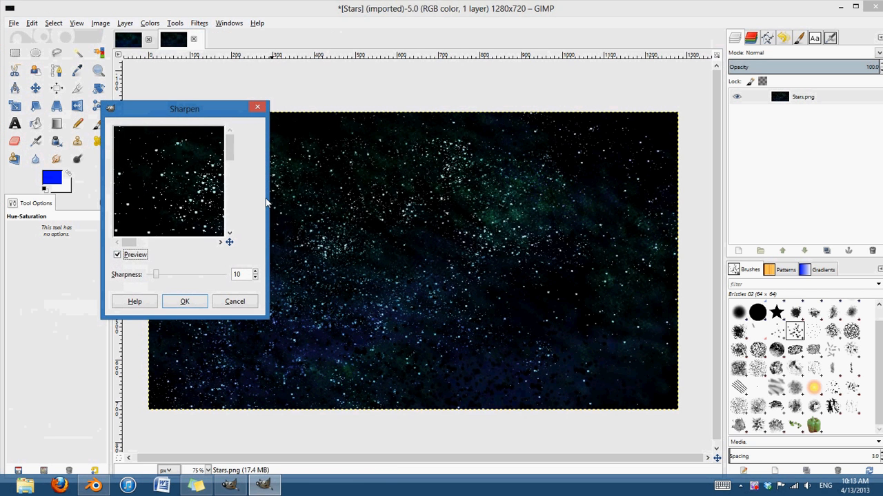
drag(229, 149, 230, 190)
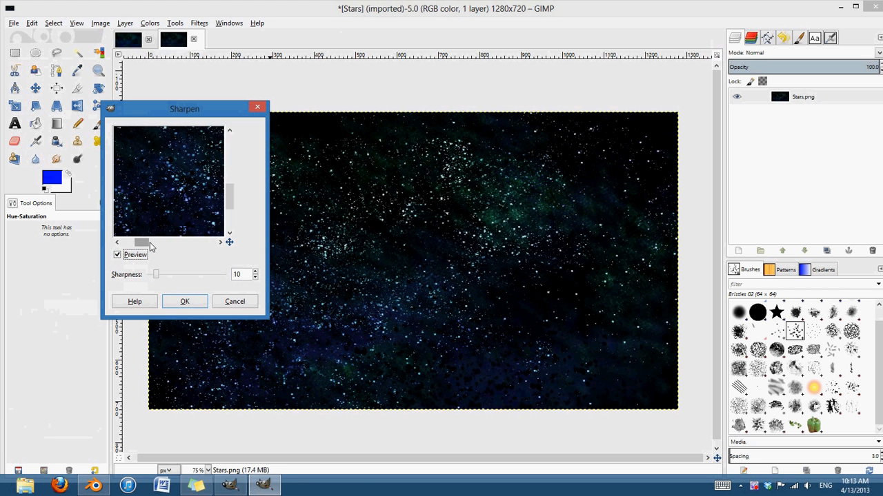
drag(155, 274, 193, 274)
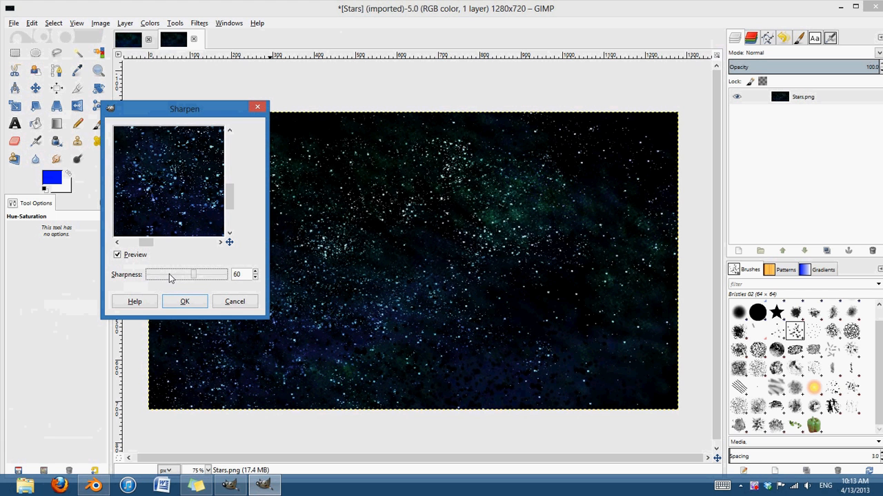
drag(193, 274, 169, 275)
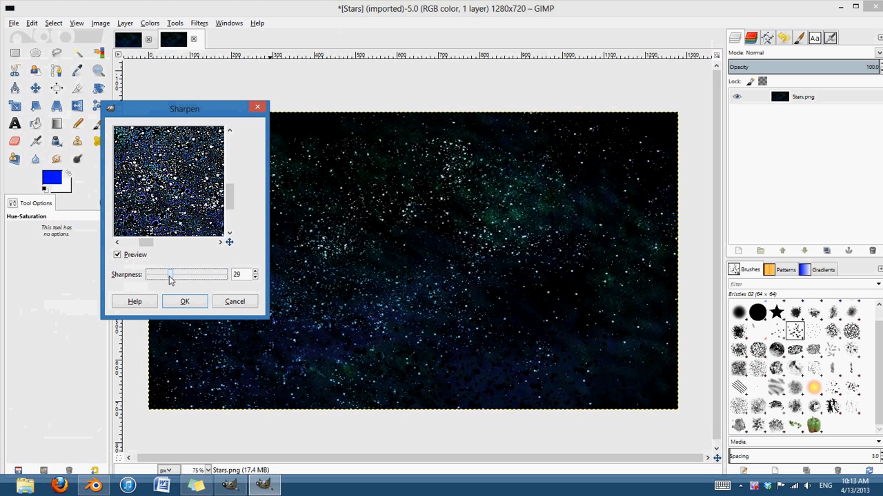
drag(170, 274, 157, 274)
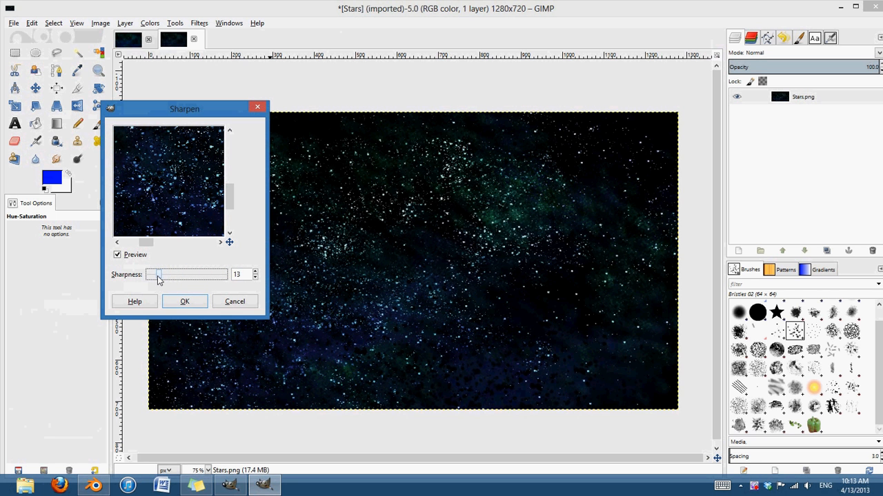
drag(152, 274, 165, 275)
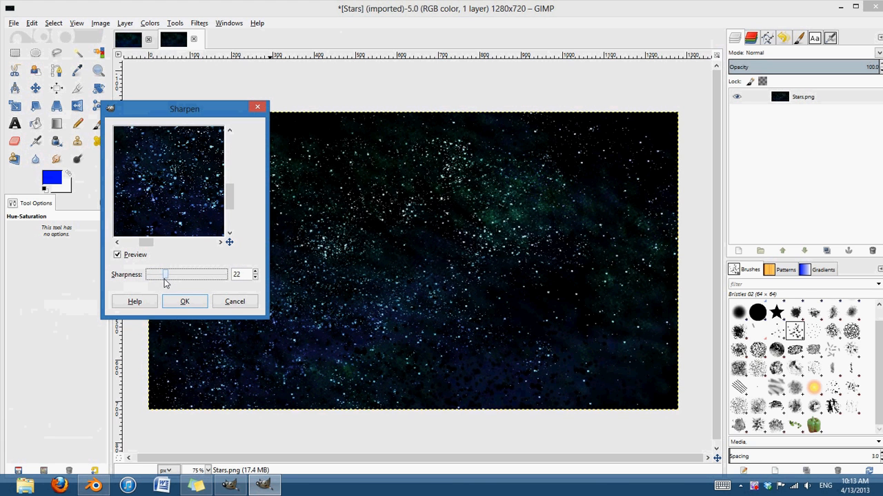
drag(166, 274, 171, 274)
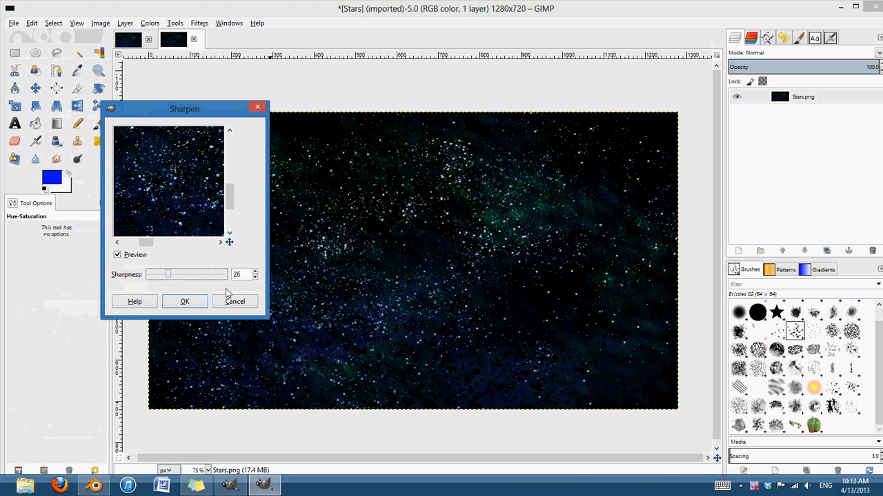
mouse_move(217, 274)
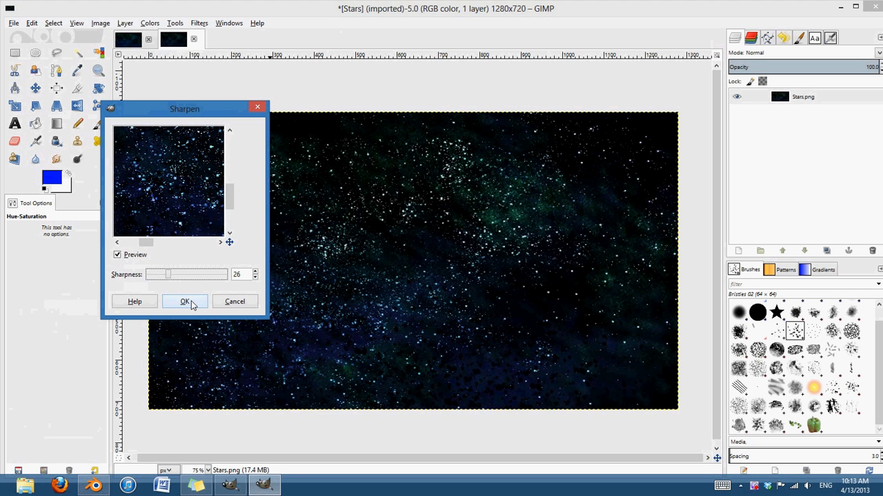
click(185, 301)
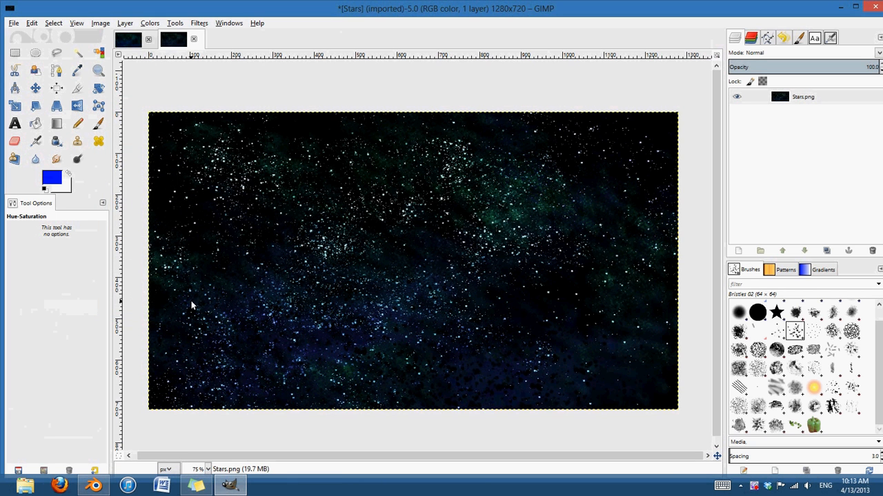
mouse_move(209, 478)
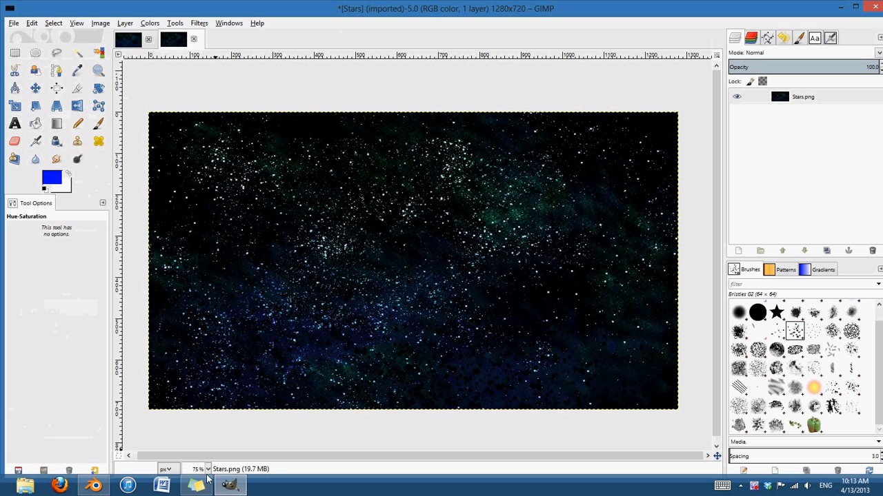
click(208, 469)
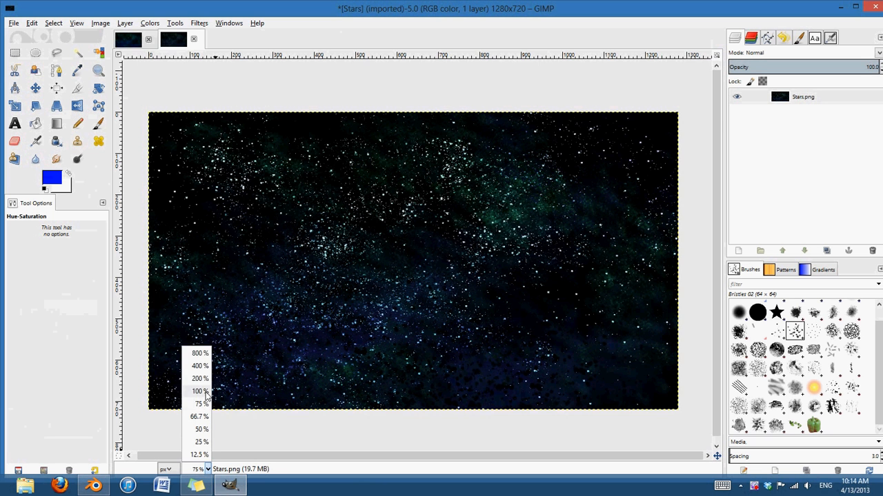
click(200, 391)
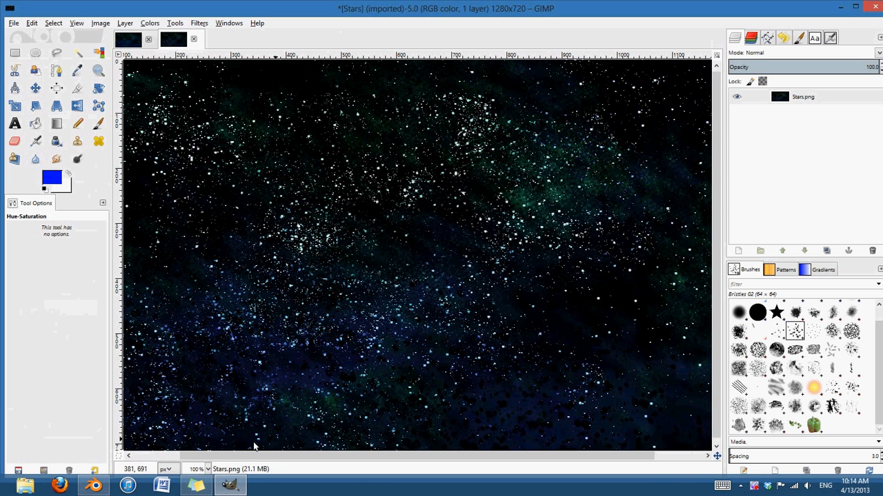
click(207, 469)
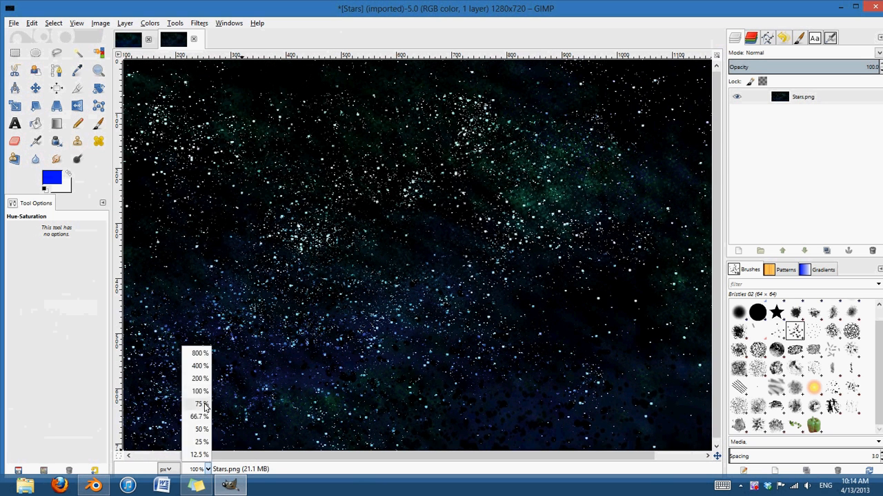
click(199, 404)
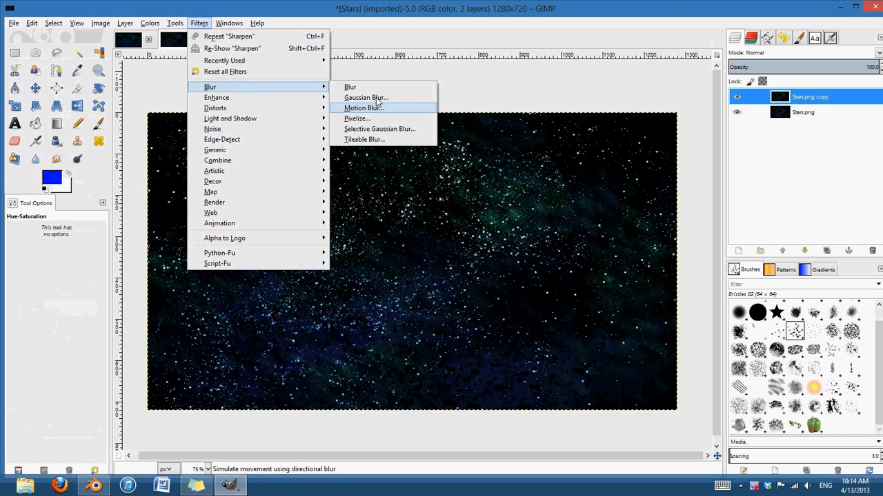
Apply a Gaussian Blur with radius 10 px to the Stars.png copy layer.
click(366, 98)
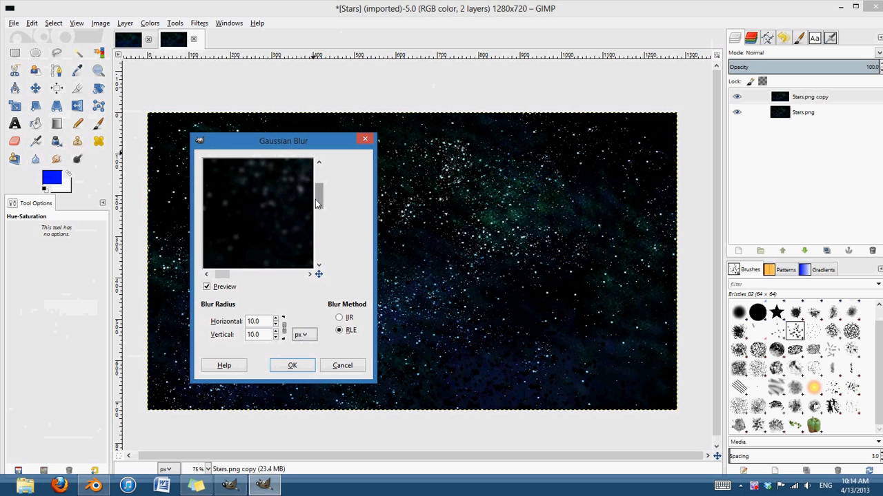
click(292, 365)
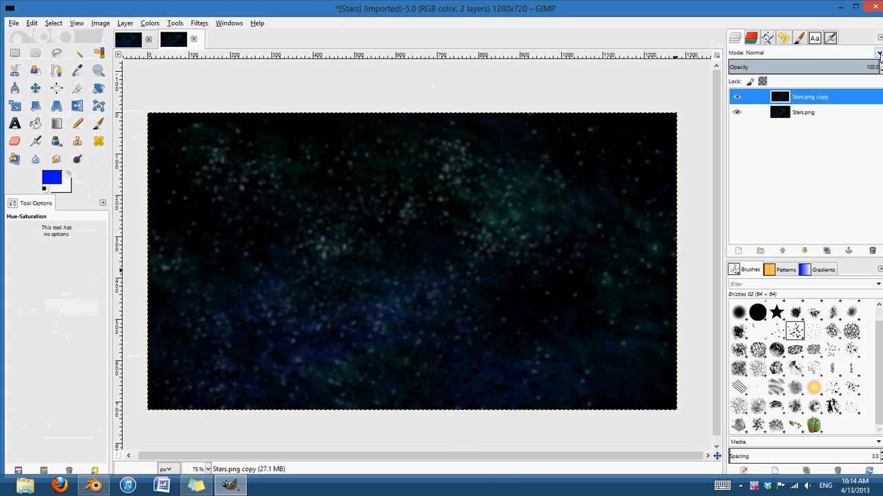
Set the blurred Stars.png copy layer's blend mode to Screen.
click(802, 112)
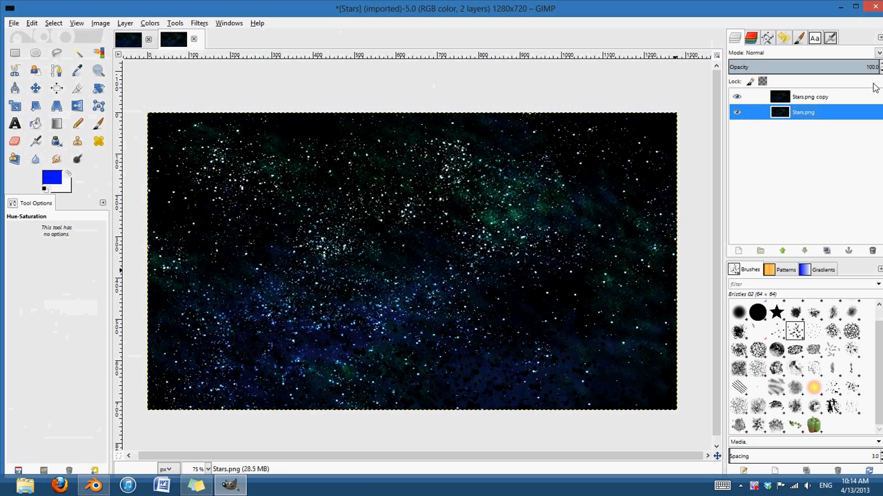
click(810, 96)
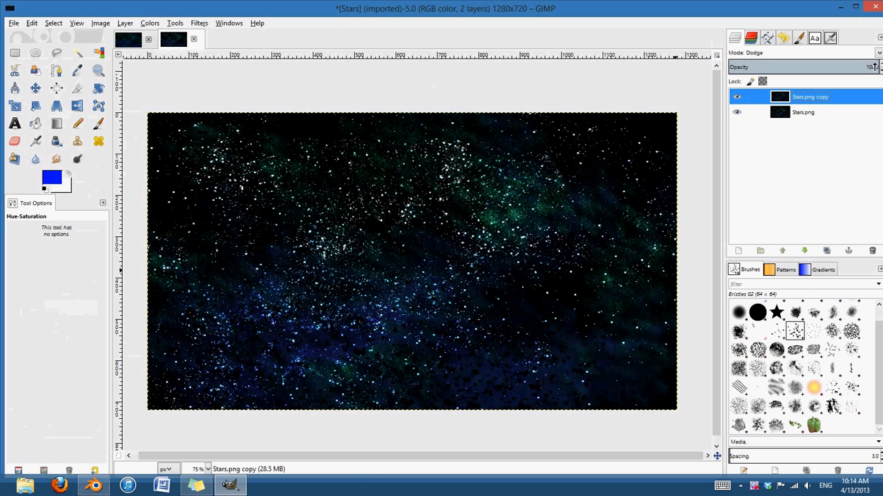
click(800, 53)
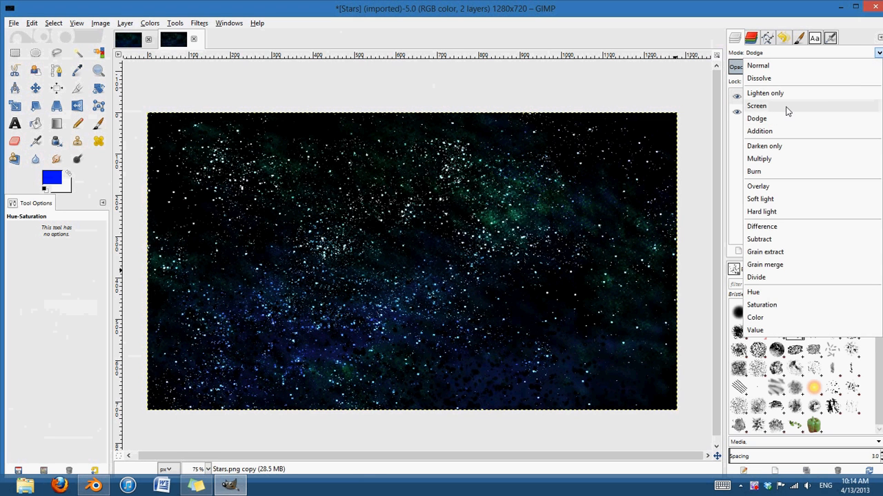
click(757, 106)
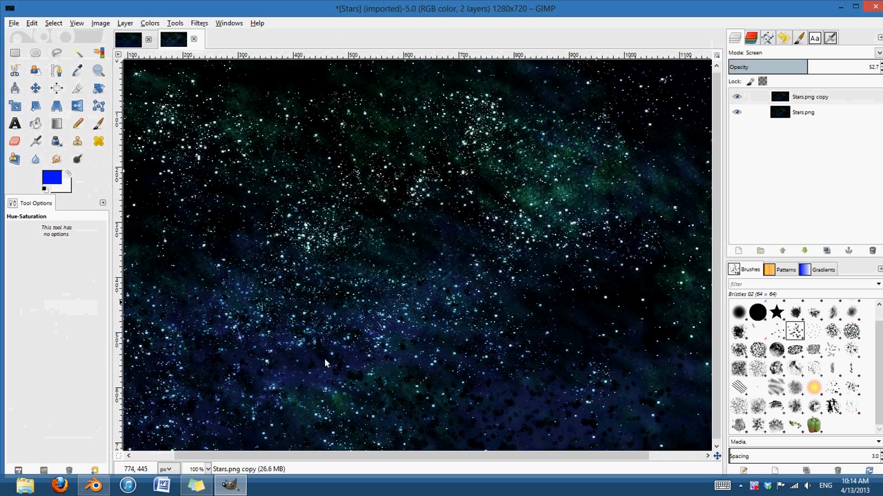
Return the view zoom to 75% and reselect the glow layer.
click(206, 469)
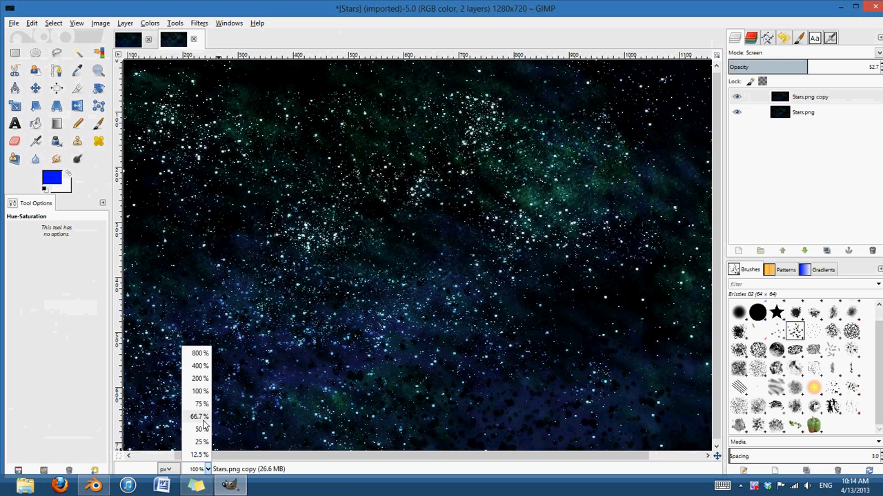
click(200, 404)
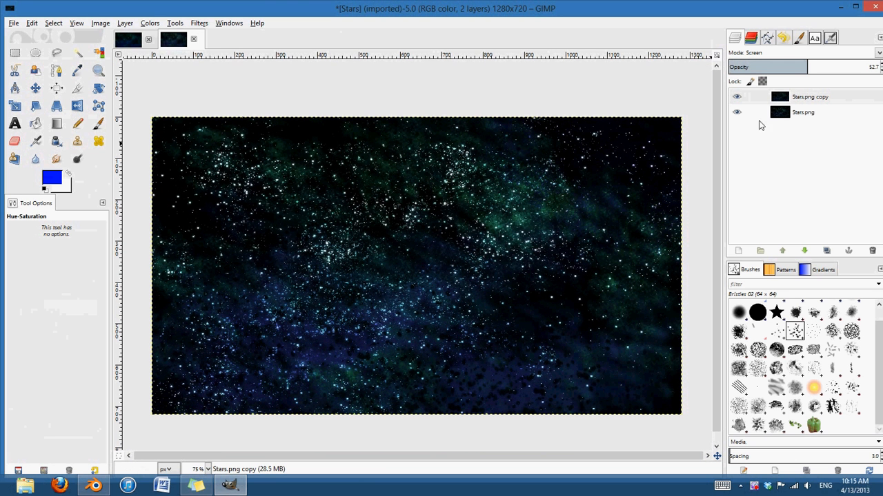
click(810, 96)
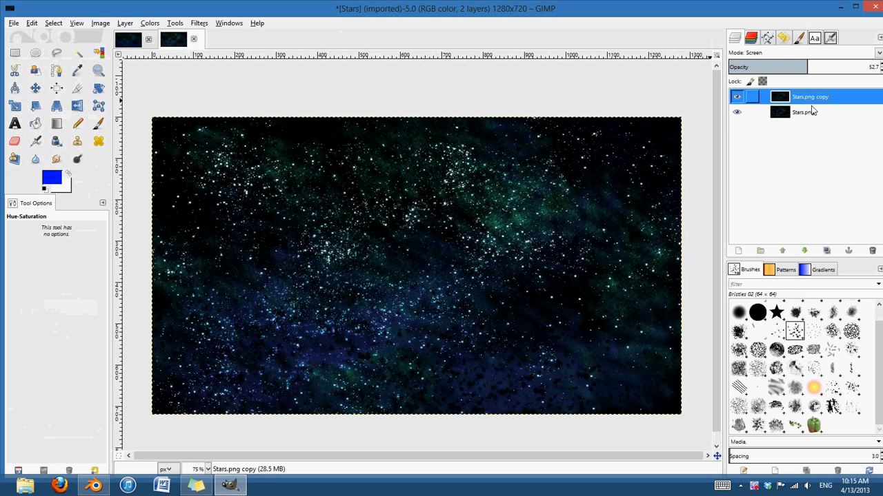
click(803, 112)
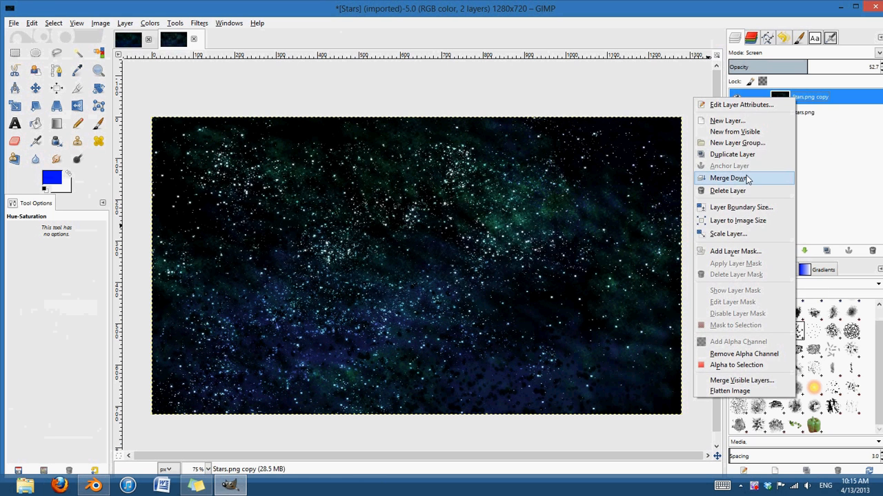
Merge the Screen-mode glow copy down into the Stars.png layer.
click(729, 178)
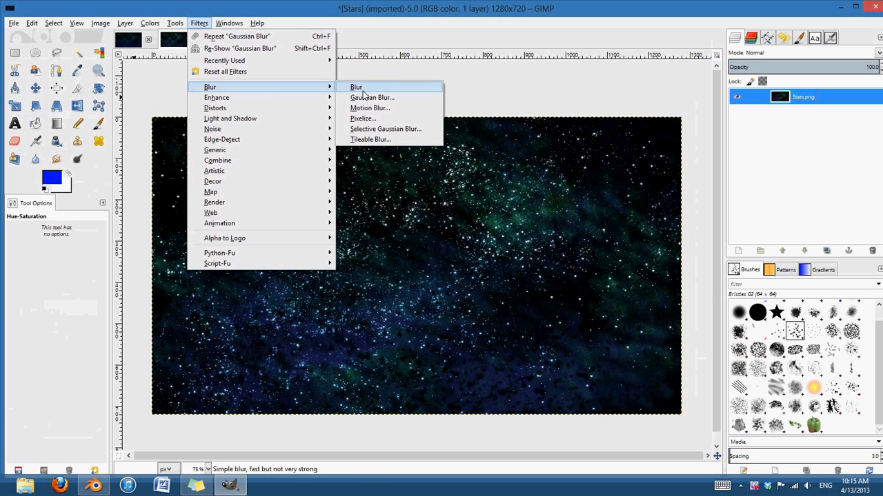
Apply an outward Zoom motion blur of length 3 to the merged starfield.
click(371, 108)
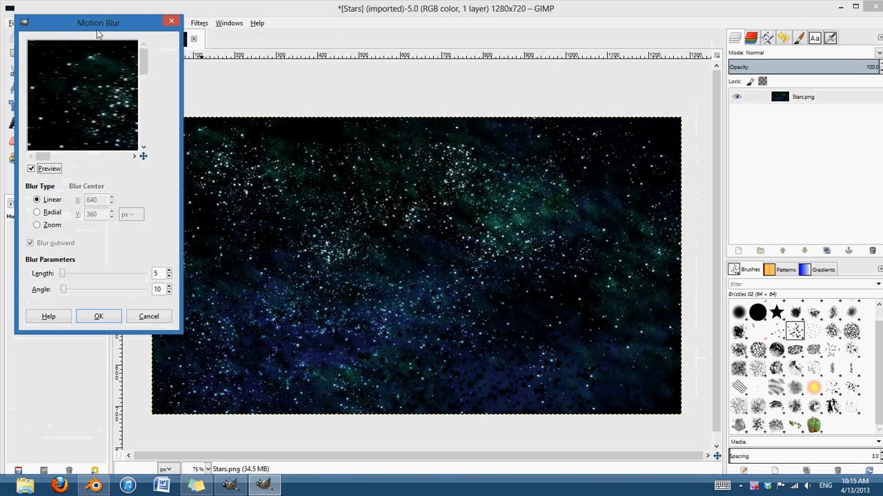
drag(98, 23, 227, 49)
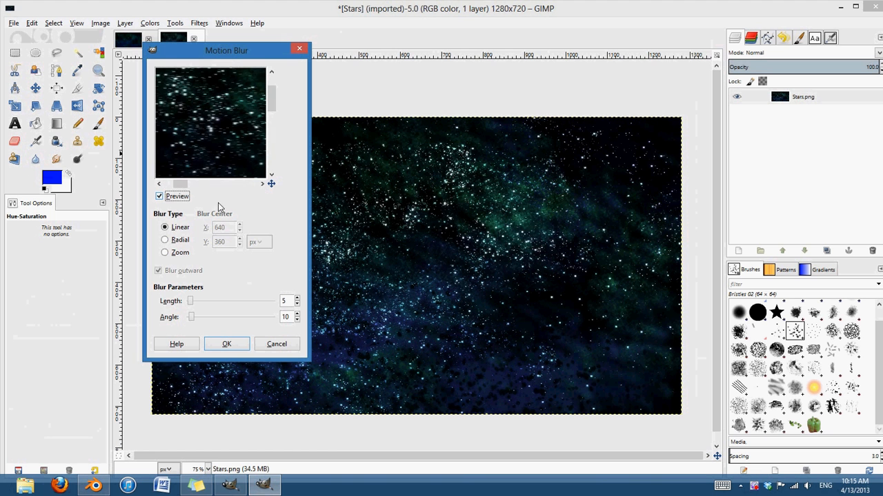
click(165, 253)
text(3)
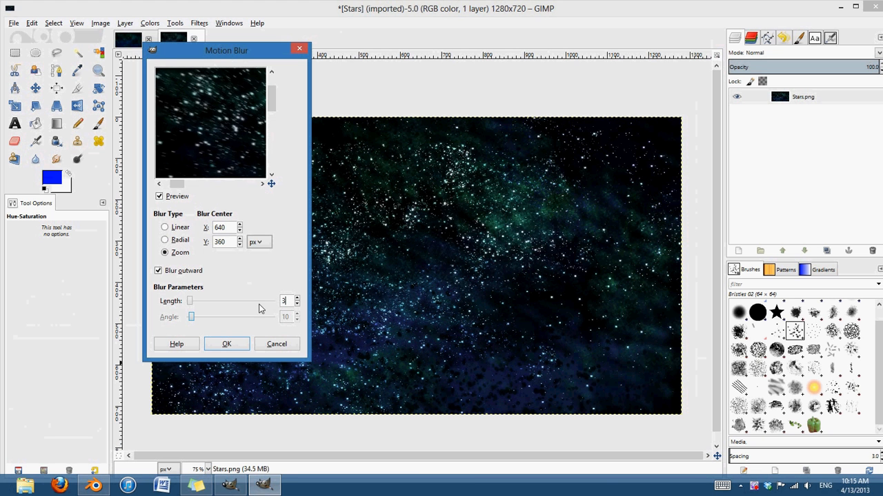
click(226, 343)
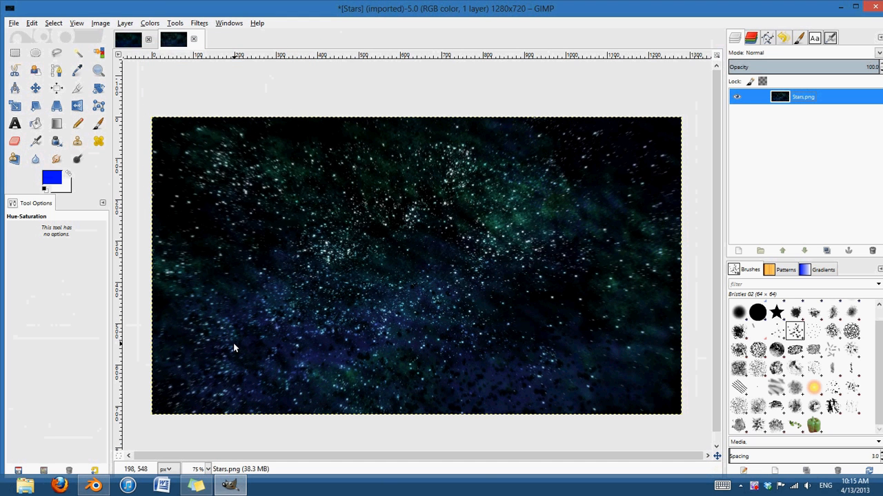
mouse_move(266, 386)
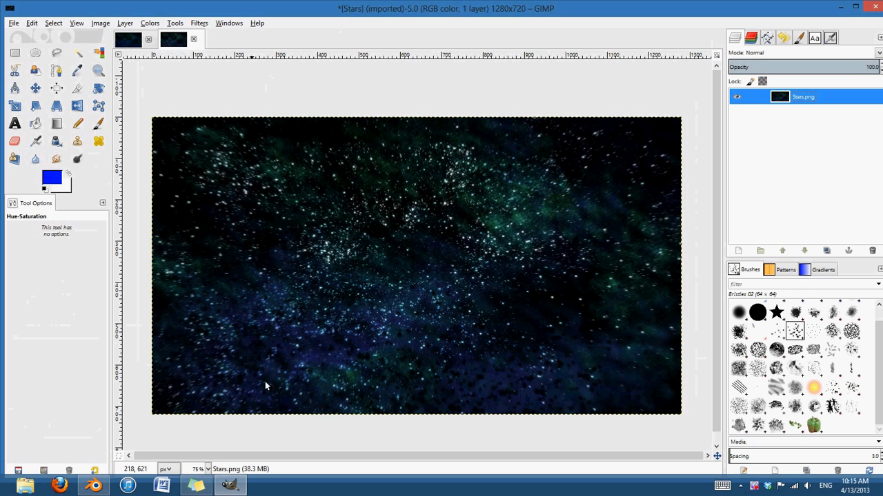
mouse_move(468, 303)
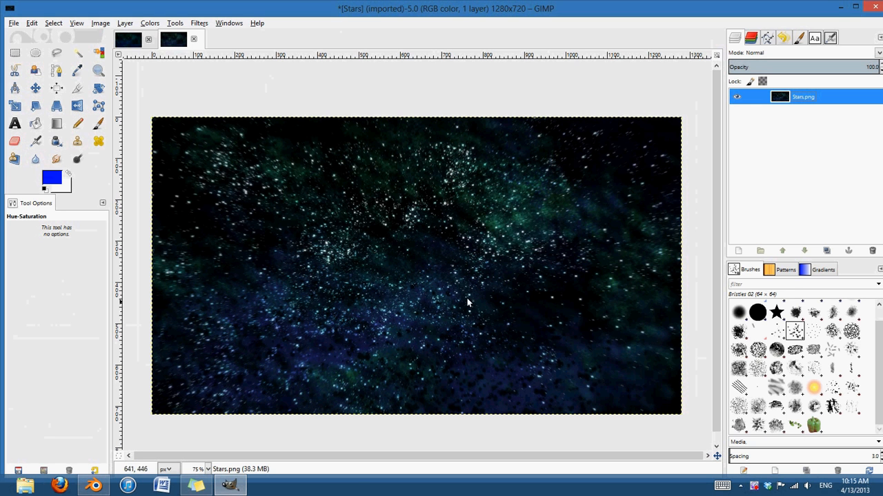
mouse_move(621, 131)
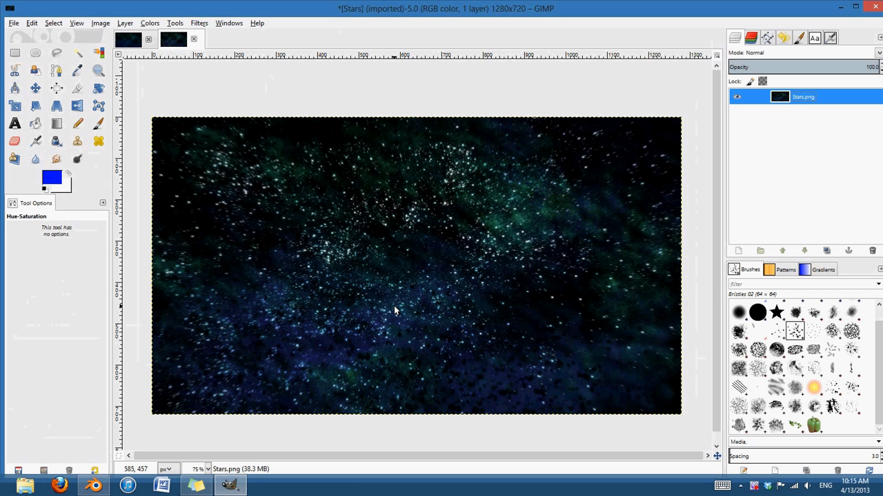
mouse_move(331, 272)
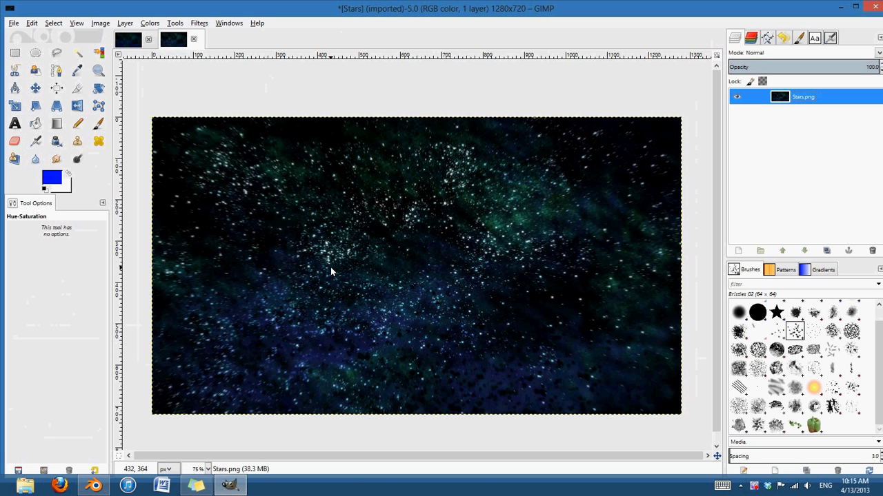
mouse_move(490, 246)
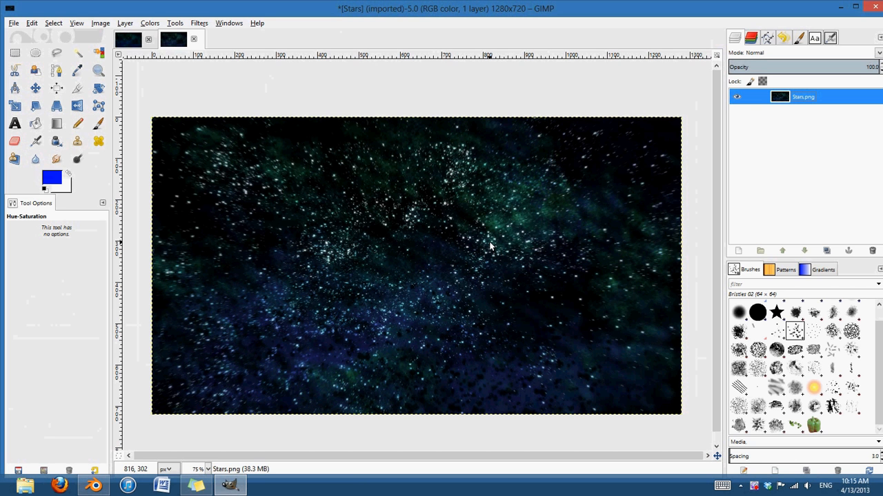